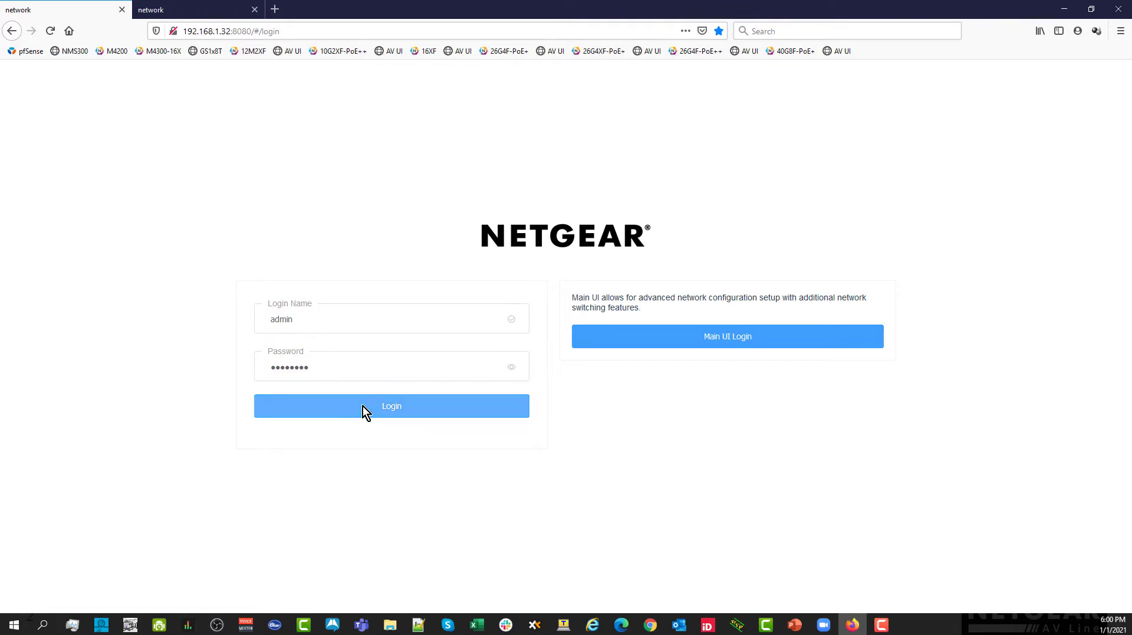
# Log in as admin and review Device Details and Configured Profiles on the Overview page.
pyautogui.click(392, 405)
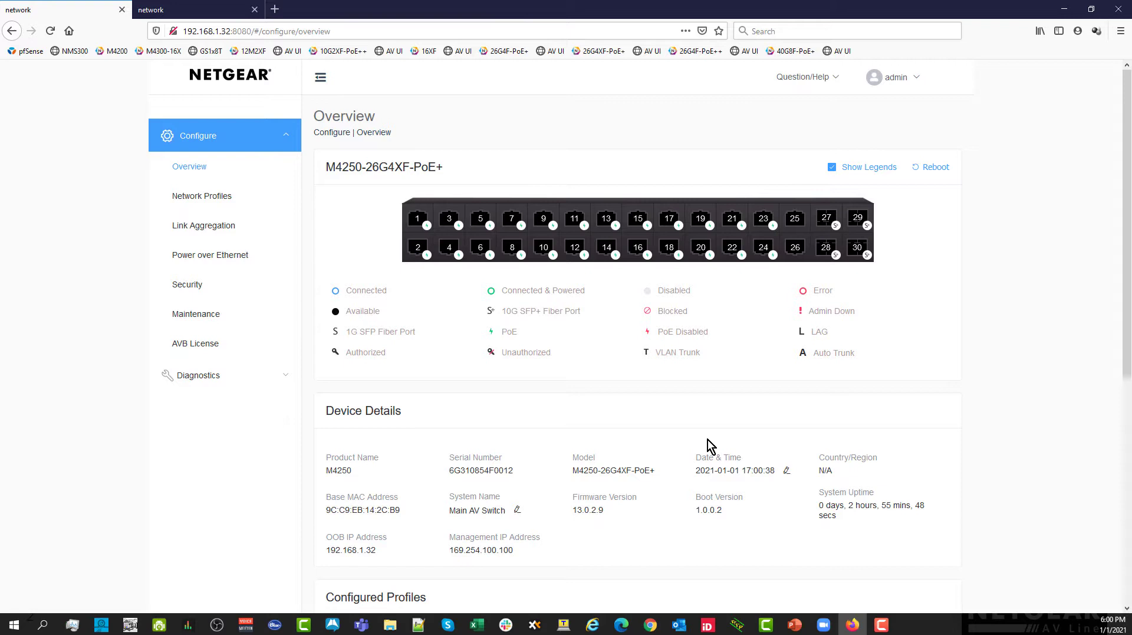
pyautogui.moveTo(939, 168)
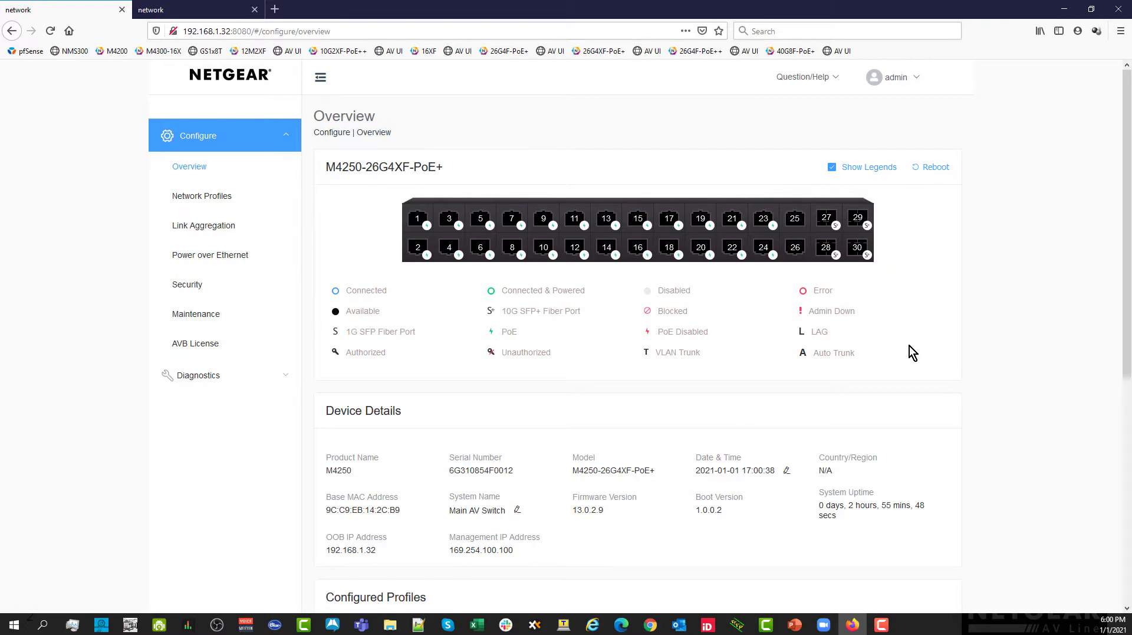
pyautogui.scroll(-3)
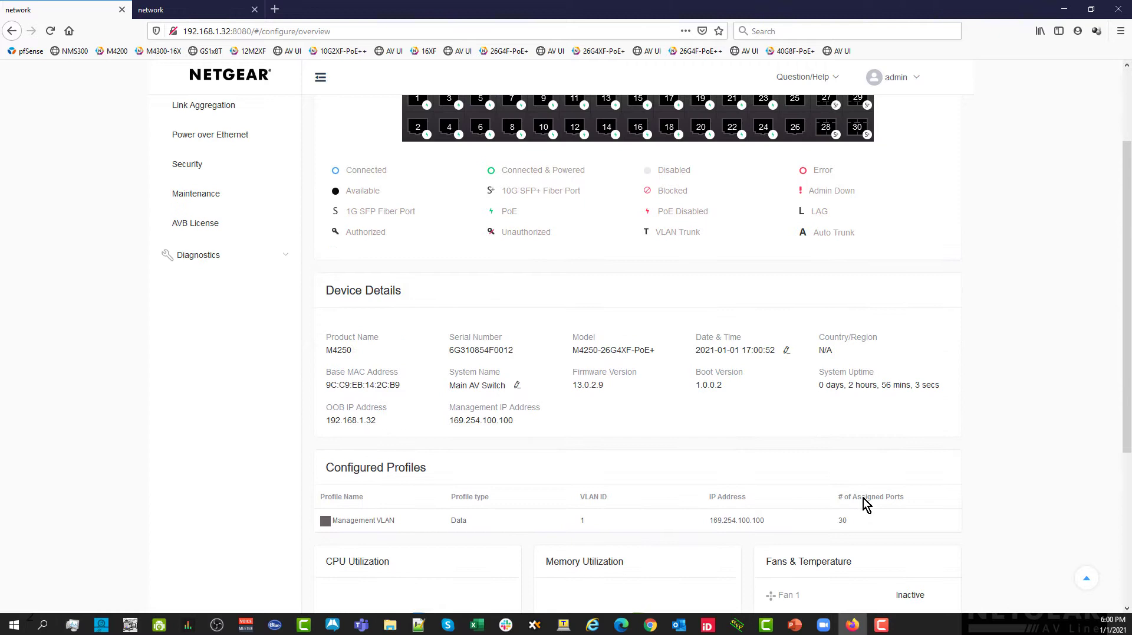
# Go to Network Profiles and scroll to the Profile Templates list.
pyautogui.click(201, 196)
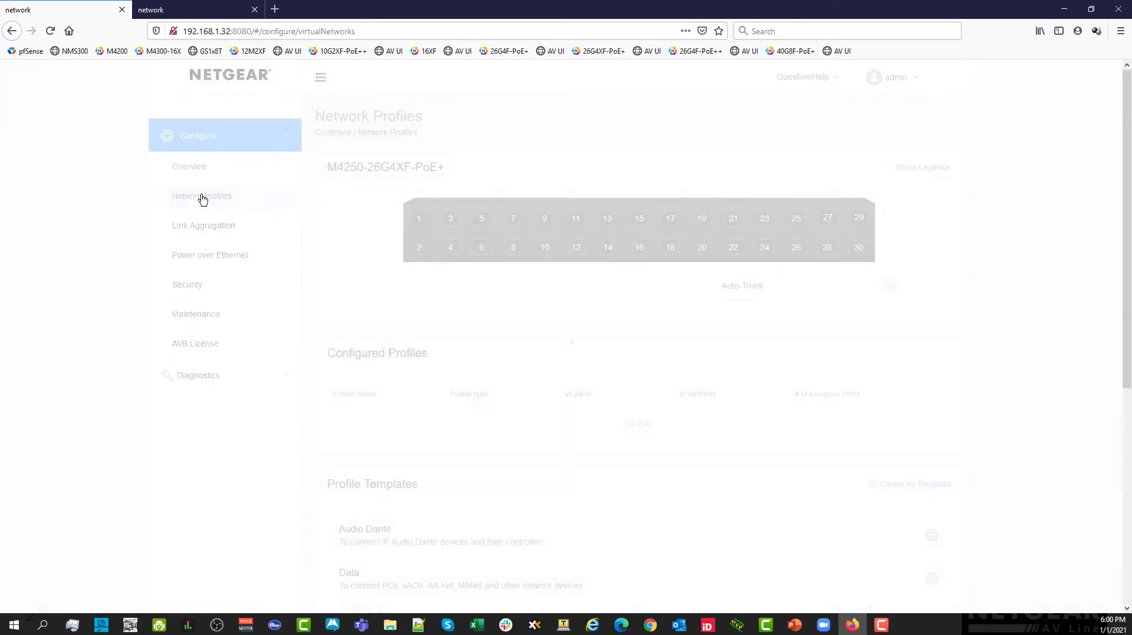
pyautogui.click(201, 195)
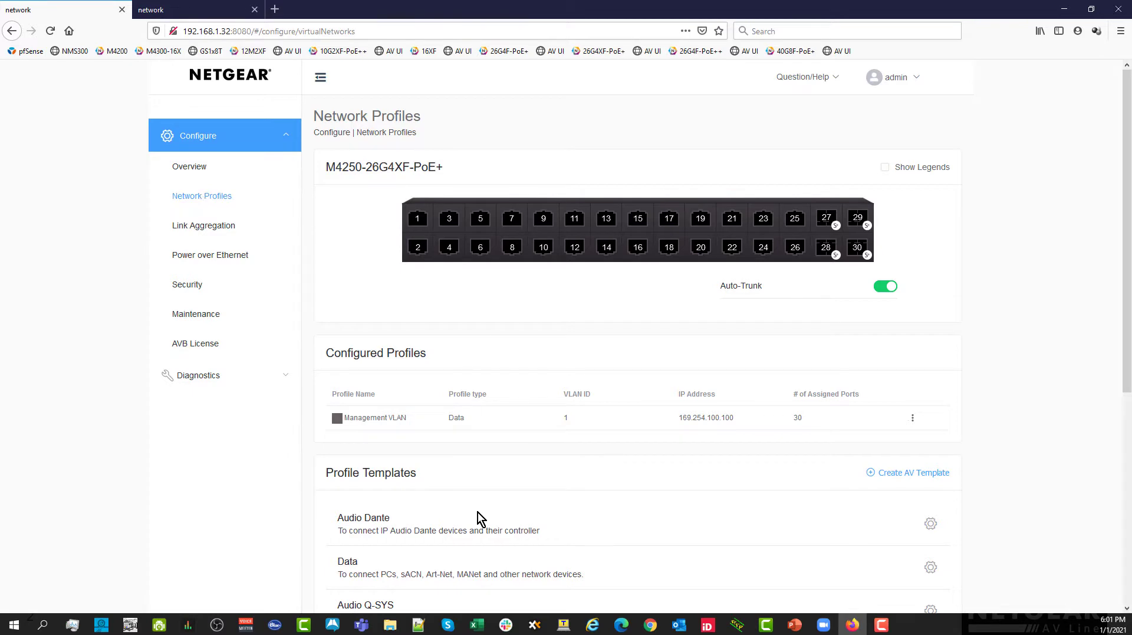
pyautogui.moveTo(392, 570)
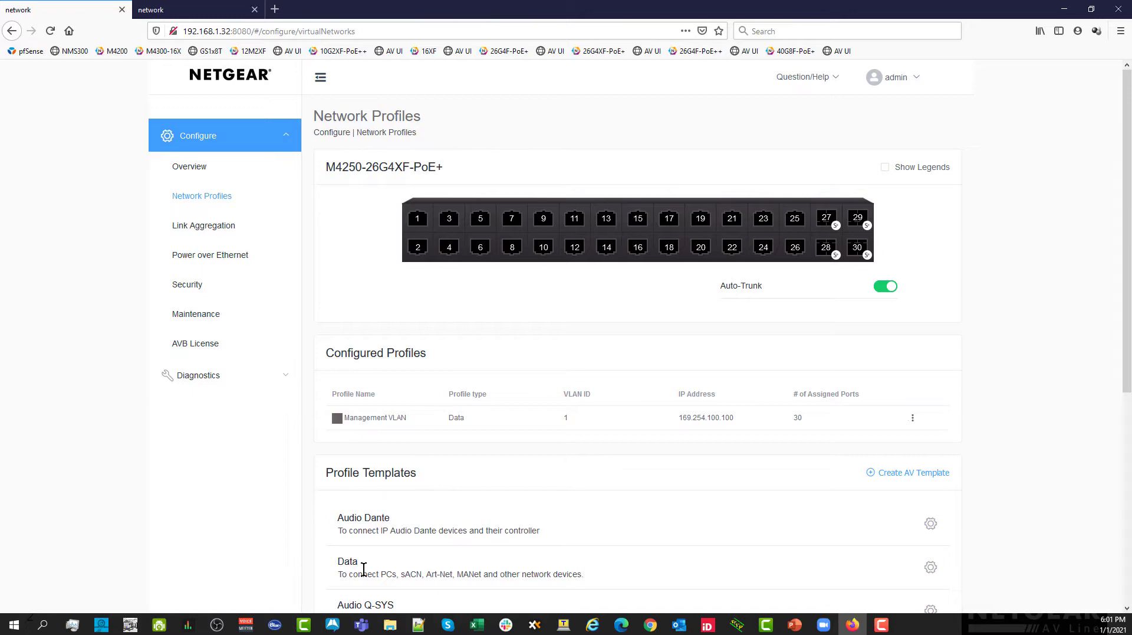
pyautogui.scroll(-3)
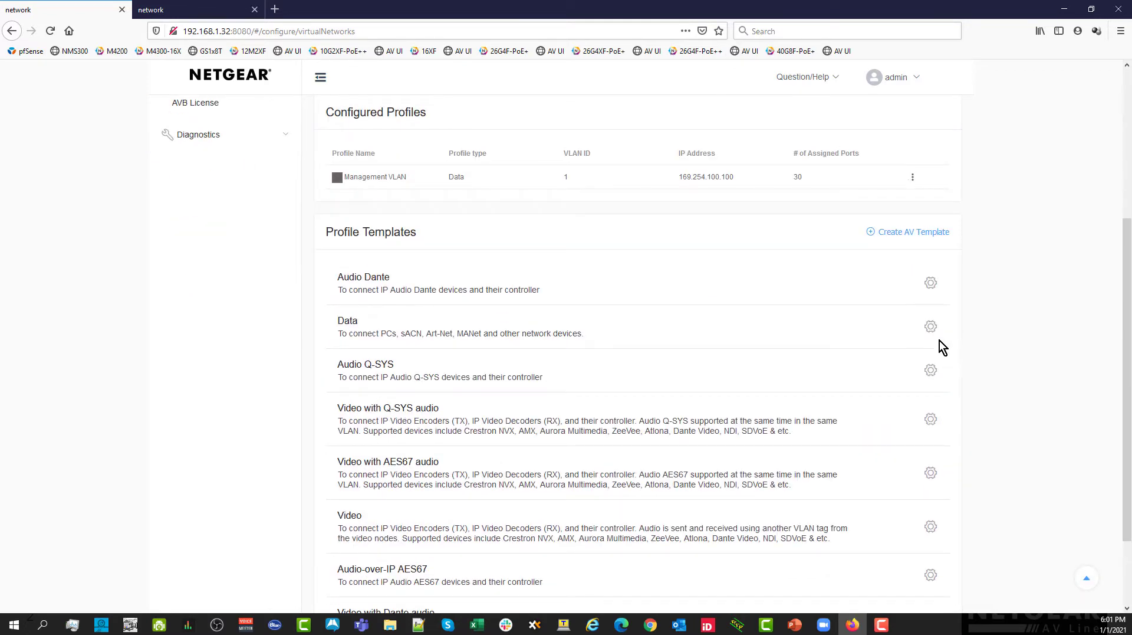
# Start a Data profile named AV Control on ports 1–4 with VLAN ID 10.
pyautogui.click(931, 326)
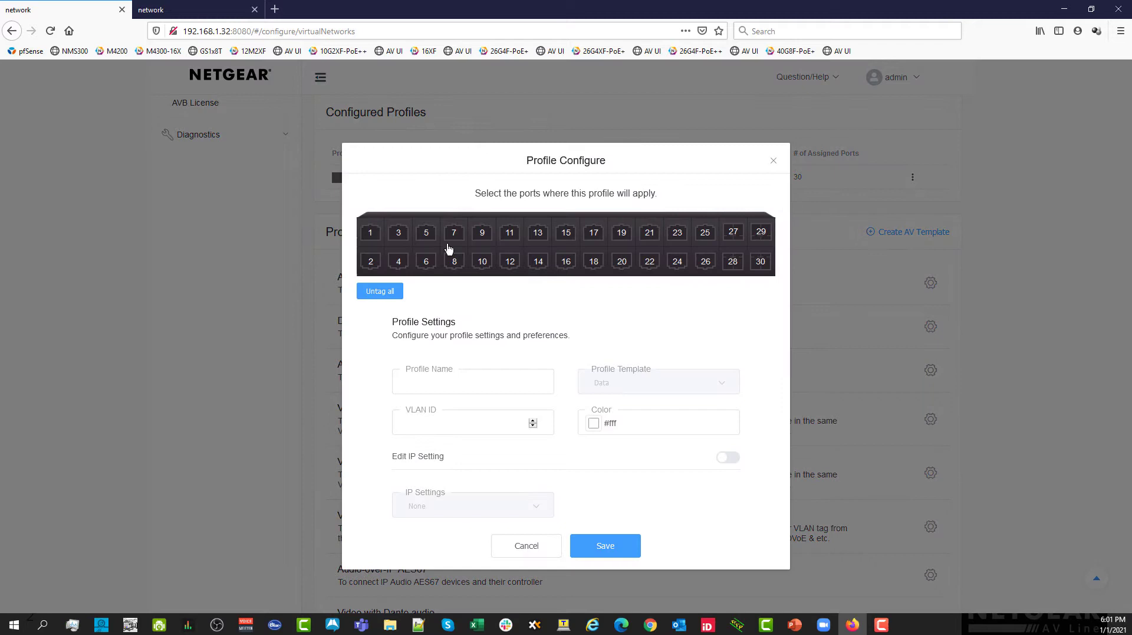
pyautogui.click(370, 232)
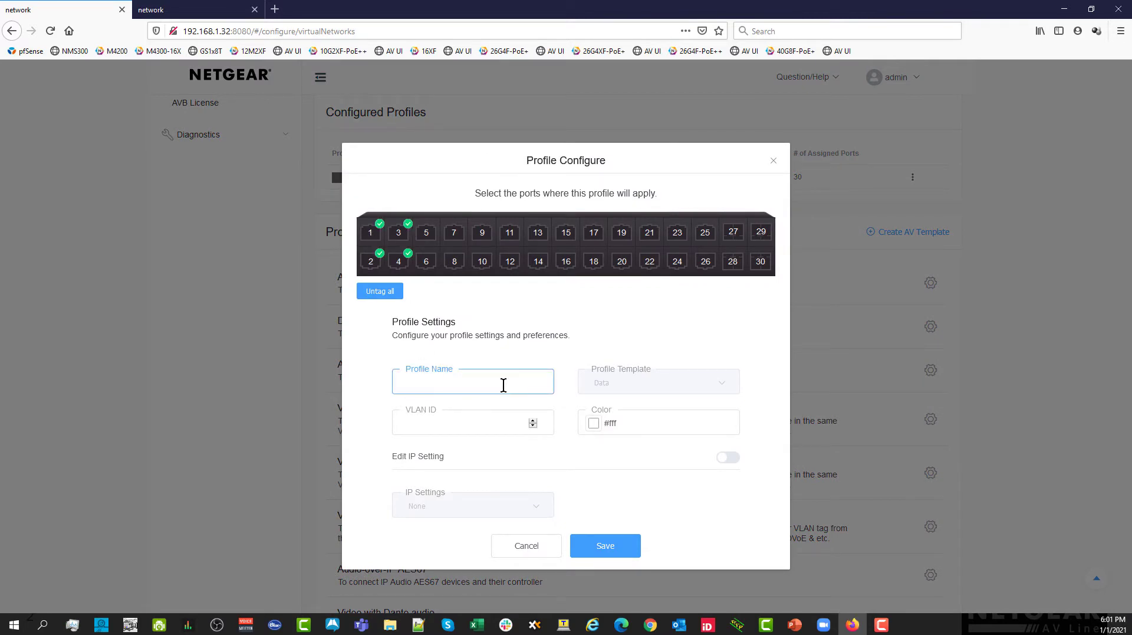
pyautogui.write('AV Control')
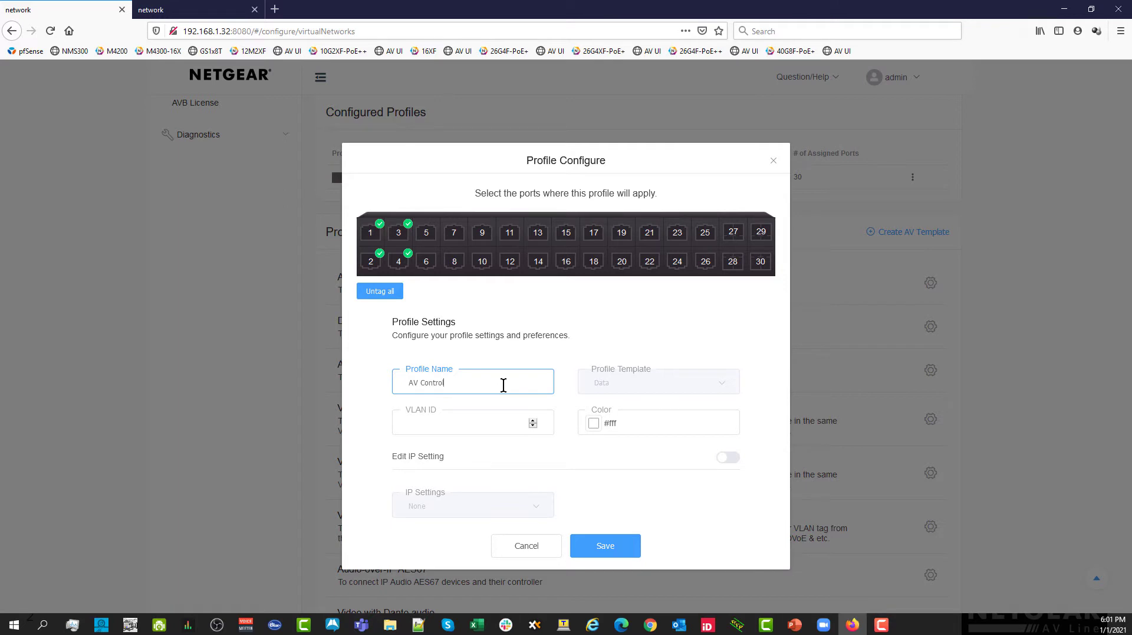
pyautogui.click(462, 423)
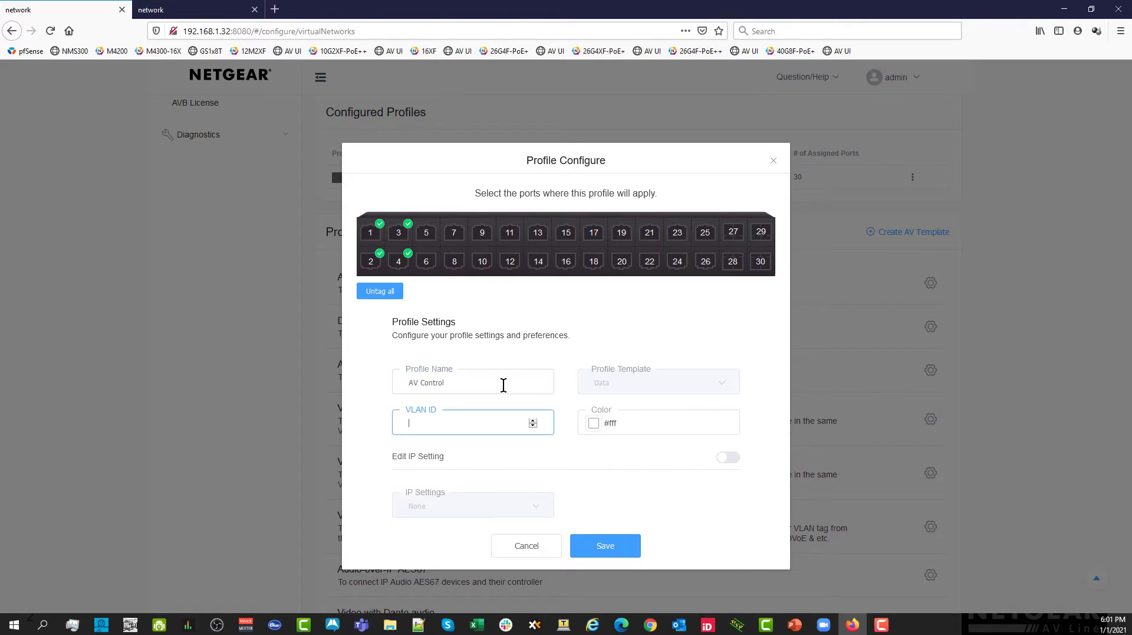
pyautogui.write('10')
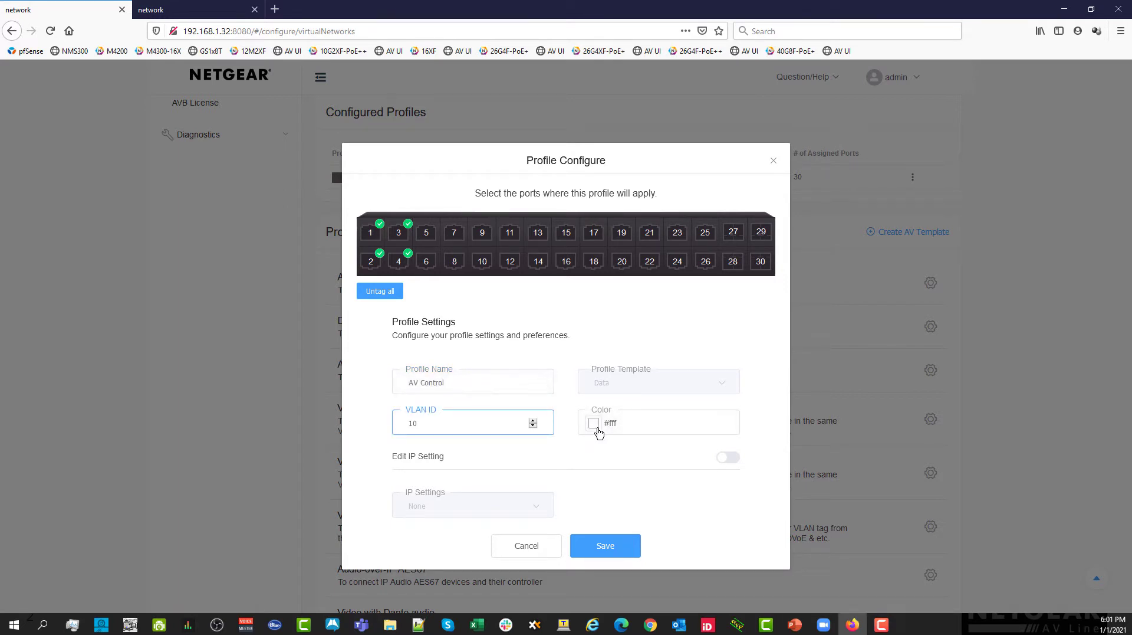
# Colour the profile green and enable Edit IP Setting to reach the addressing choices.
pyautogui.click(593, 422)
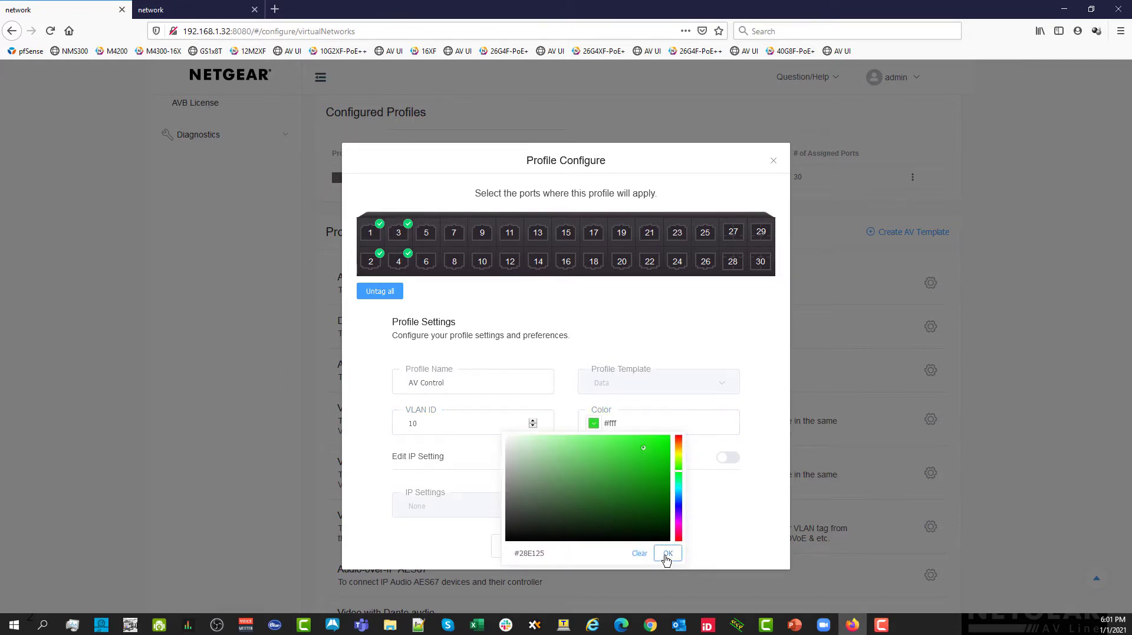
pyautogui.click(668, 552)
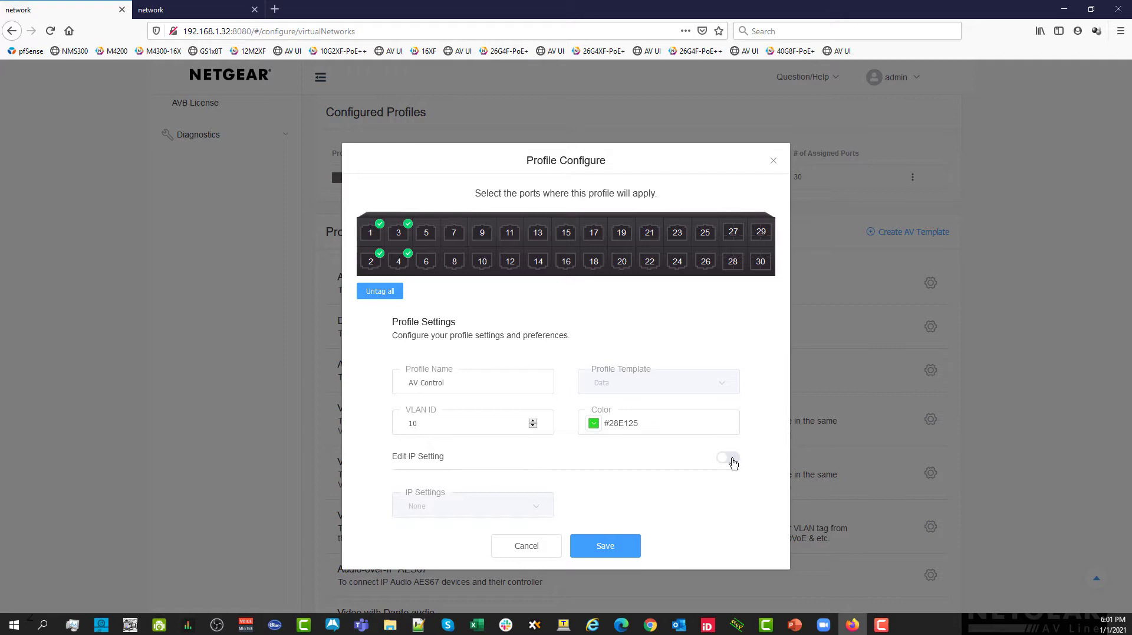
pyautogui.click(727, 456)
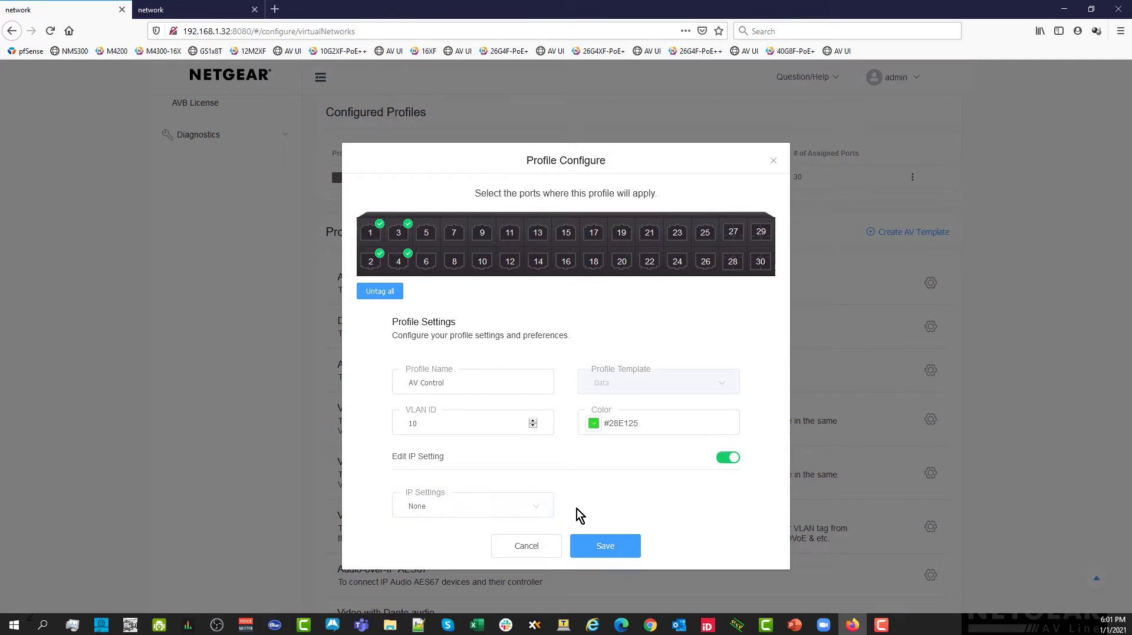
pyautogui.click(474, 505)
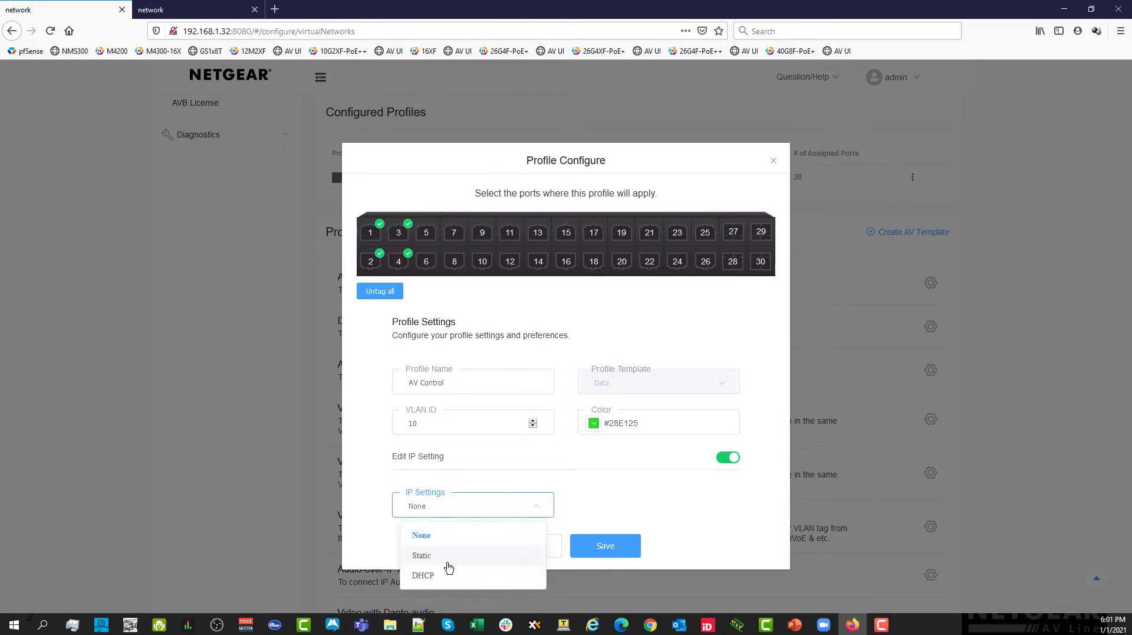
# Set a static IP of 192.168.10.1 with subnet mask 255.255.255.0.
pyautogui.click(423, 554)
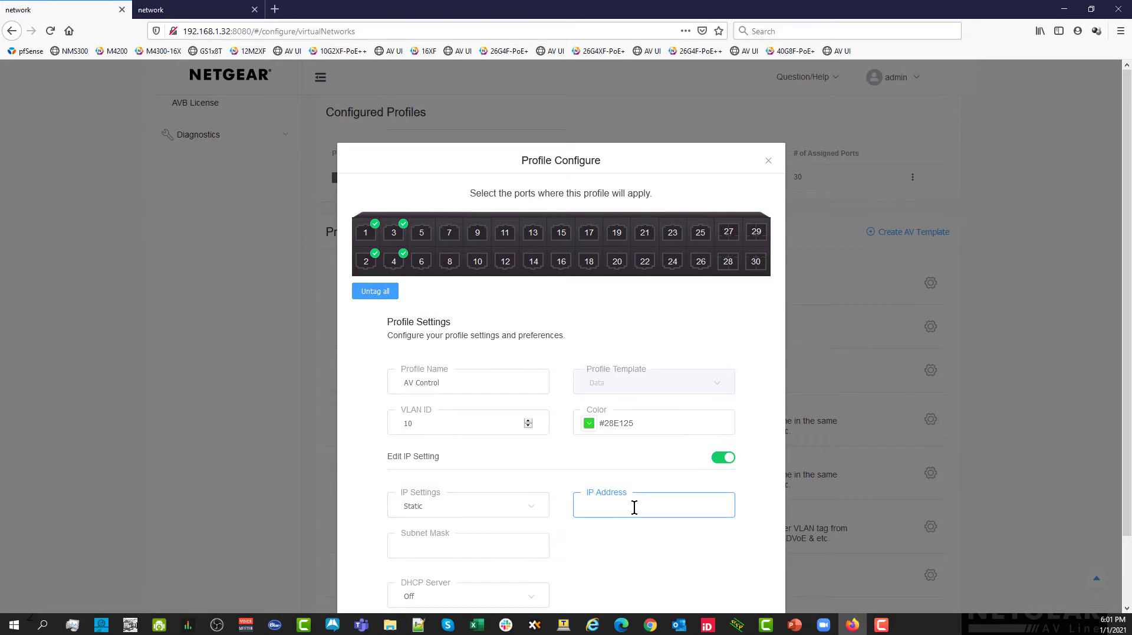
pyautogui.click(635, 504)
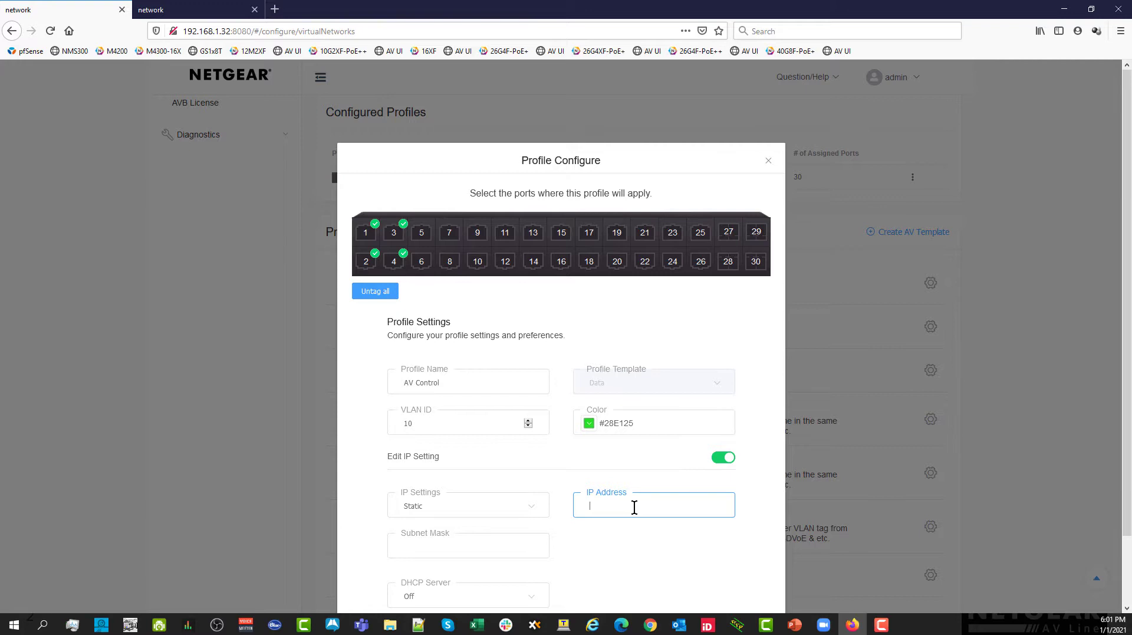
pyautogui.write('192.168.')
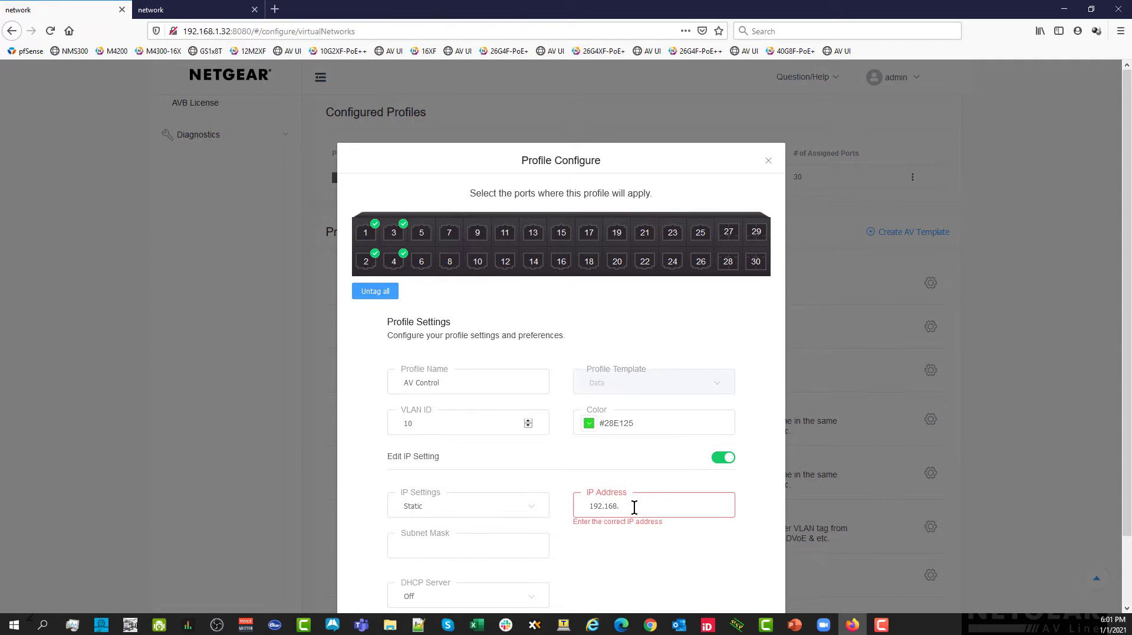
pyautogui.write('10.1')
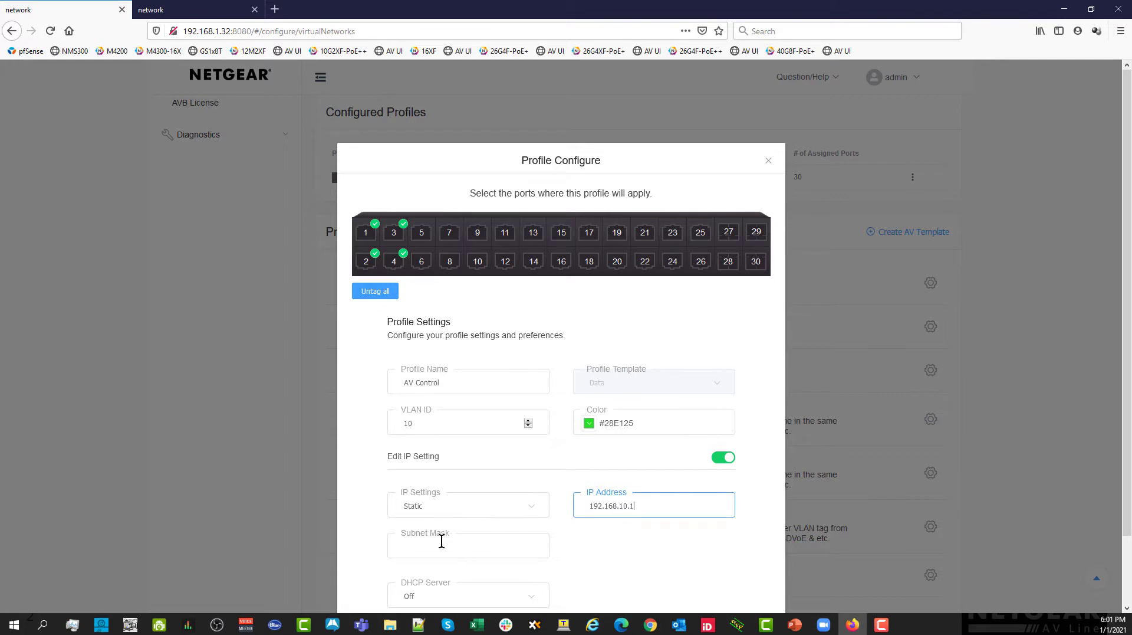
pyautogui.write('255.')
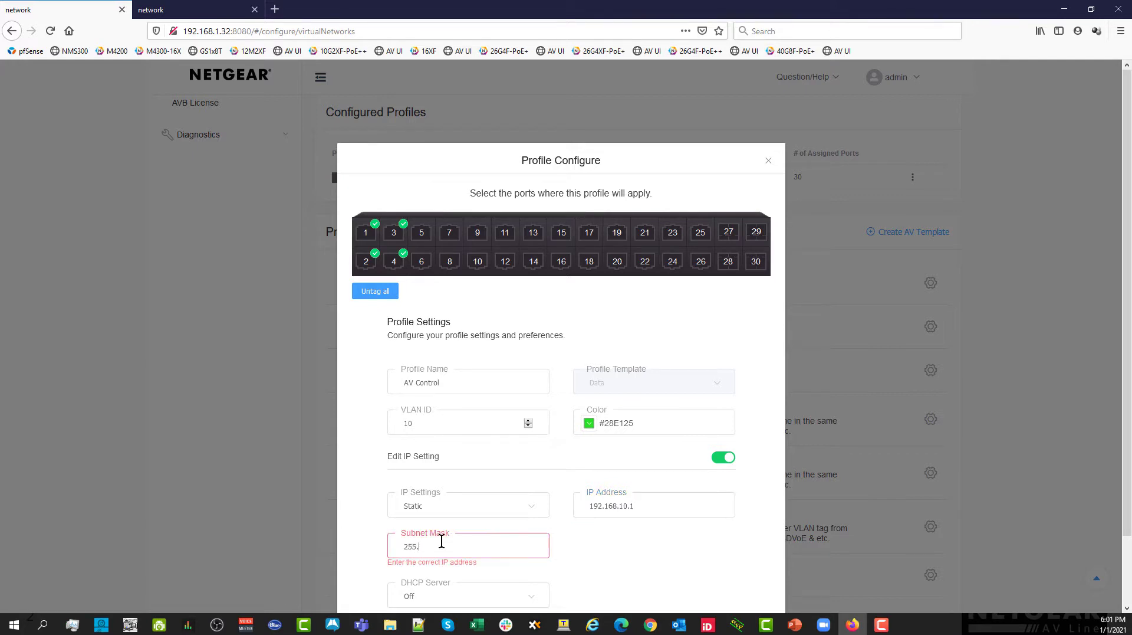
pyautogui.write('255.255.255.0')
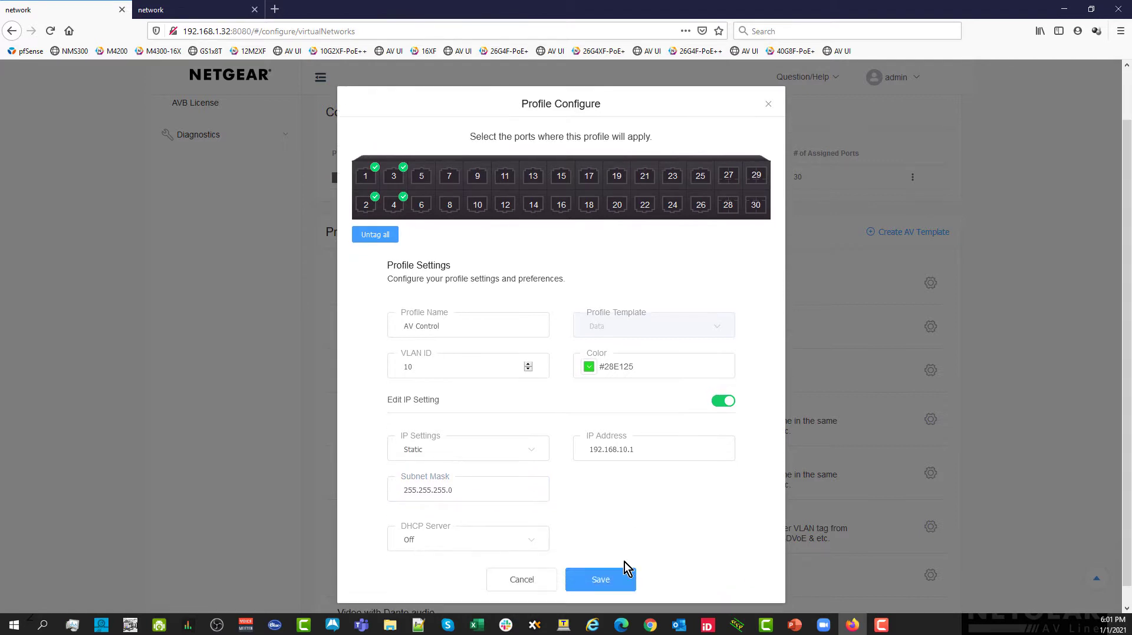
# Enable the DHCP server with default router 192.168.10.1.
pyautogui.click(468, 538)
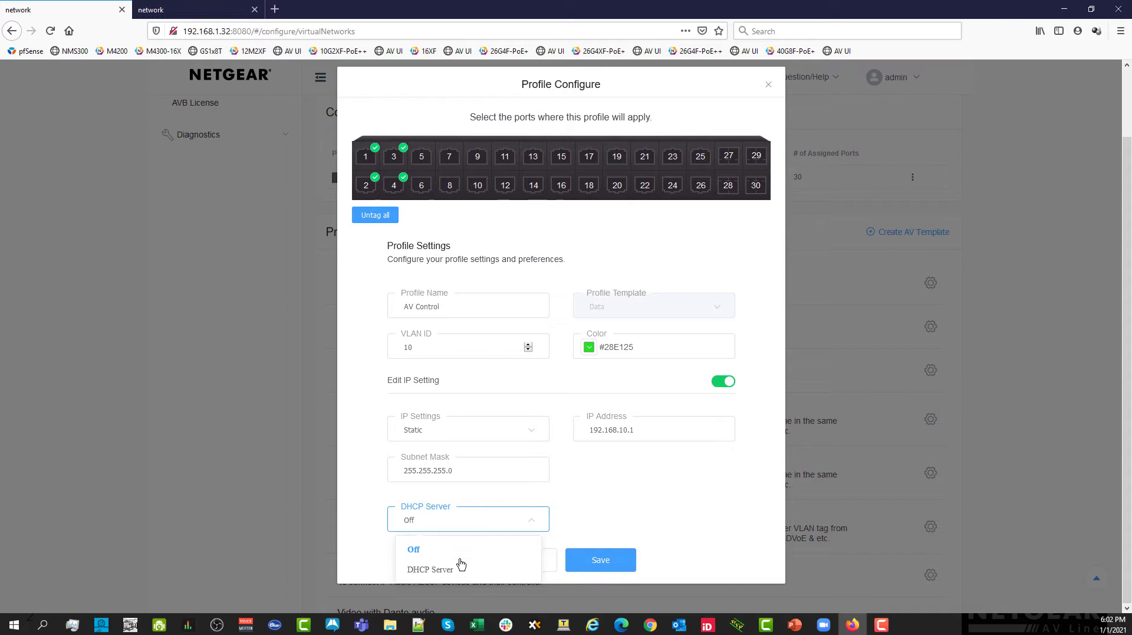
pyautogui.click(429, 568)
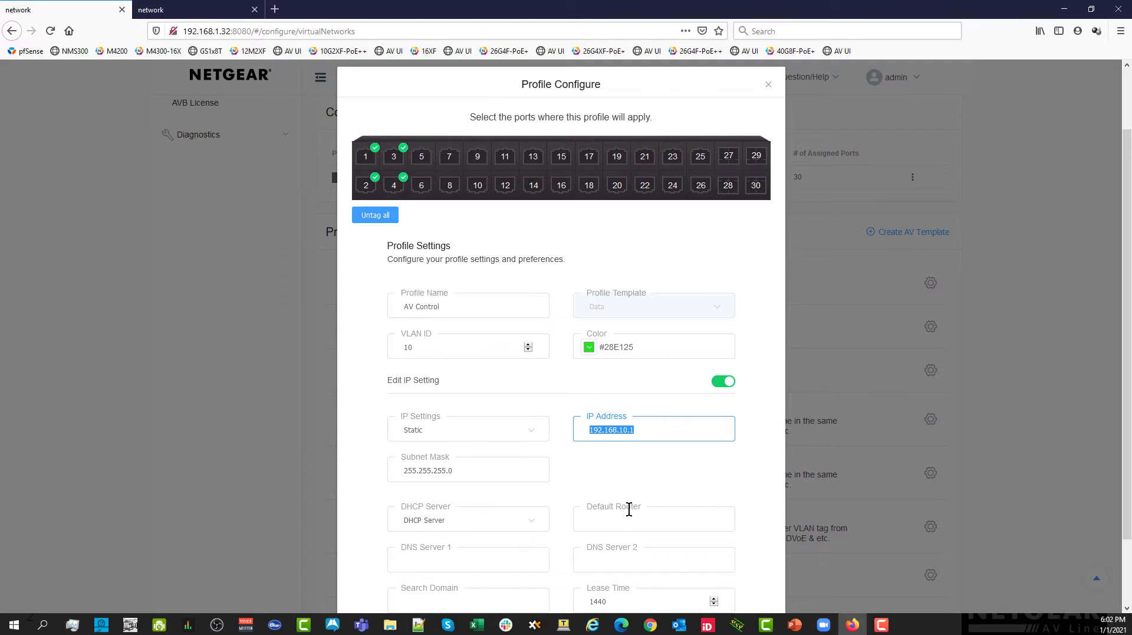
pyautogui.click(654, 518)
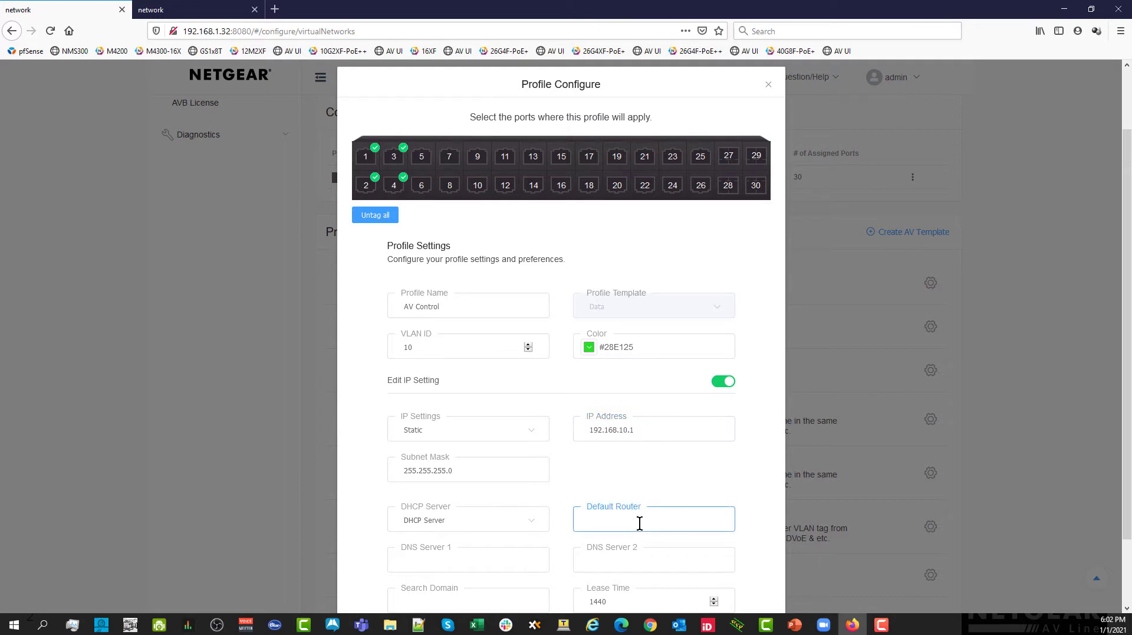
pyautogui.write('192.168.10.1')
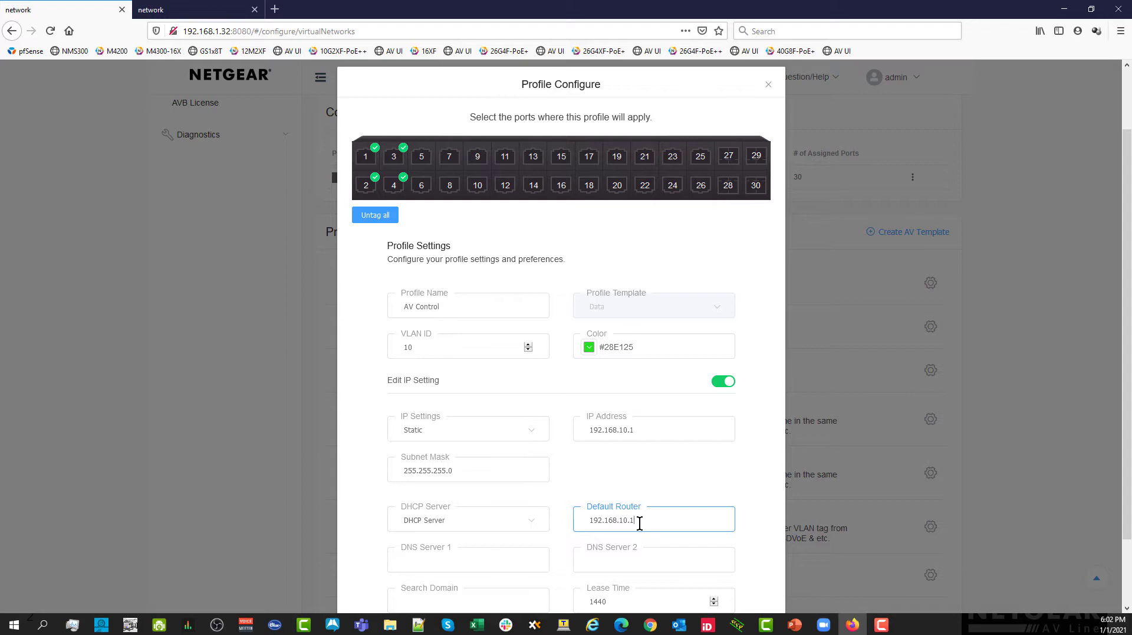
pyautogui.moveTo(677, 539)
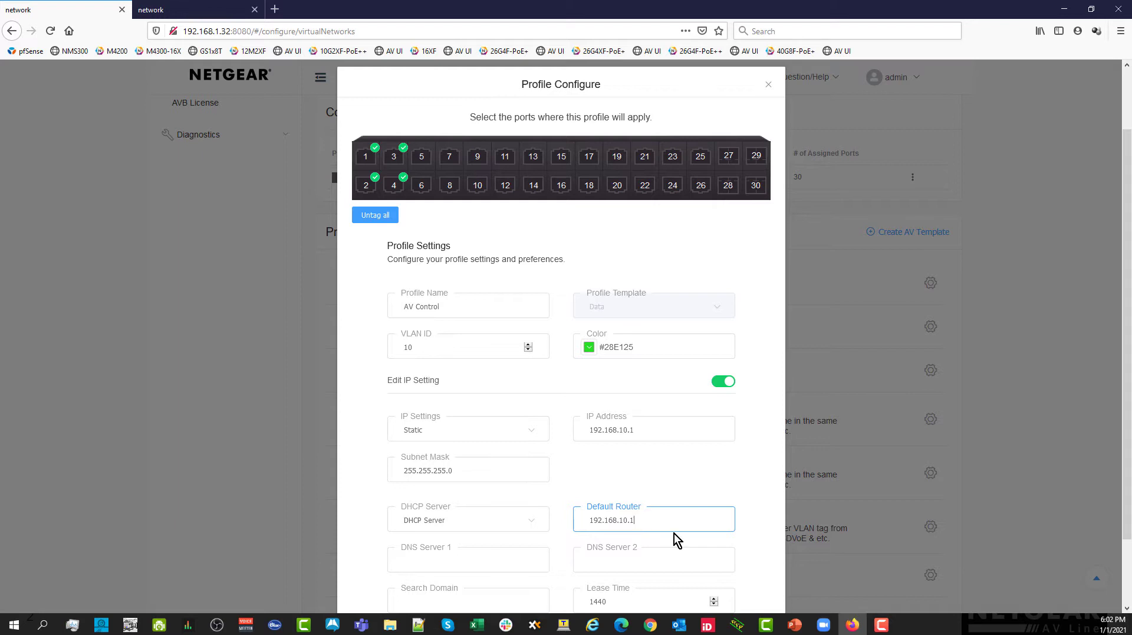
# Set DNS Server 1 to 192.168.10.1 and save the AV Control profile.
pyautogui.click(469, 559)
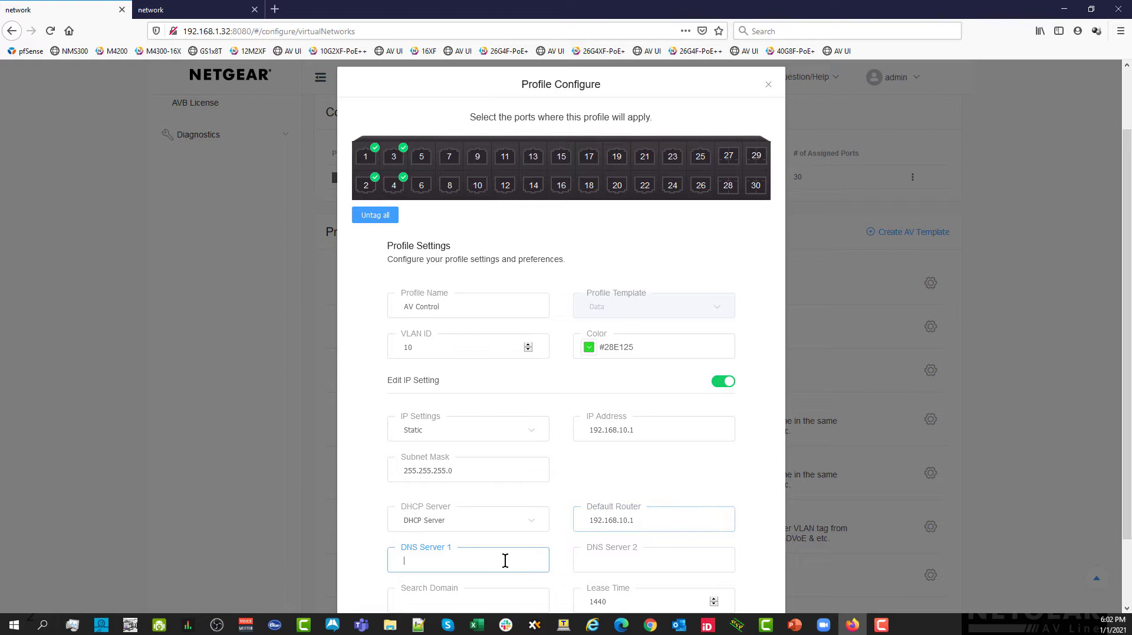
pyautogui.write('192.168.10.1')
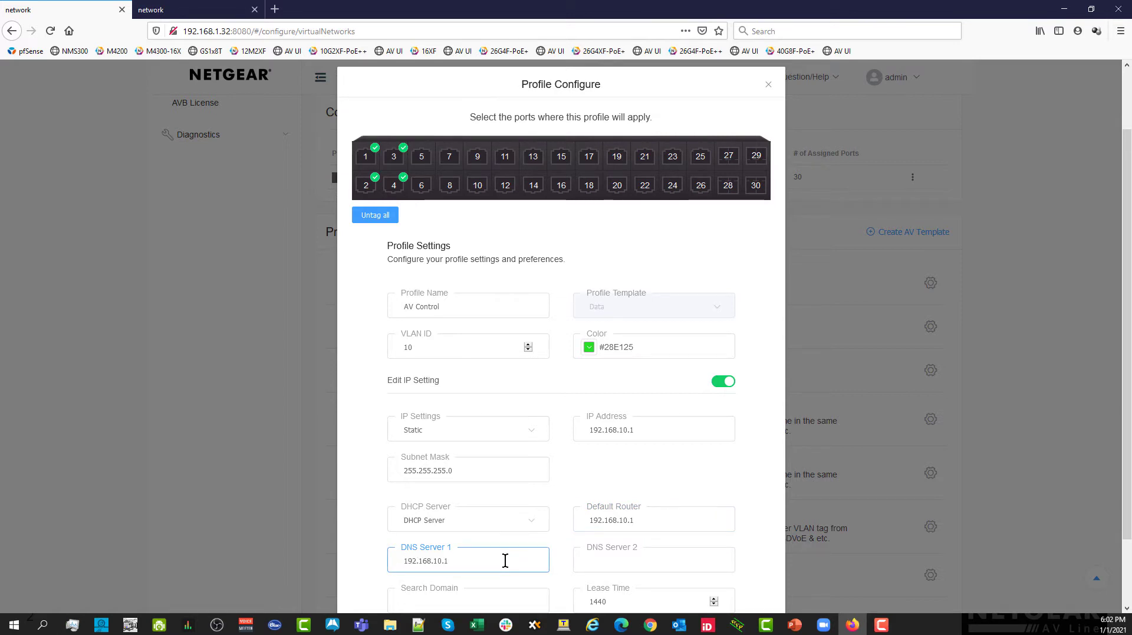
pyautogui.scroll(-3)
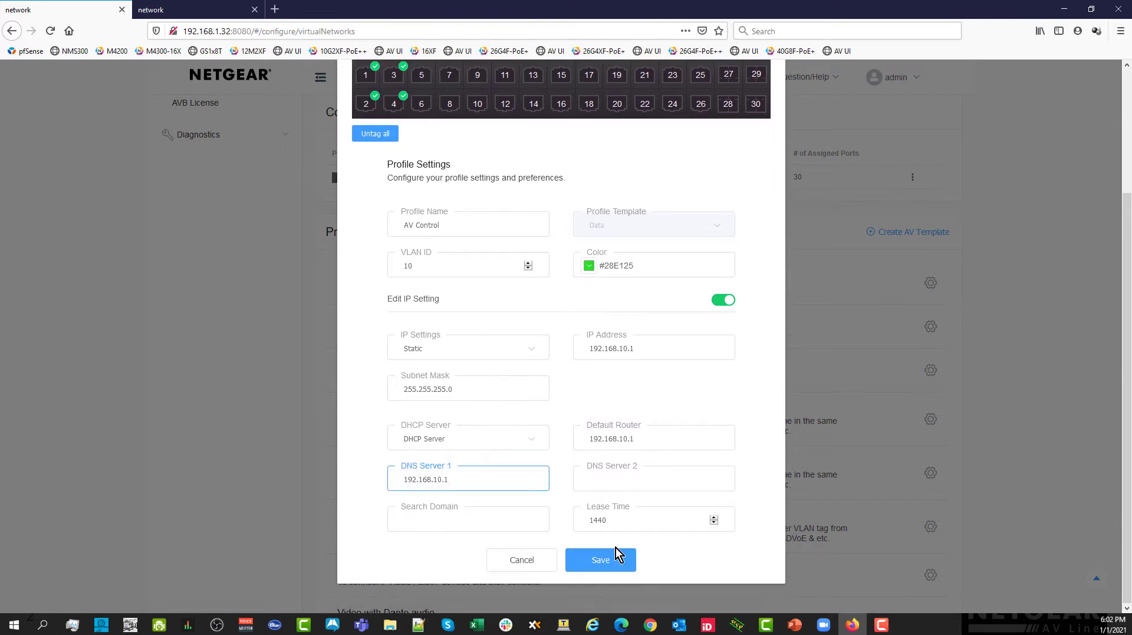
pyautogui.click(600, 560)
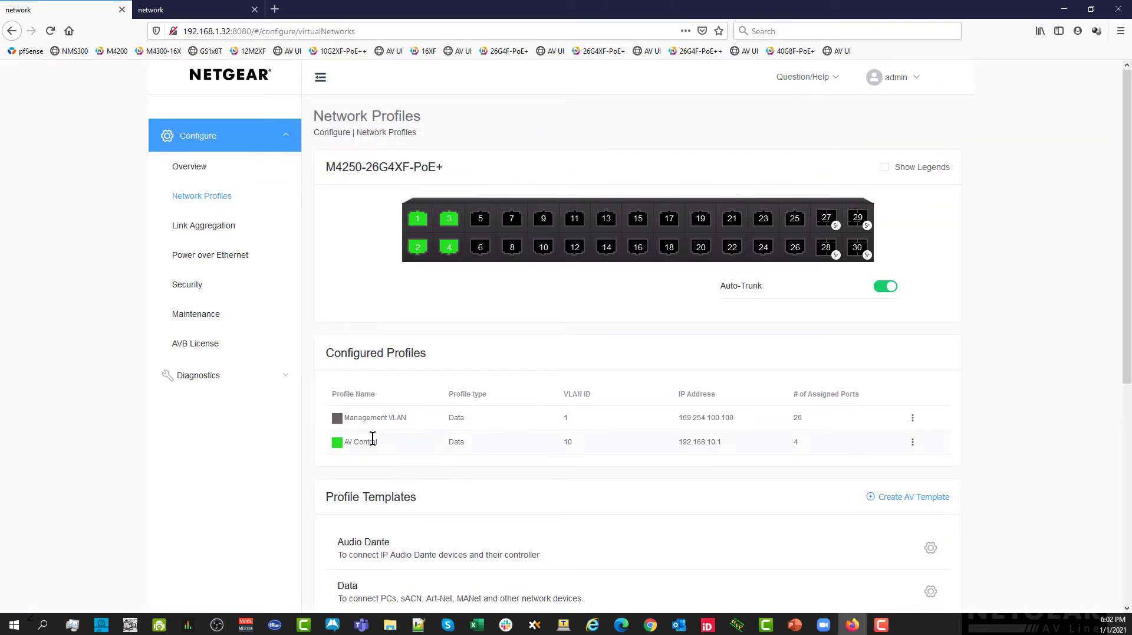
pyautogui.scroll(-3)
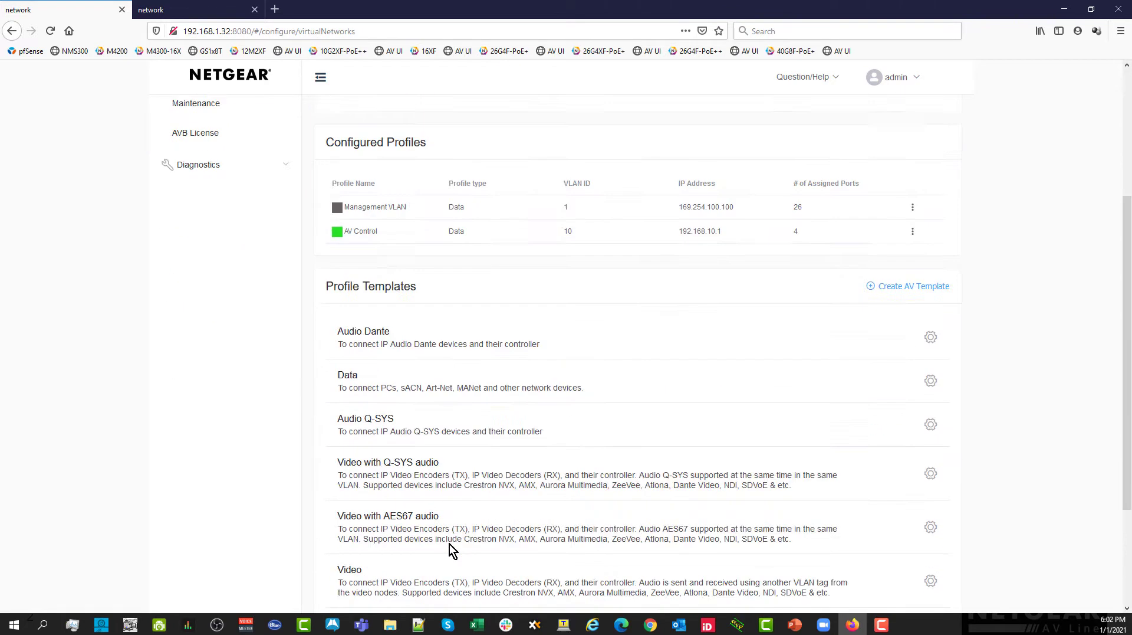
pyautogui.scroll(-3)
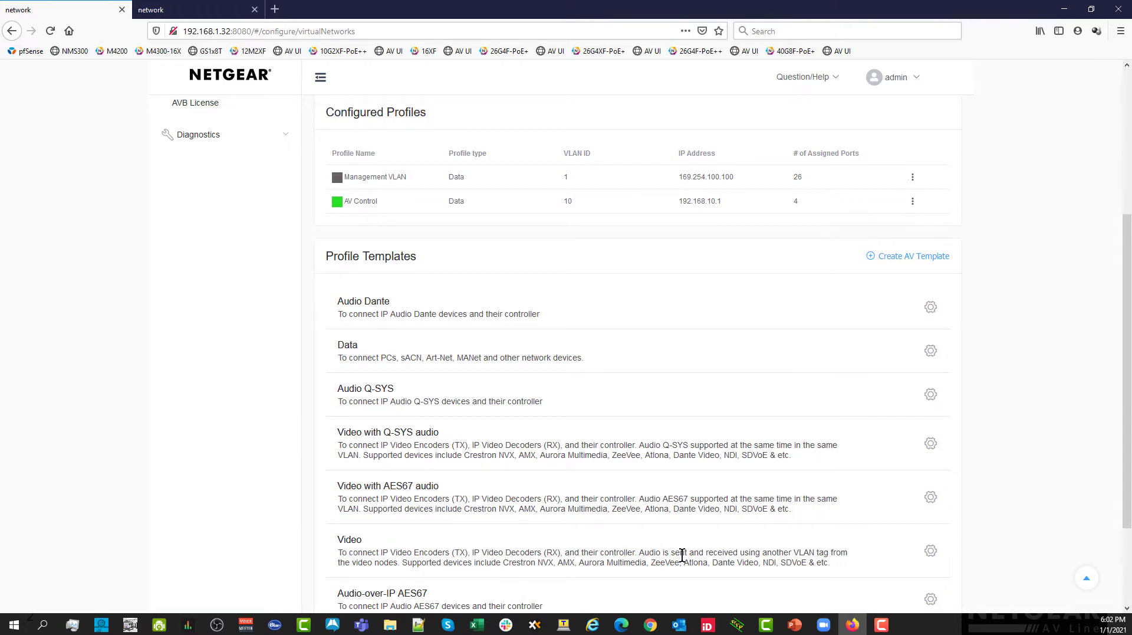
pyautogui.moveTo(548, 561)
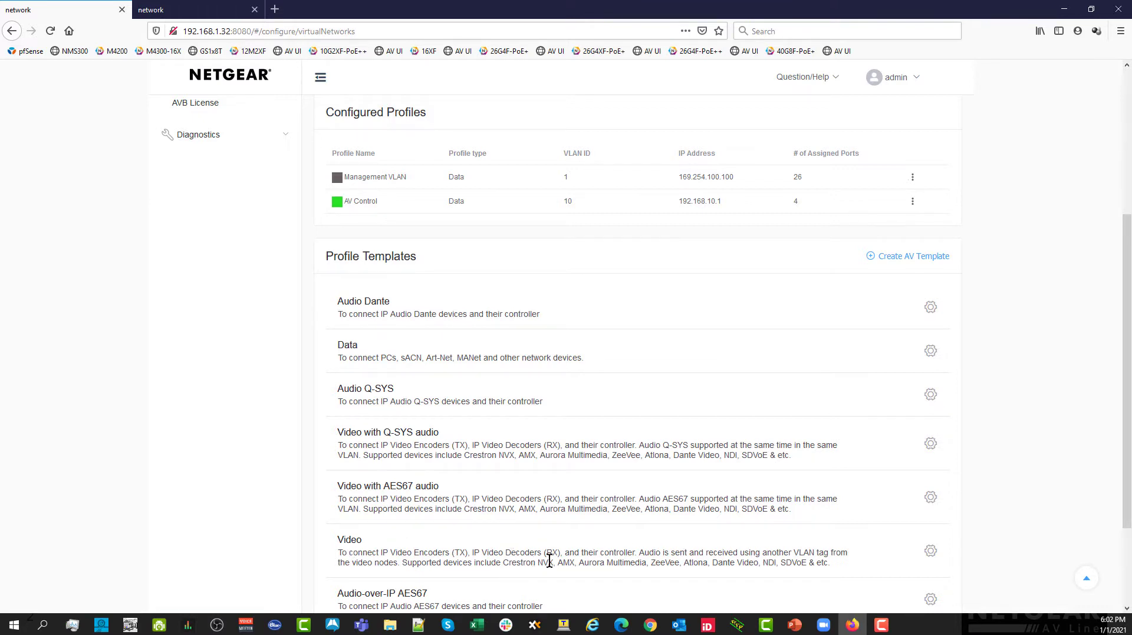
pyautogui.moveTo(571, 562)
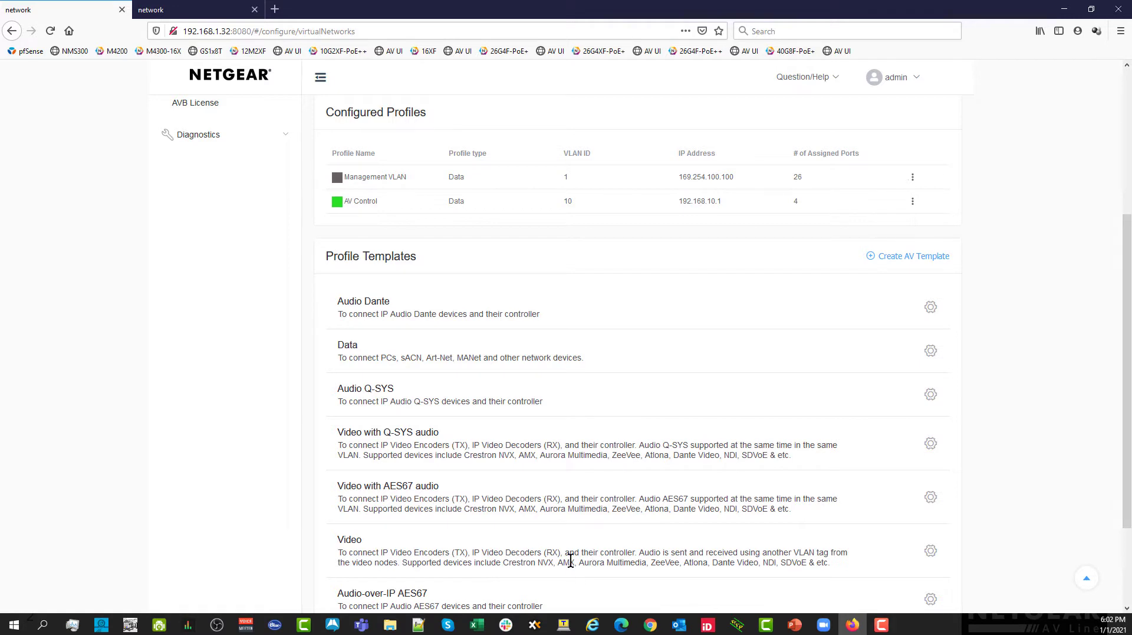
pyautogui.moveTo(751, 564)
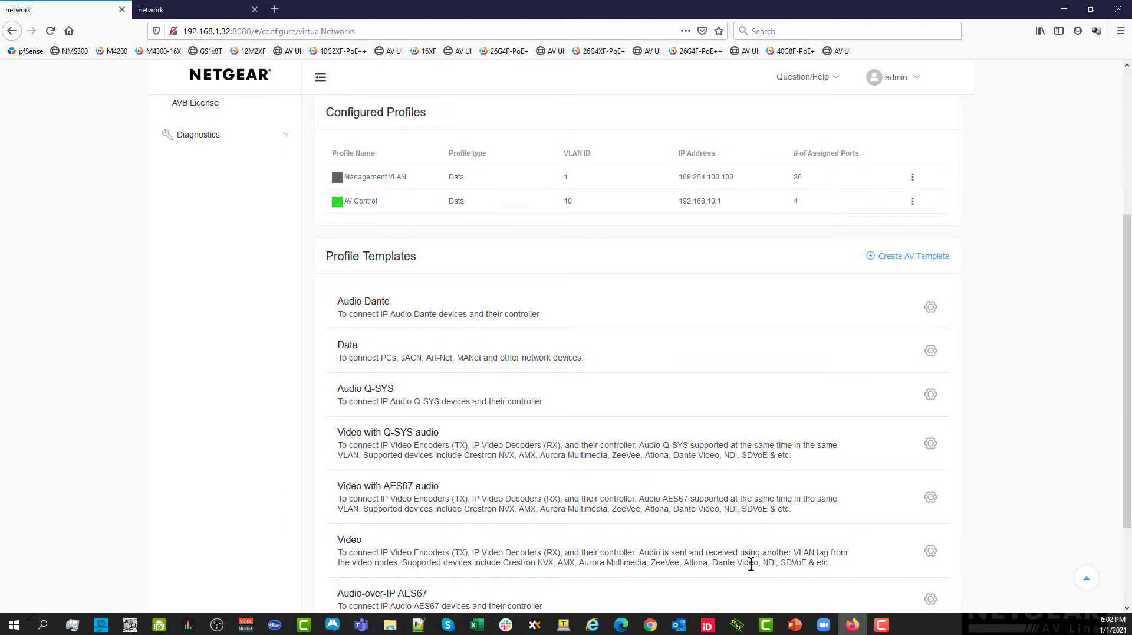
pyautogui.moveTo(930, 551)
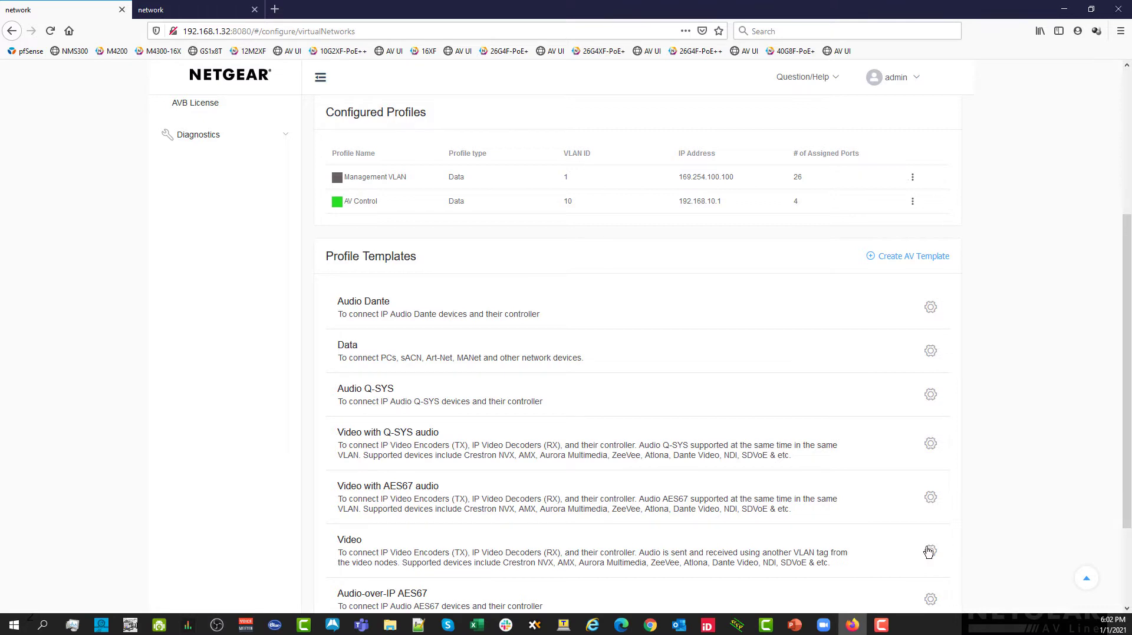
# Start a Video profile on ports 5–16 with VLAN ID 20 and a colour.
pyautogui.click(929, 551)
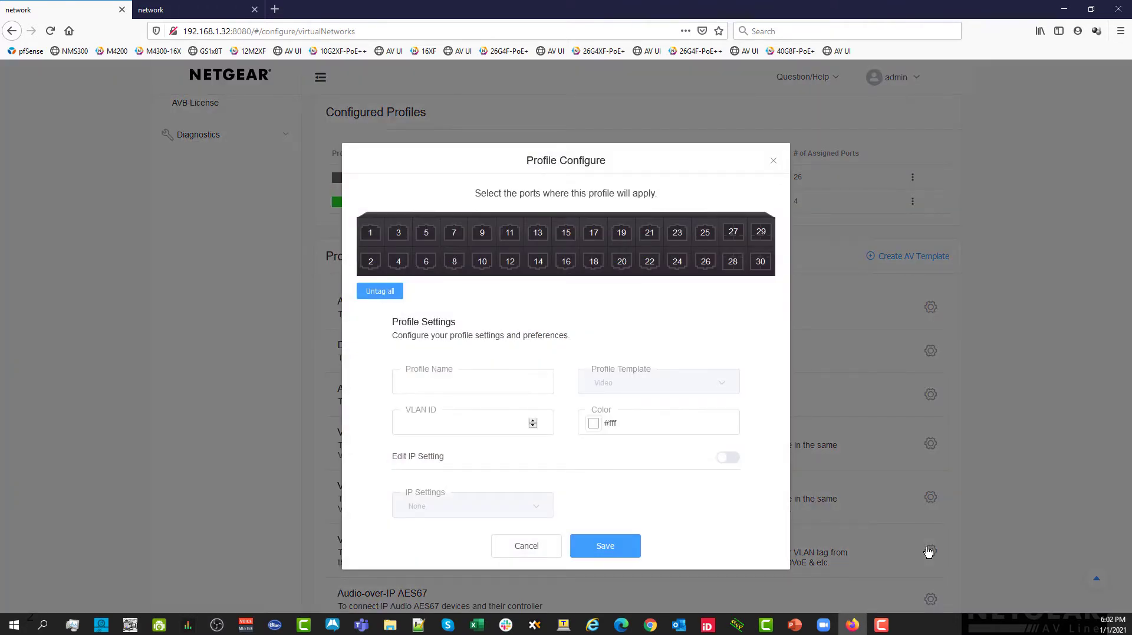
pyautogui.click(426, 231)
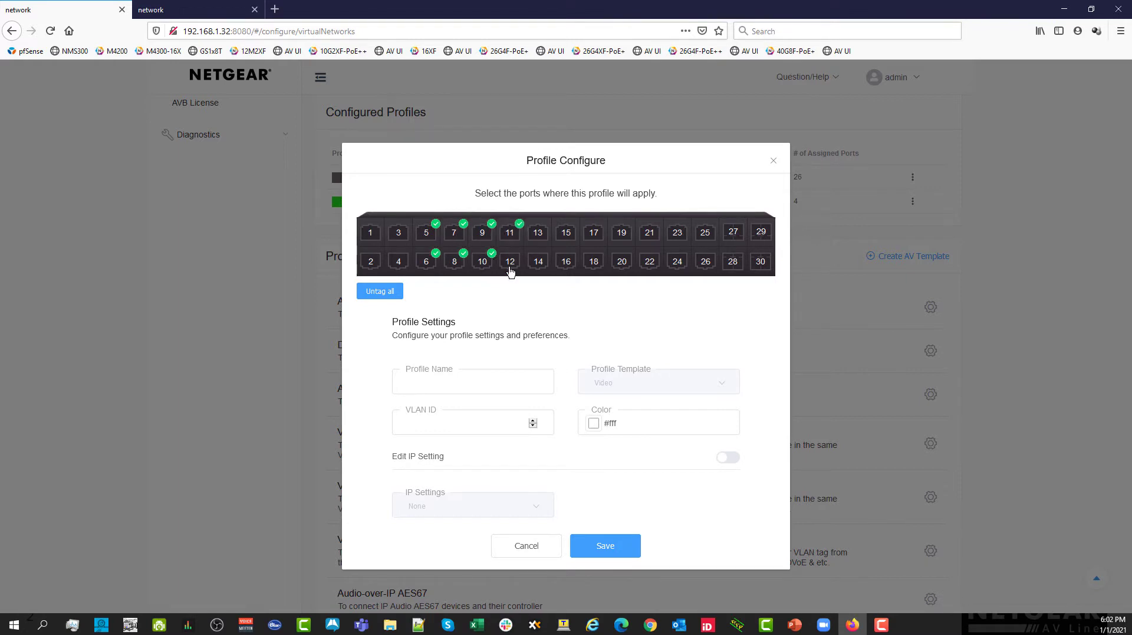
pyautogui.click(538, 232)
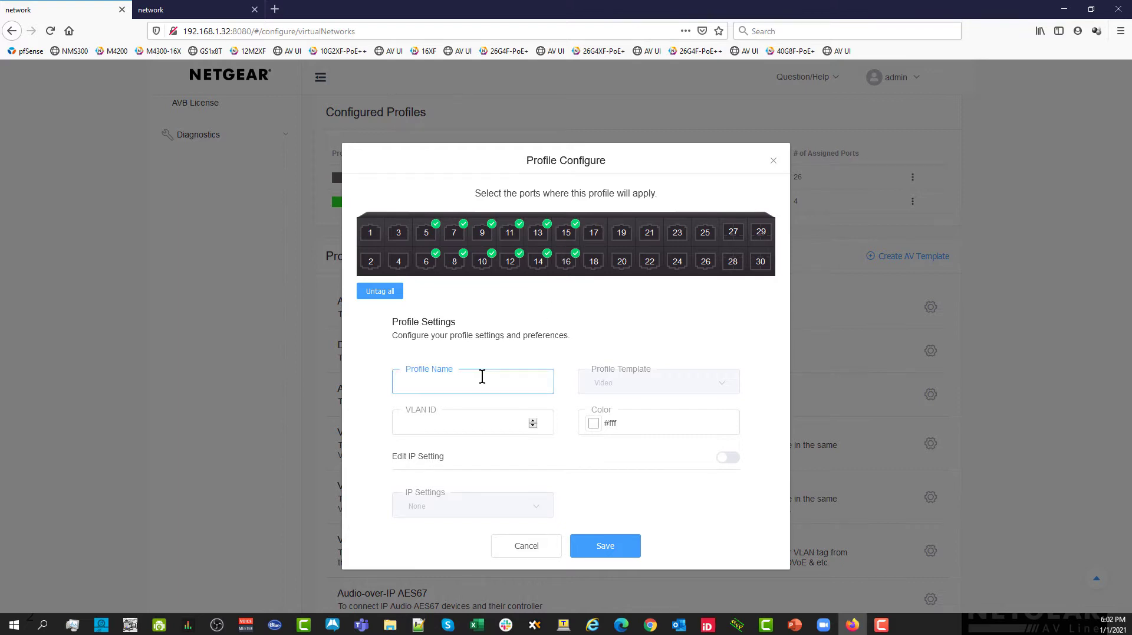
pyautogui.write('Video')
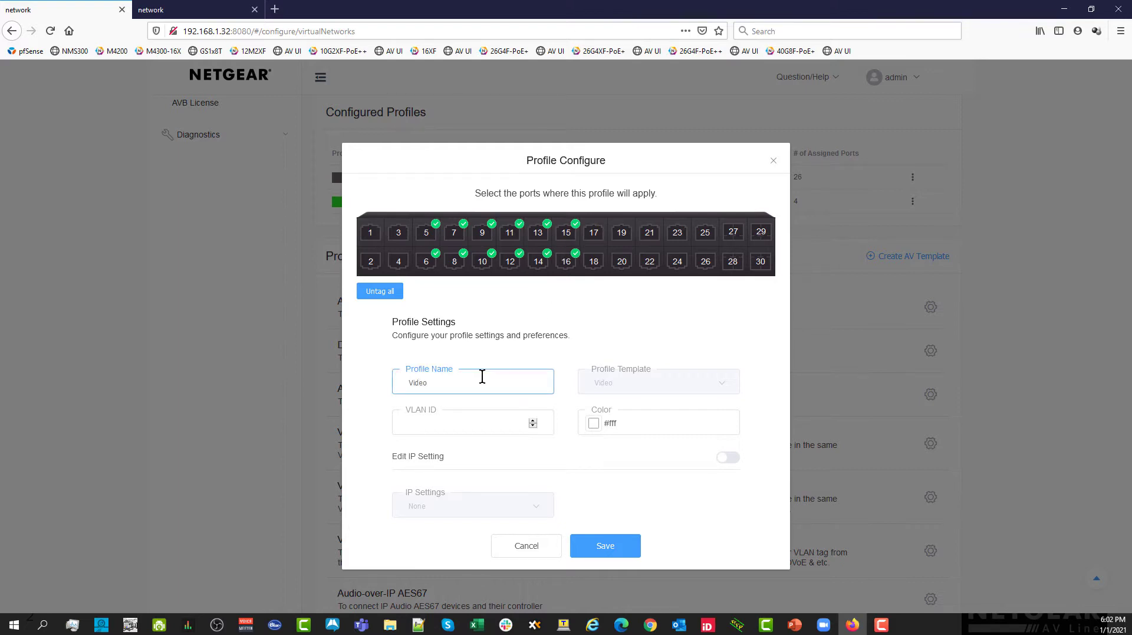
pyautogui.click(470, 423)
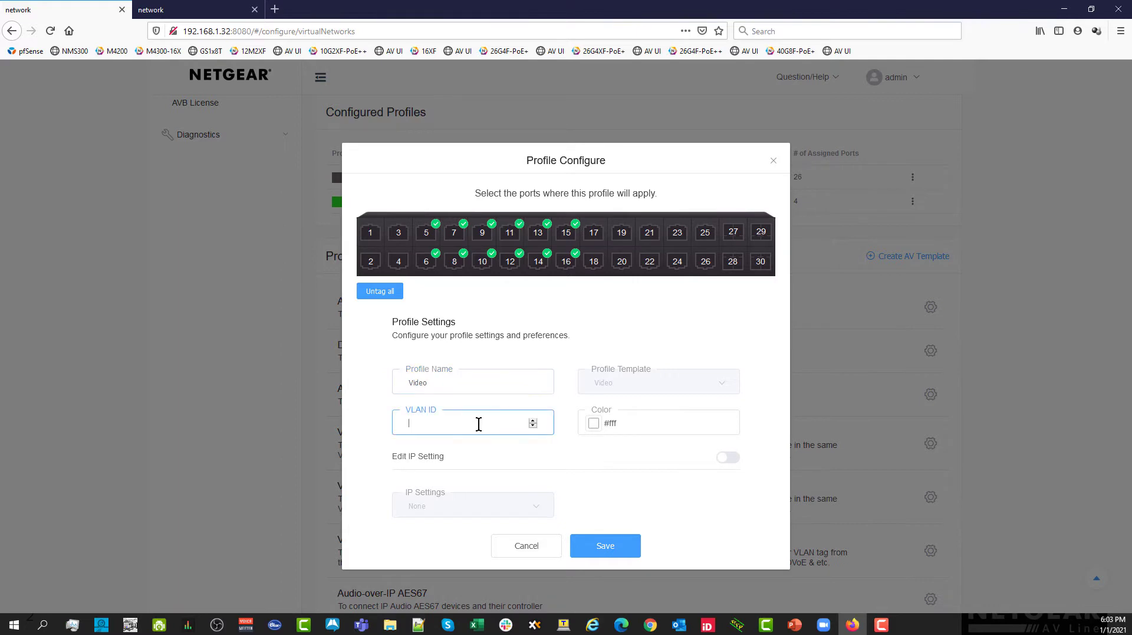
pyautogui.write('20')
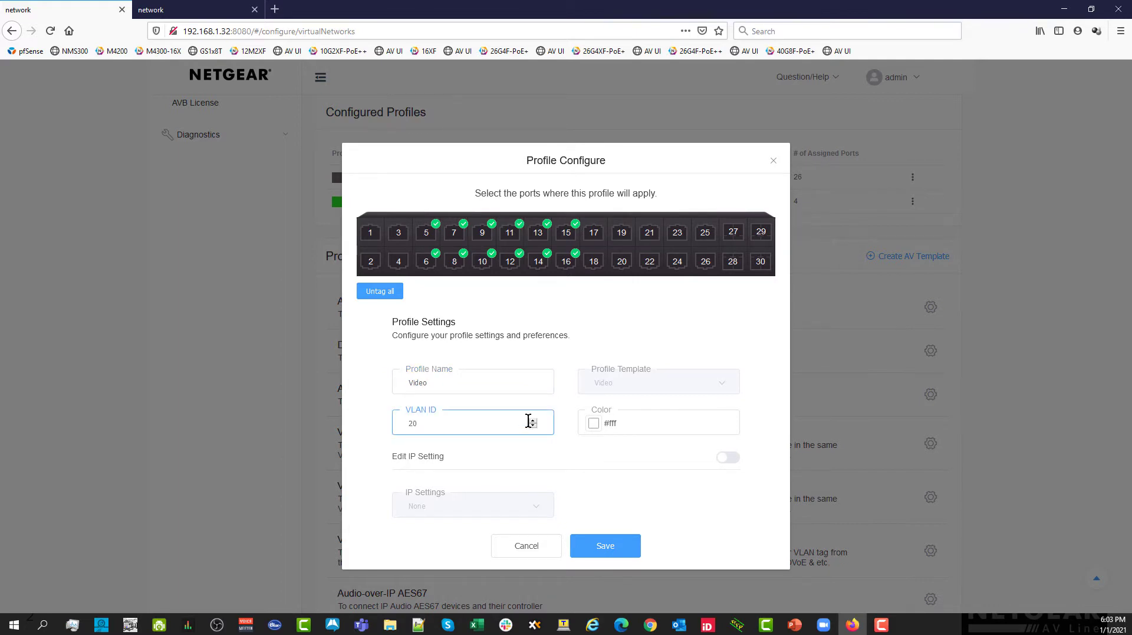
pyautogui.click(594, 423)
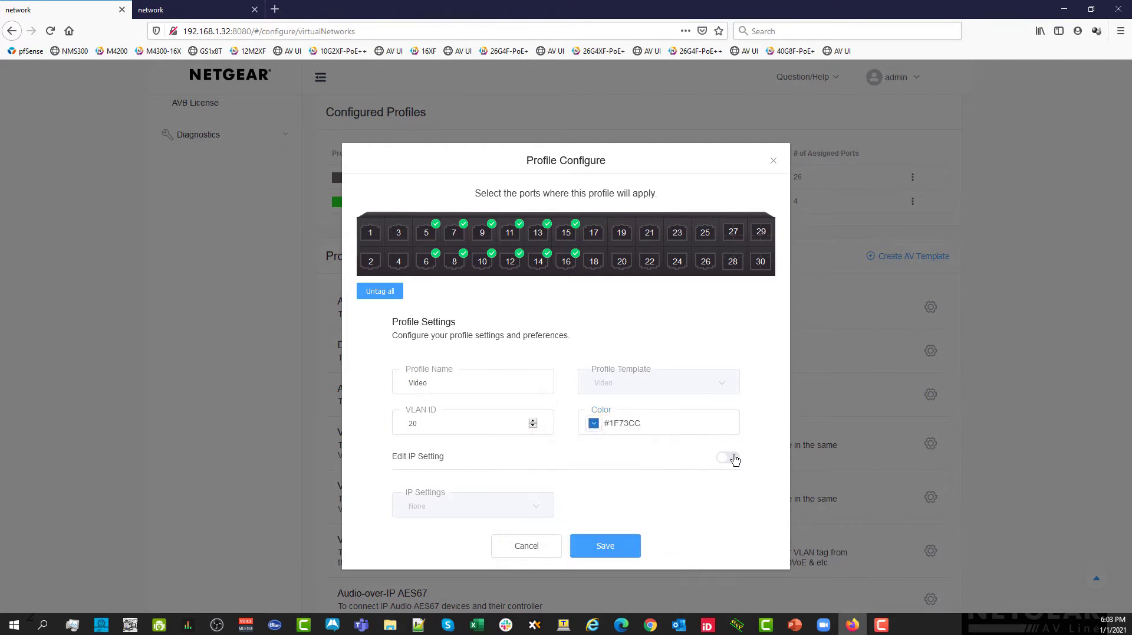
# Give it static IP 192.168.20.1, mask 255.255.255.0 and DHCP server, then save.
pyautogui.click(726, 456)
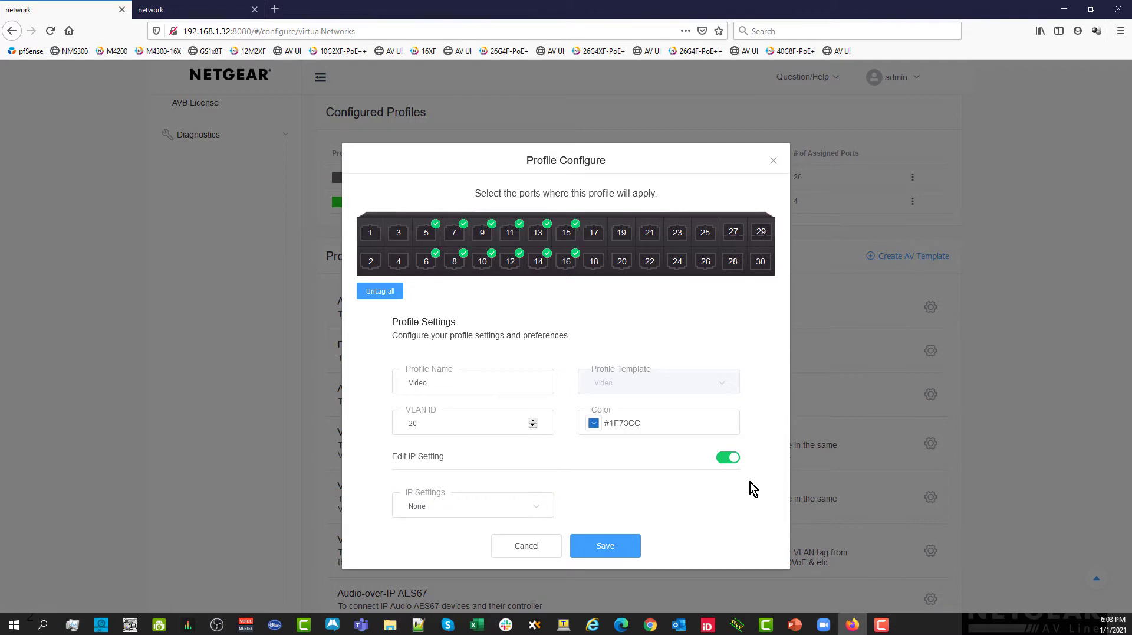
pyautogui.click(473, 504)
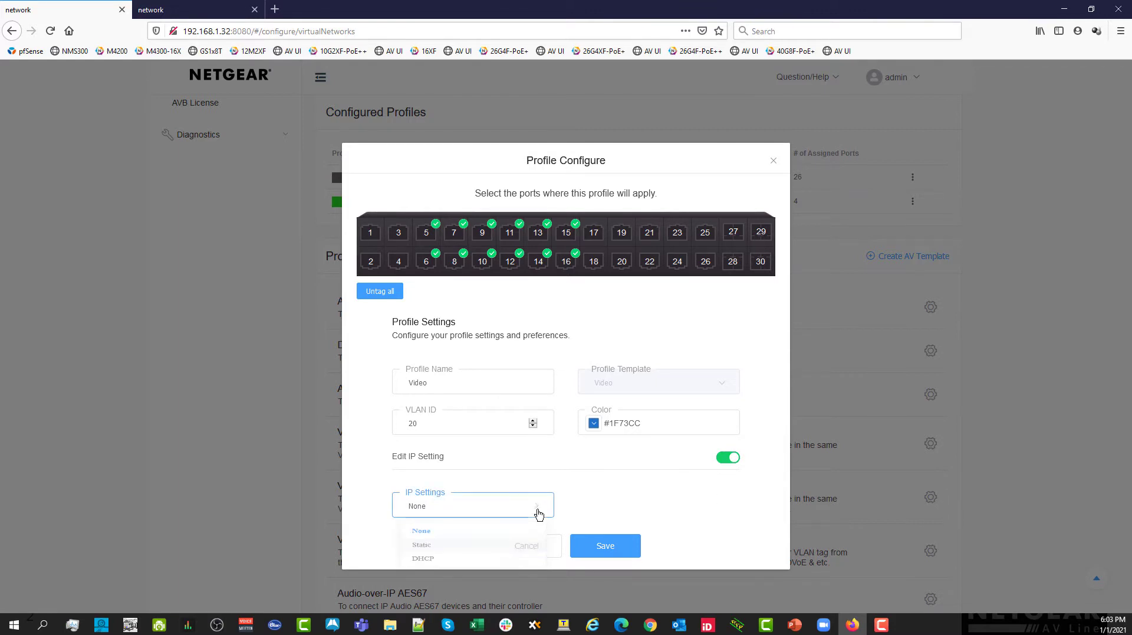
pyautogui.click(422, 544)
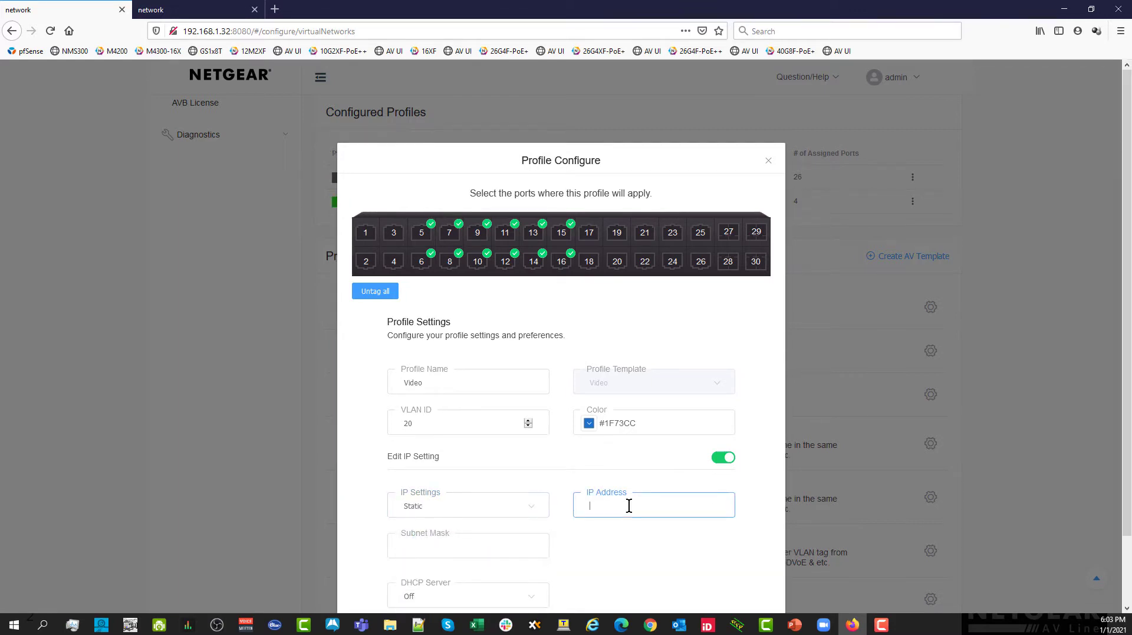
pyautogui.write('192..168.2')
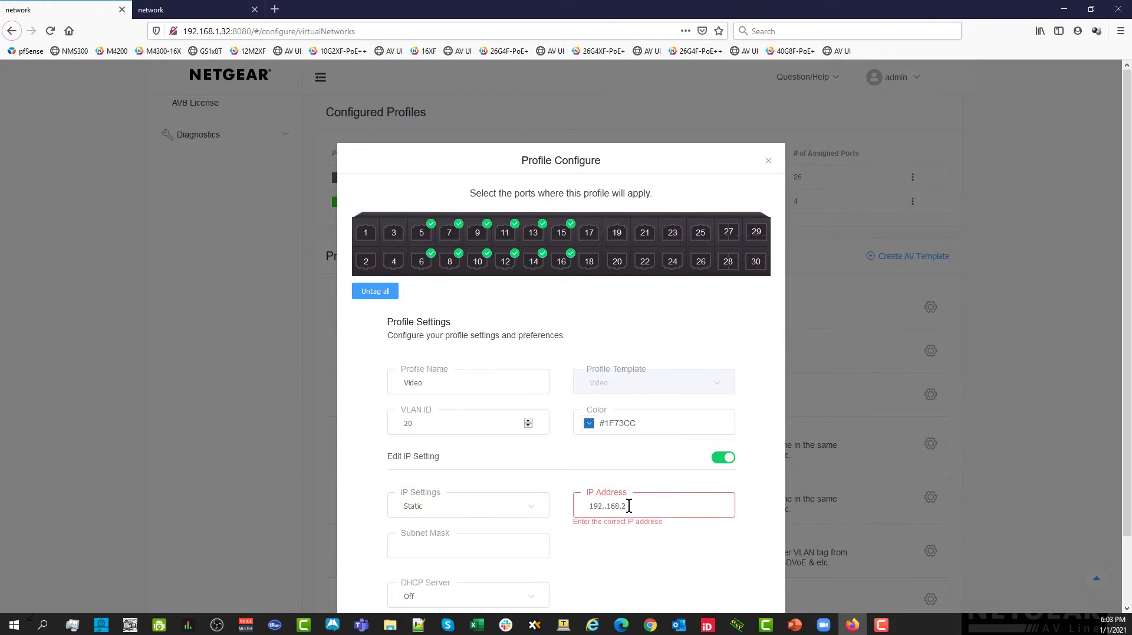
pyautogui.write('0.1')
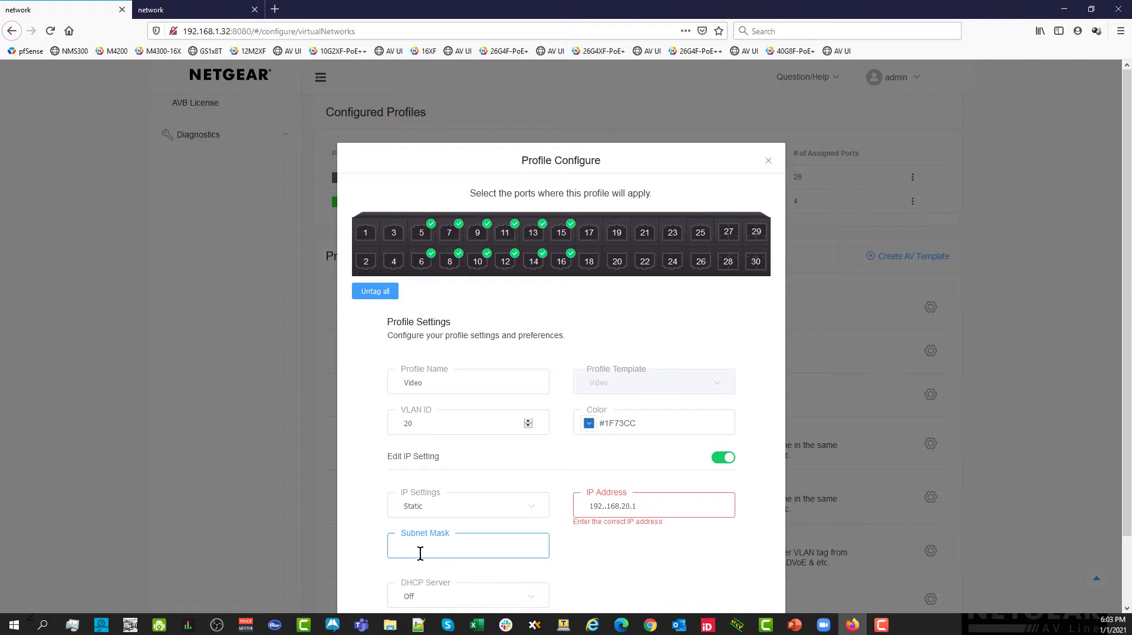
pyautogui.write('255.255.255')
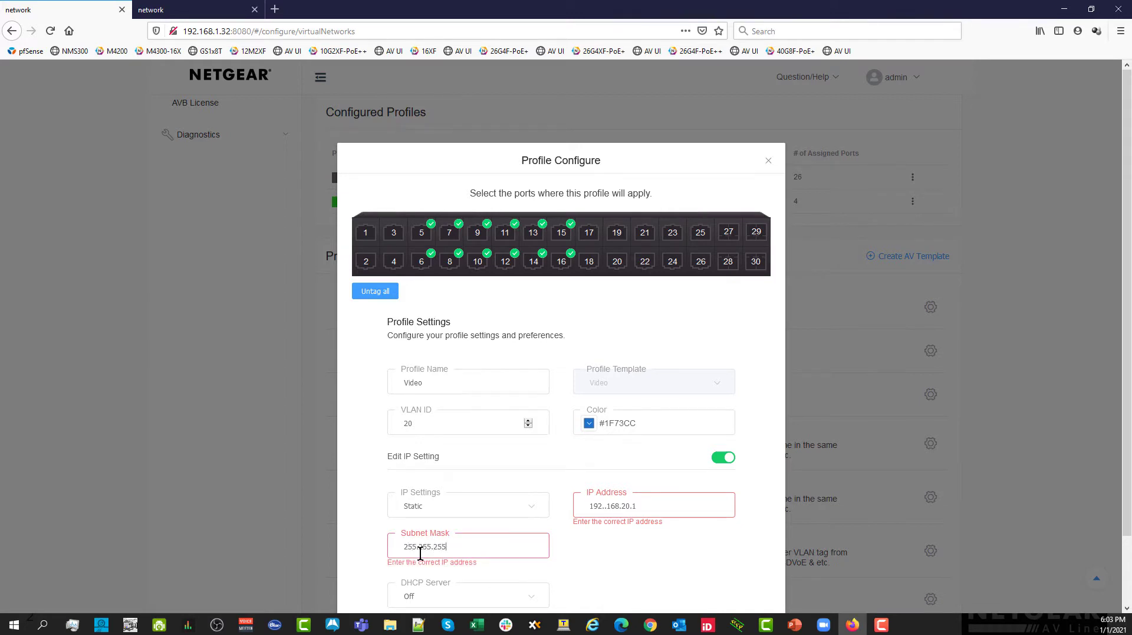
pyautogui.click(467, 594)
pyautogui.write('192.168.20.1')
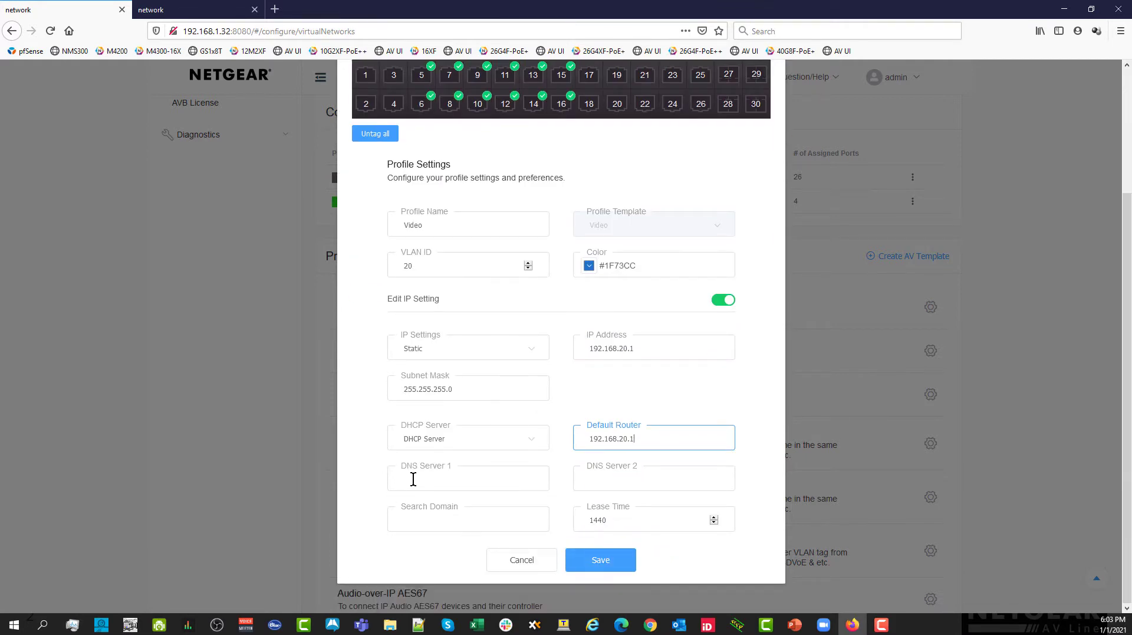
pyautogui.click(600, 560)
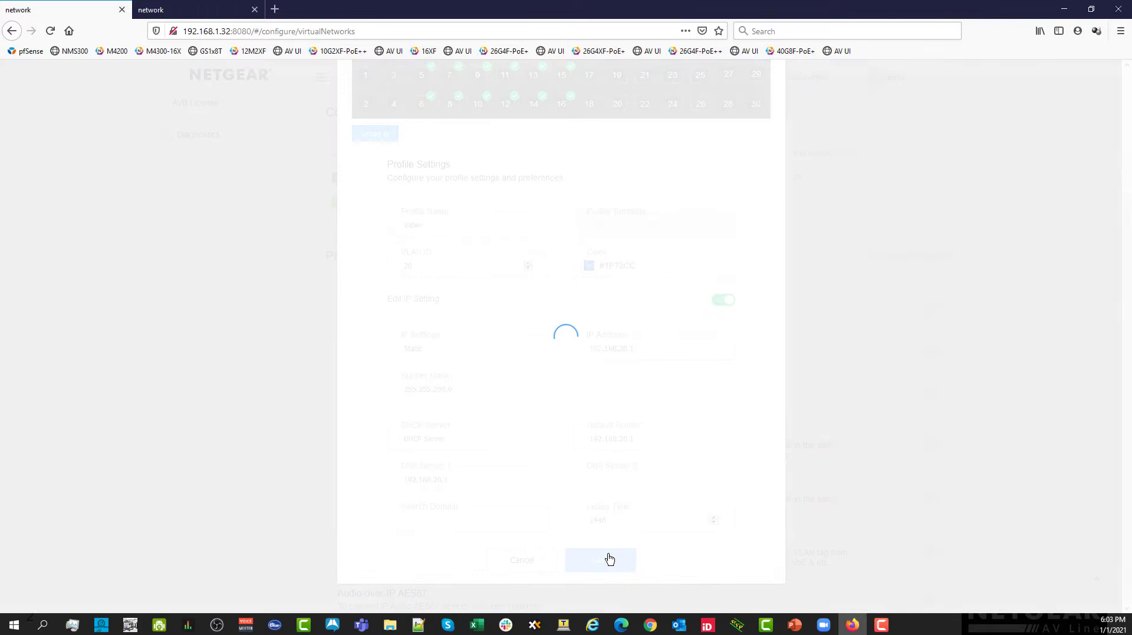
pyautogui.click(600, 559)
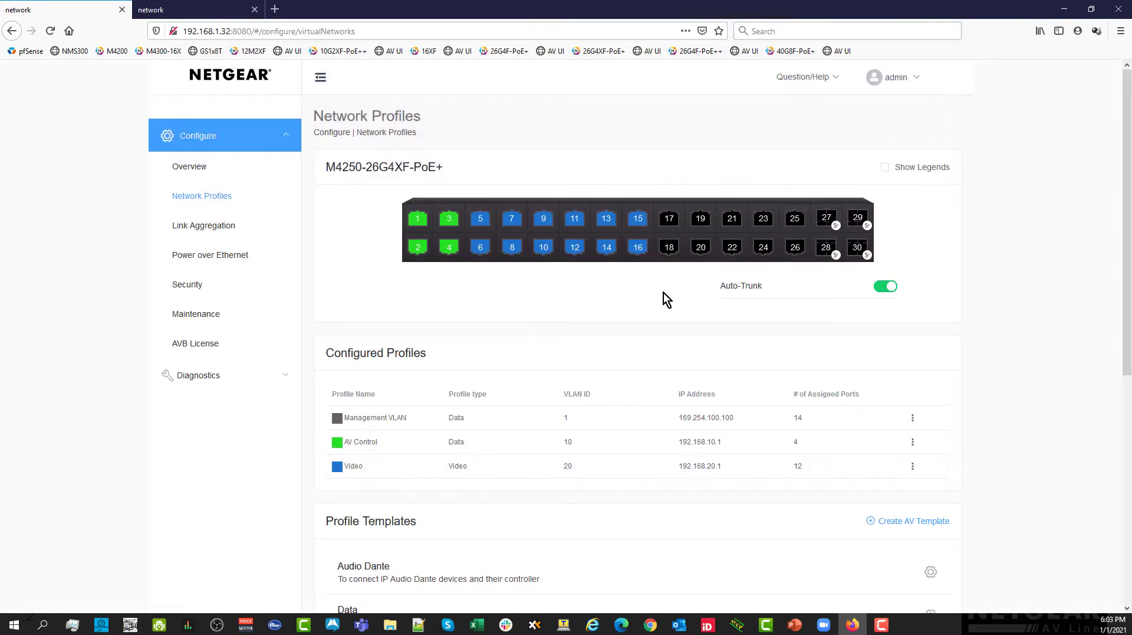
pyautogui.moveTo(396, 481)
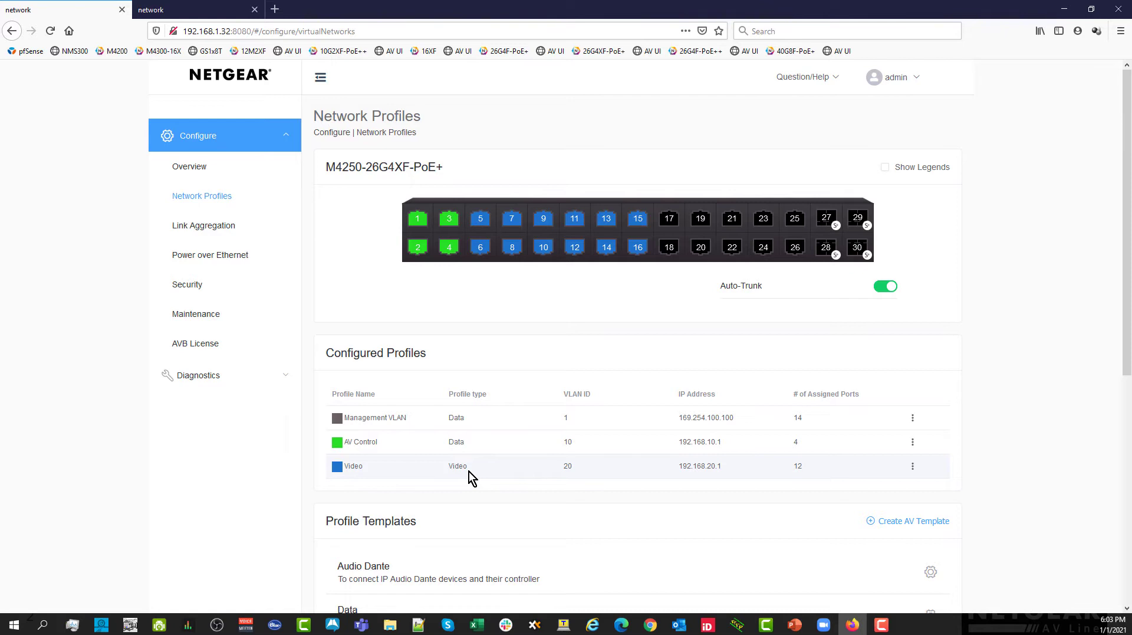
pyautogui.scroll(-3)
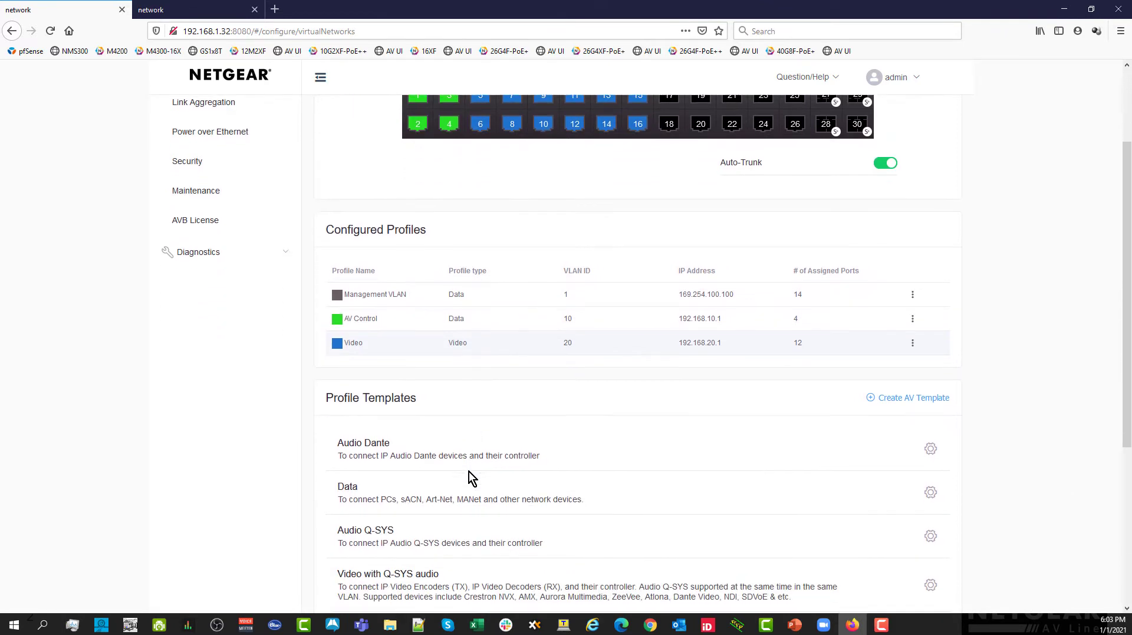
pyautogui.scroll(-3)
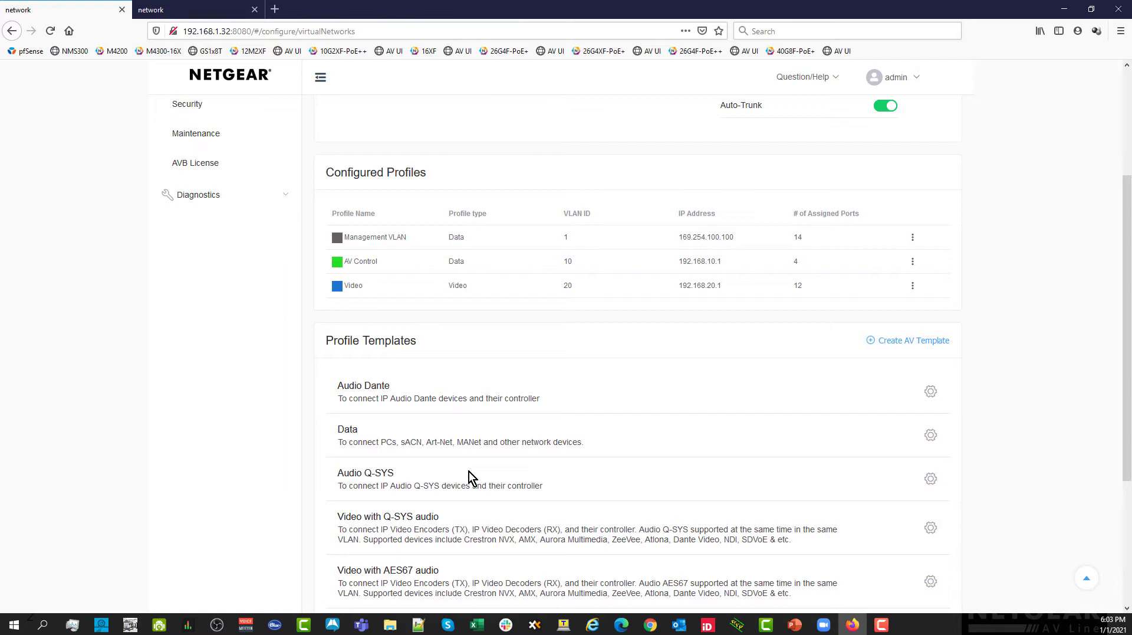
pyautogui.scroll(-3)
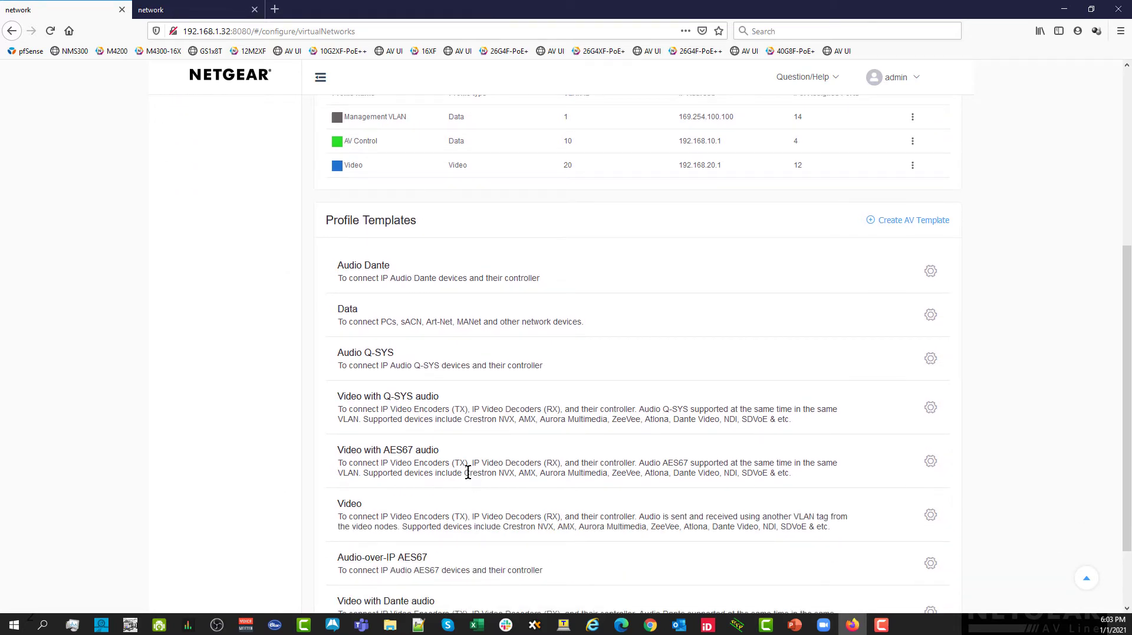
pyautogui.moveTo(375, 292)
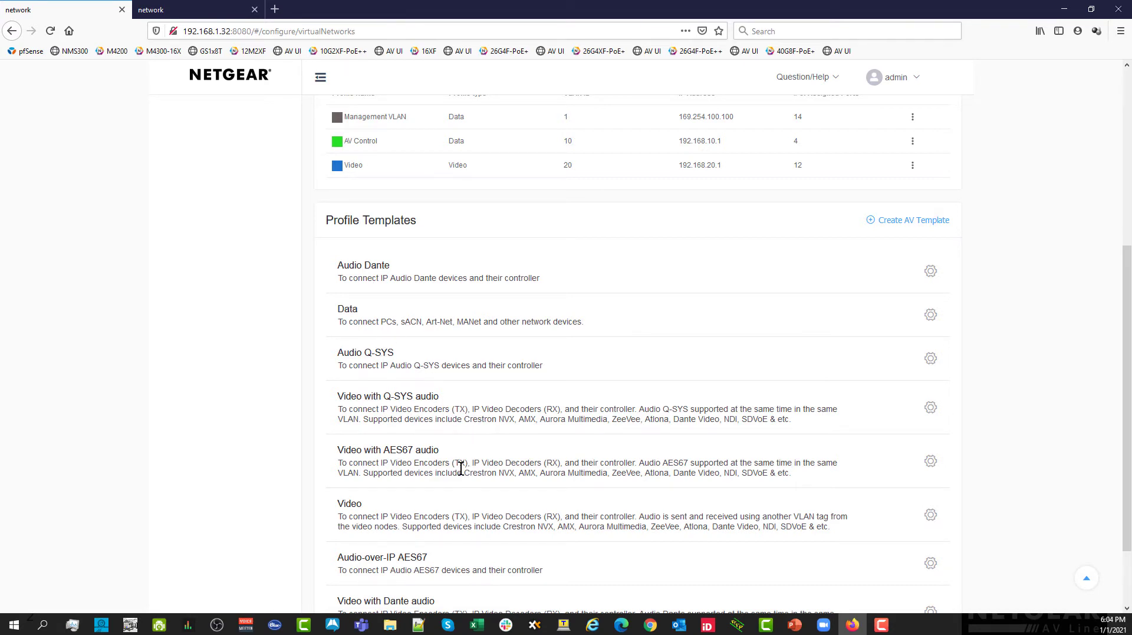
pyautogui.moveTo(429, 574)
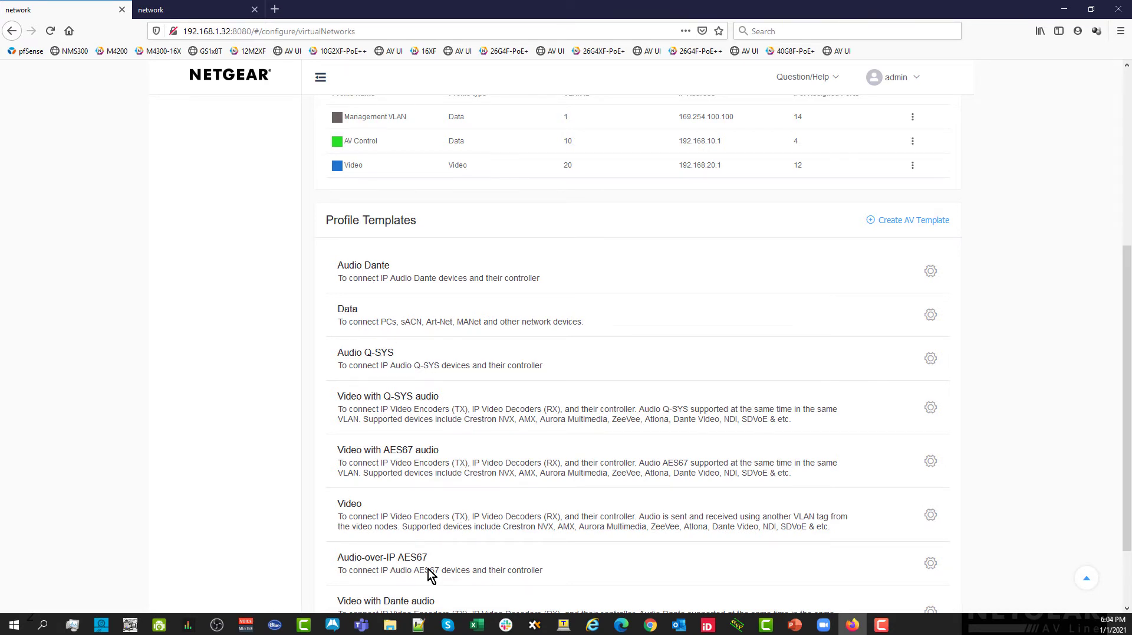
pyautogui.moveTo(388, 273)
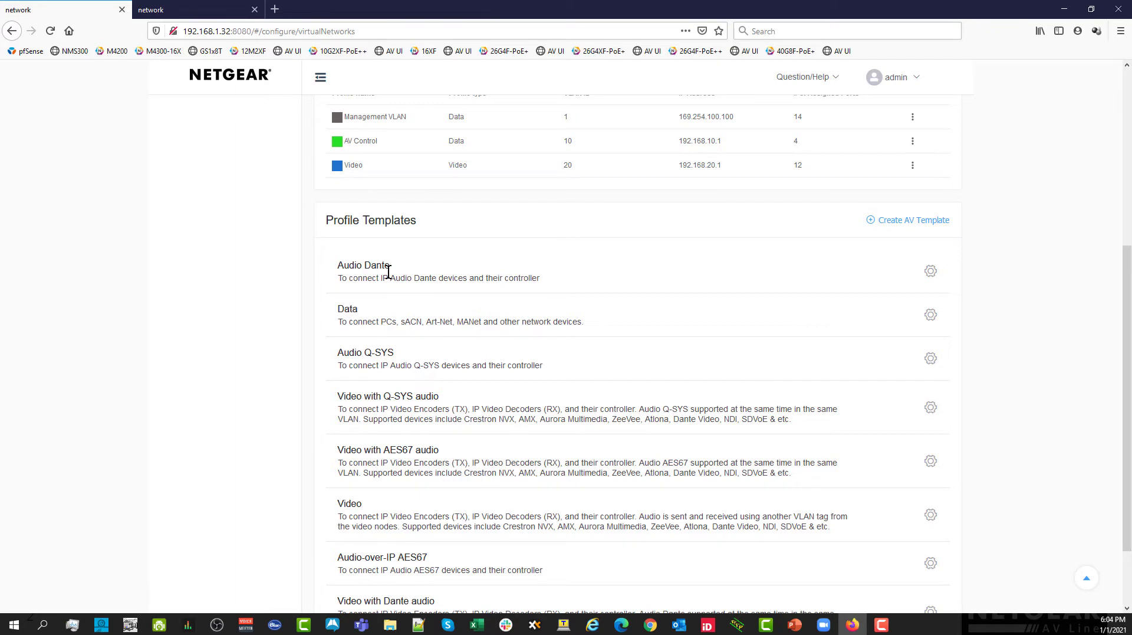
pyautogui.moveTo(338, 264)
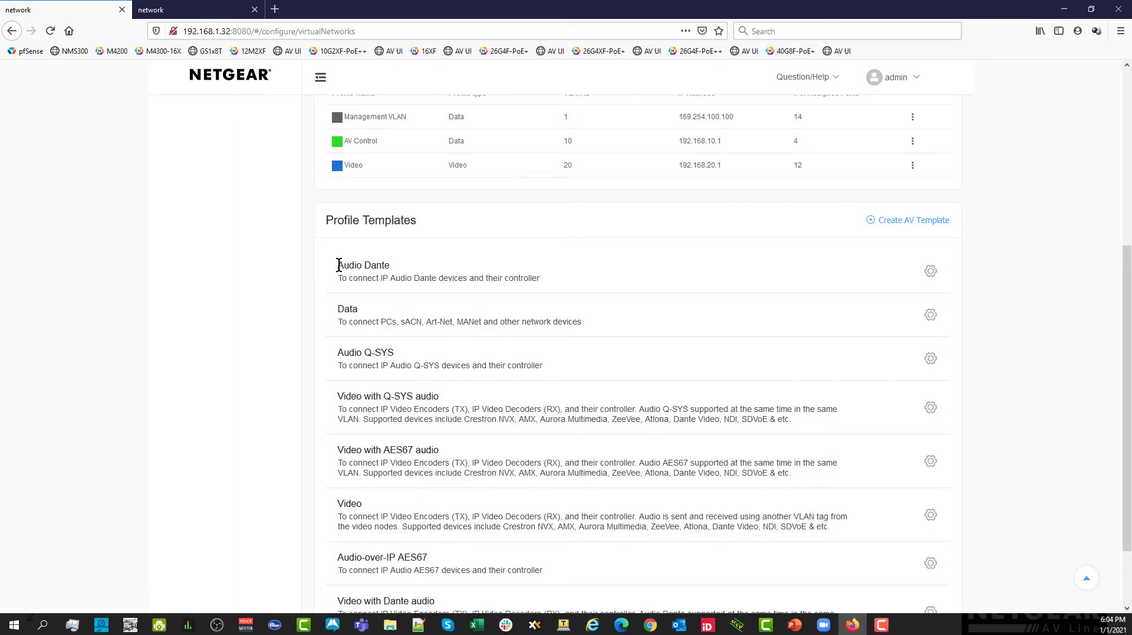
pyautogui.moveTo(411, 275)
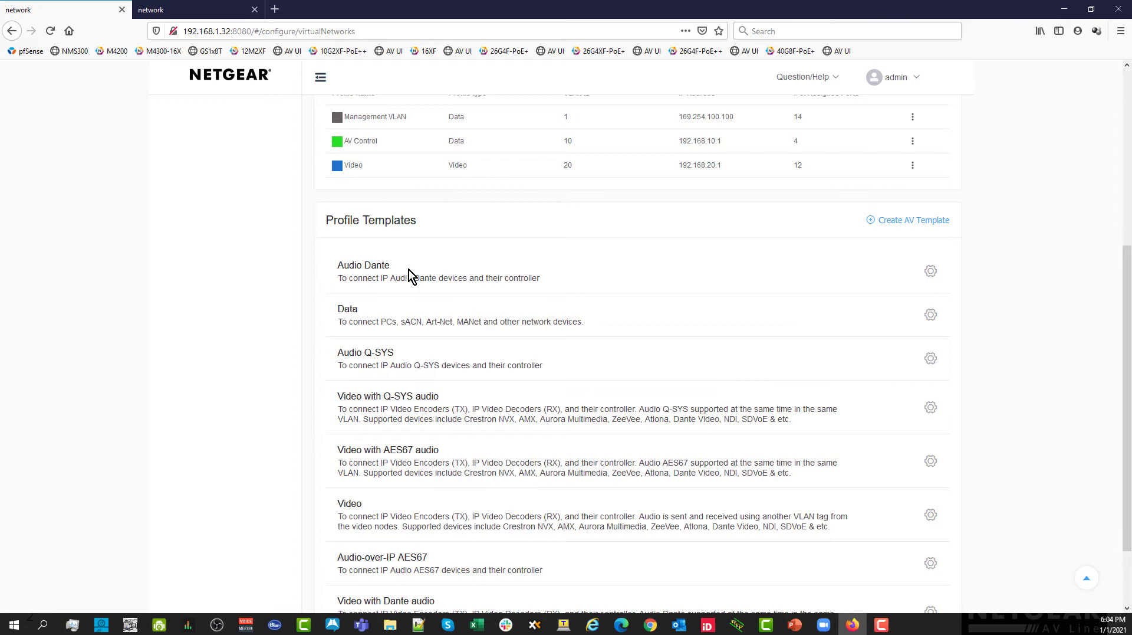
pyautogui.moveTo(932, 272)
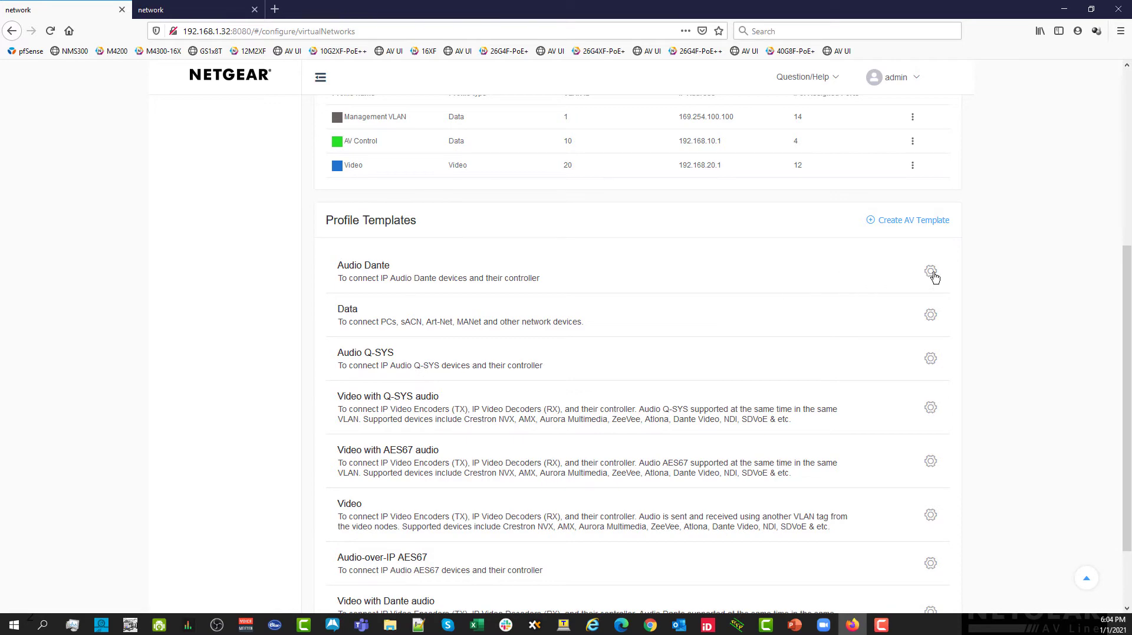
# Start an orange Audio Dante profile named Dante Primary on ports 17–26 with VLAN 30.
pyautogui.click(931, 272)
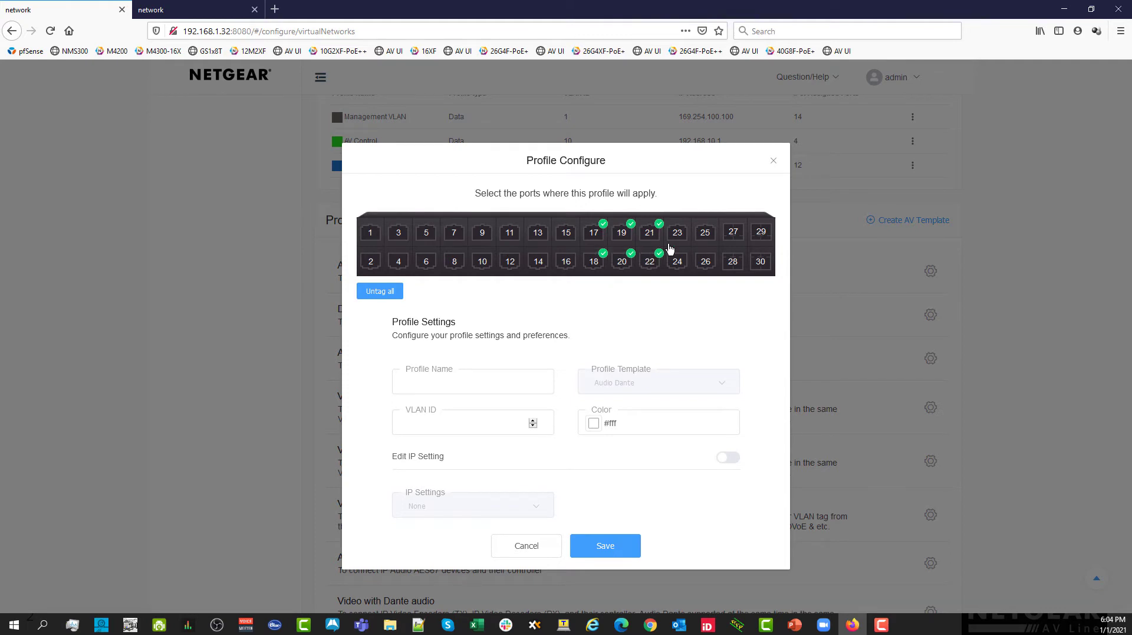
pyautogui.click(677, 230)
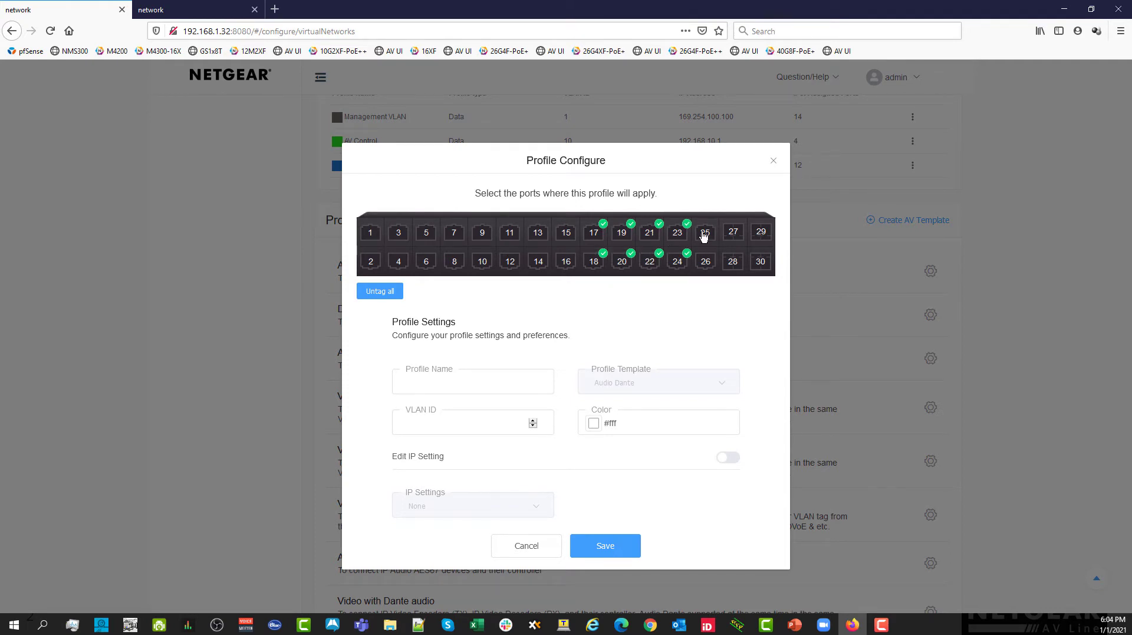
pyautogui.click(705, 231)
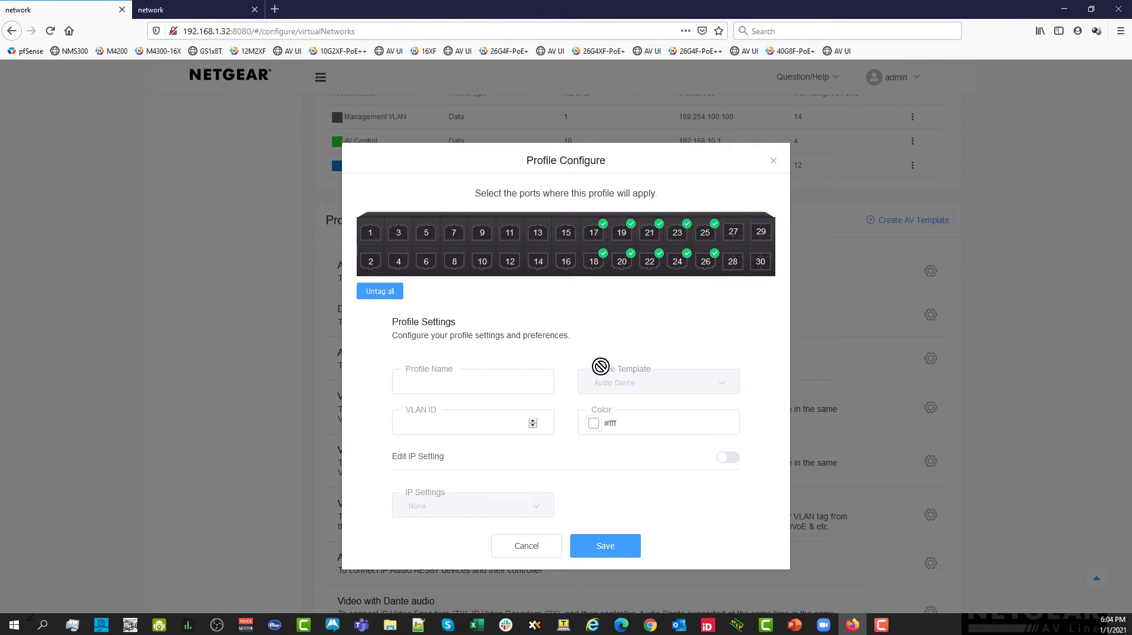
pyautogui.write('Dante Prima')
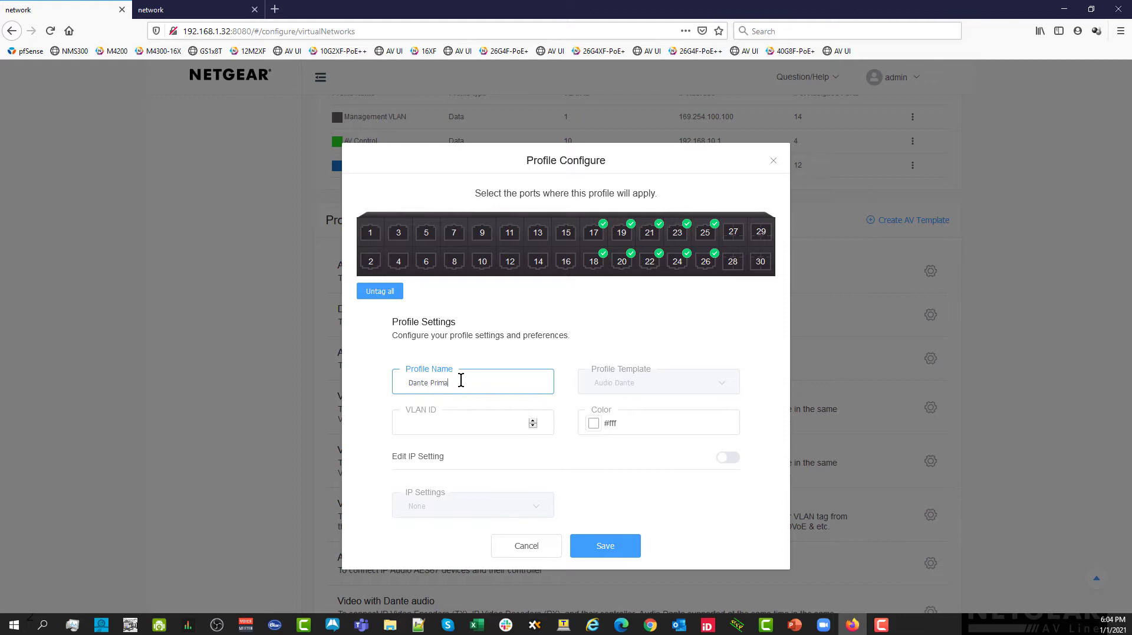
pyautogui.click(467, 421)
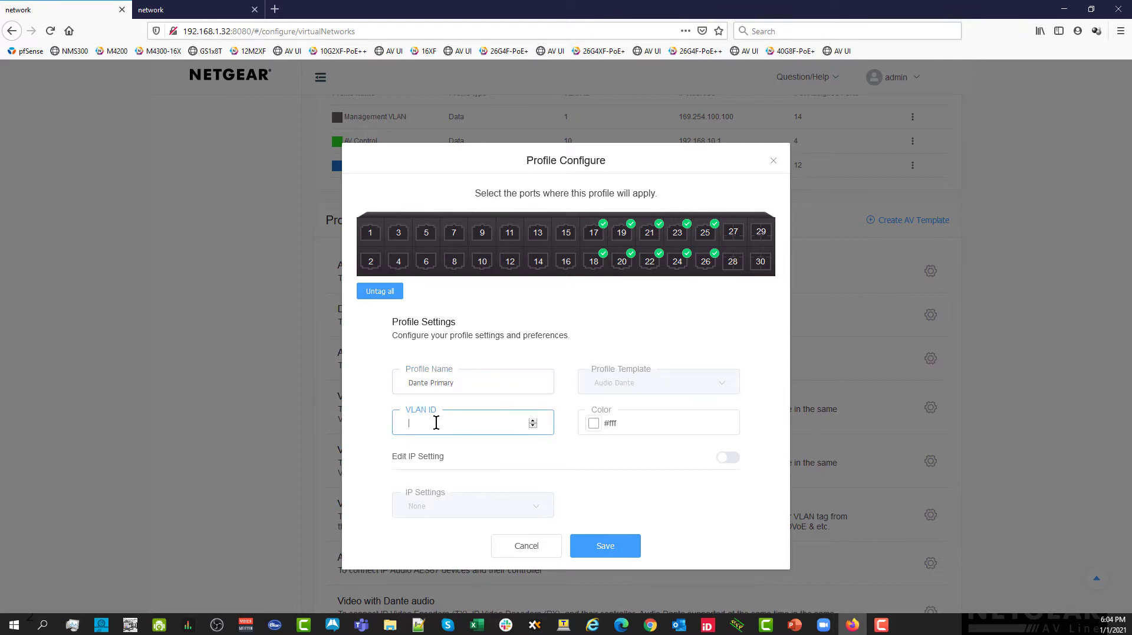
pyautogui.write('30')
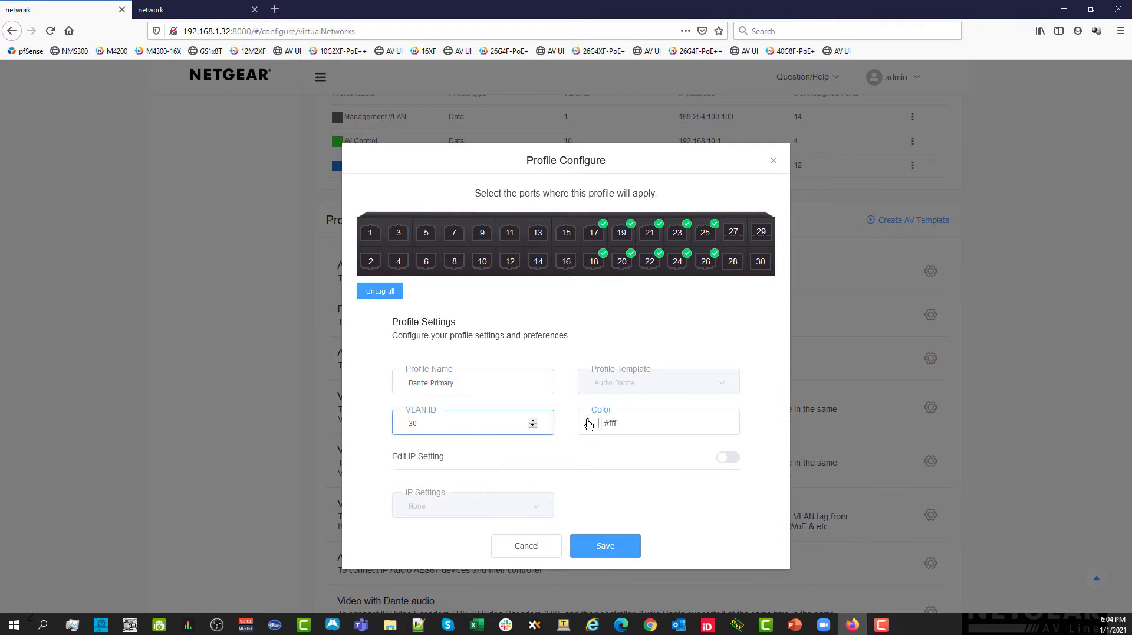
pyautogui.click(592, 423)
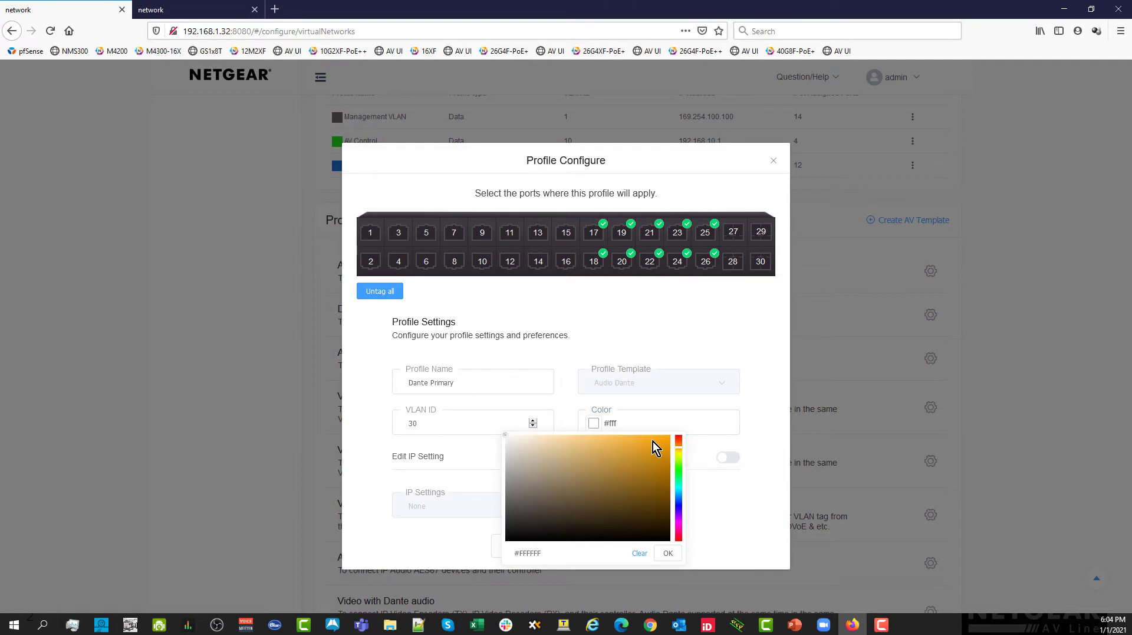
pyautogui.click(668, 552)
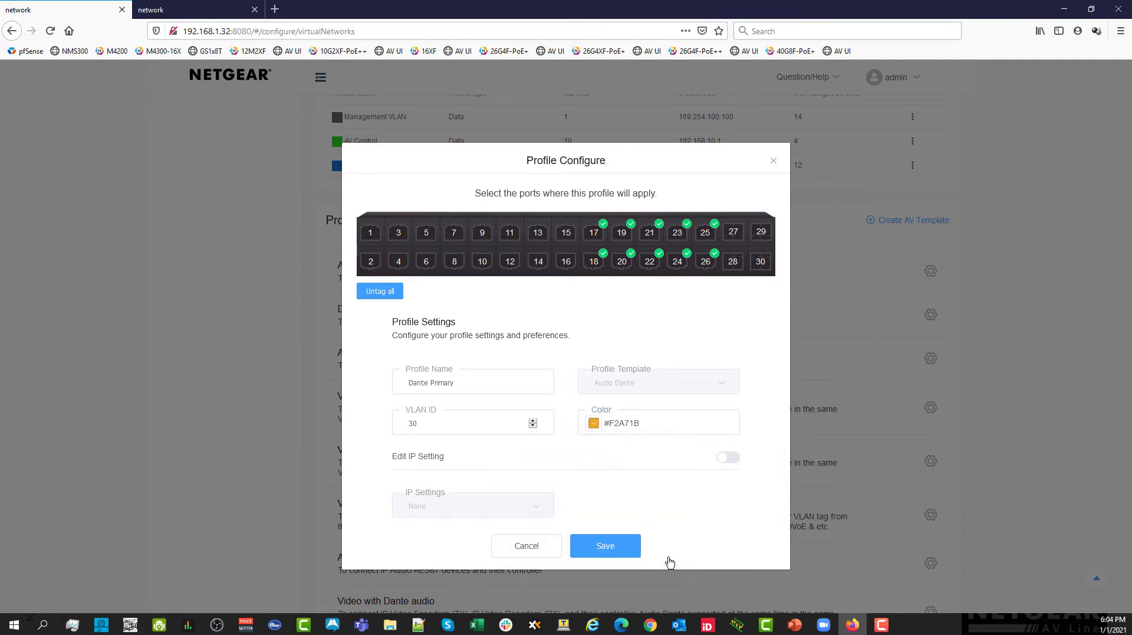
# Set static IP 192.168.30.1 with mask, enable DHCP server, and reuse it as router and DNS.
pyautogui.click(727, 457)
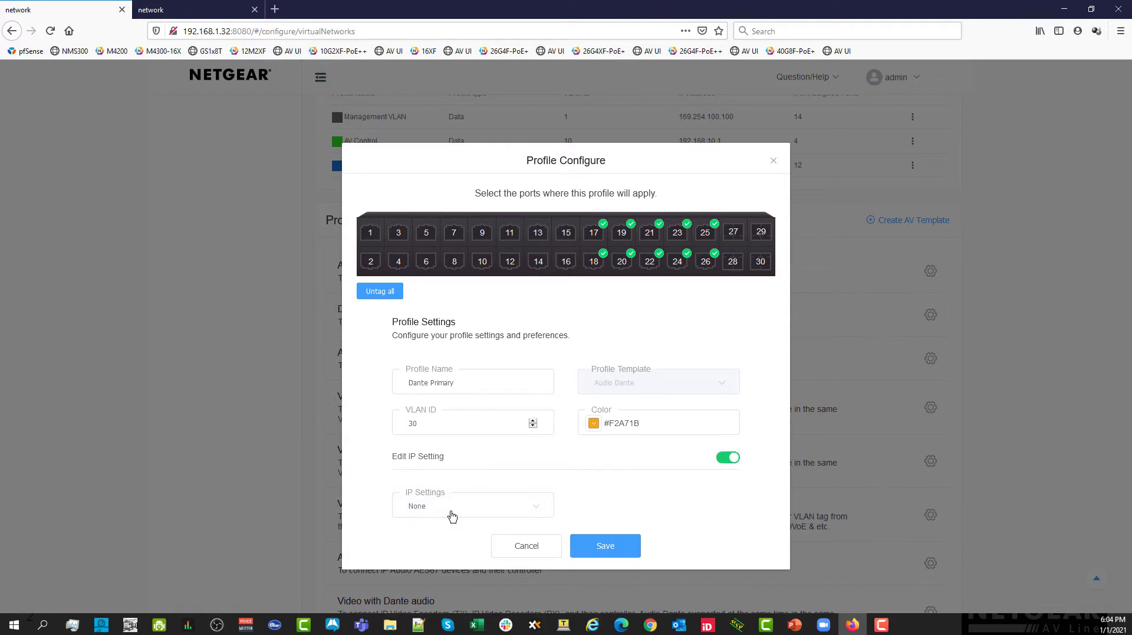
pyautogui.click(469, 504)
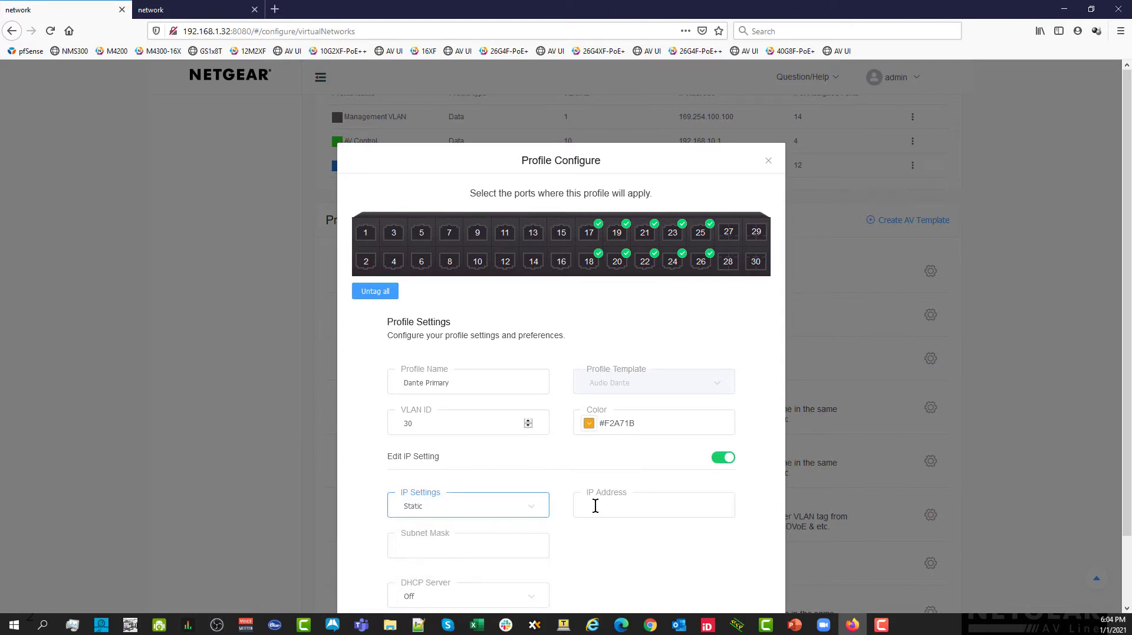
pyautogui.write('192.168.30.1')
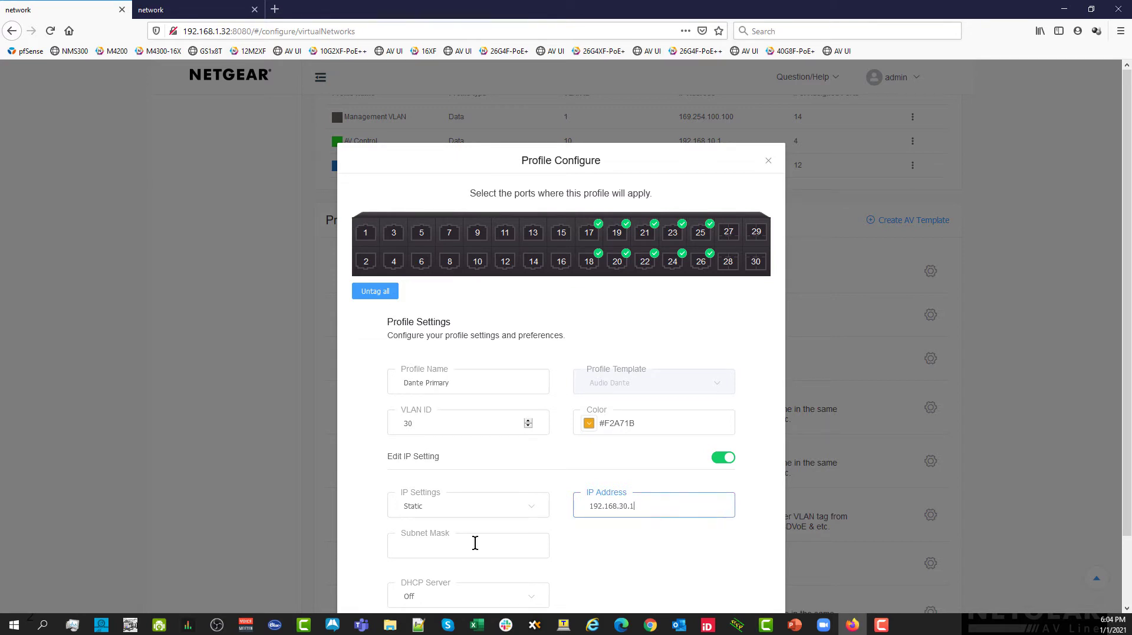
pyautogui.write('255.255.255.0')
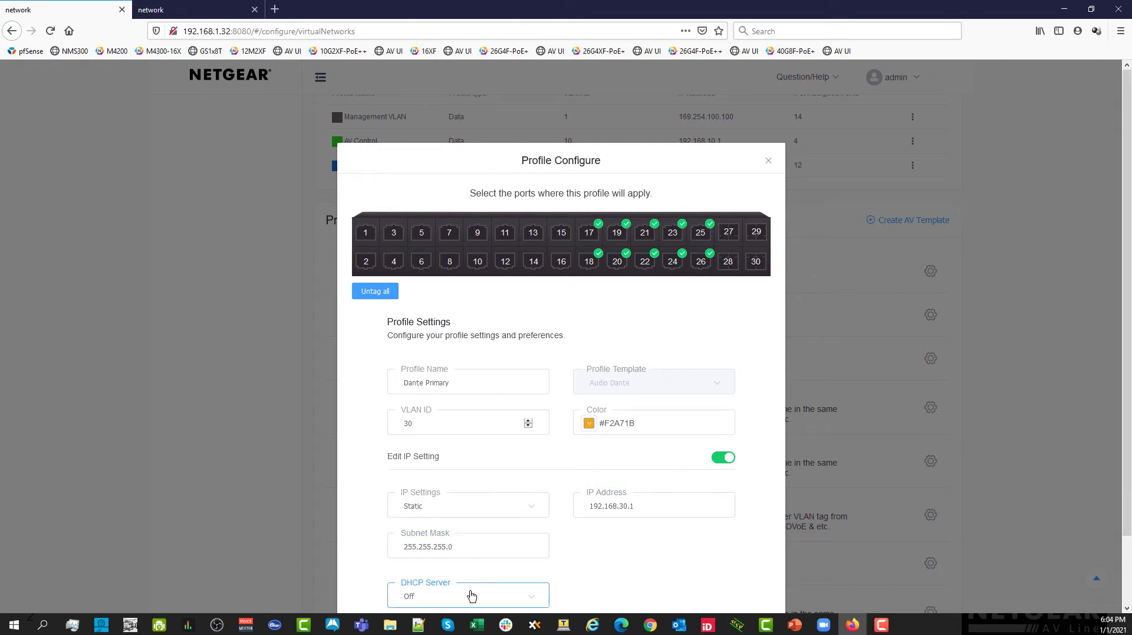
pyautogui.click(472, 595)
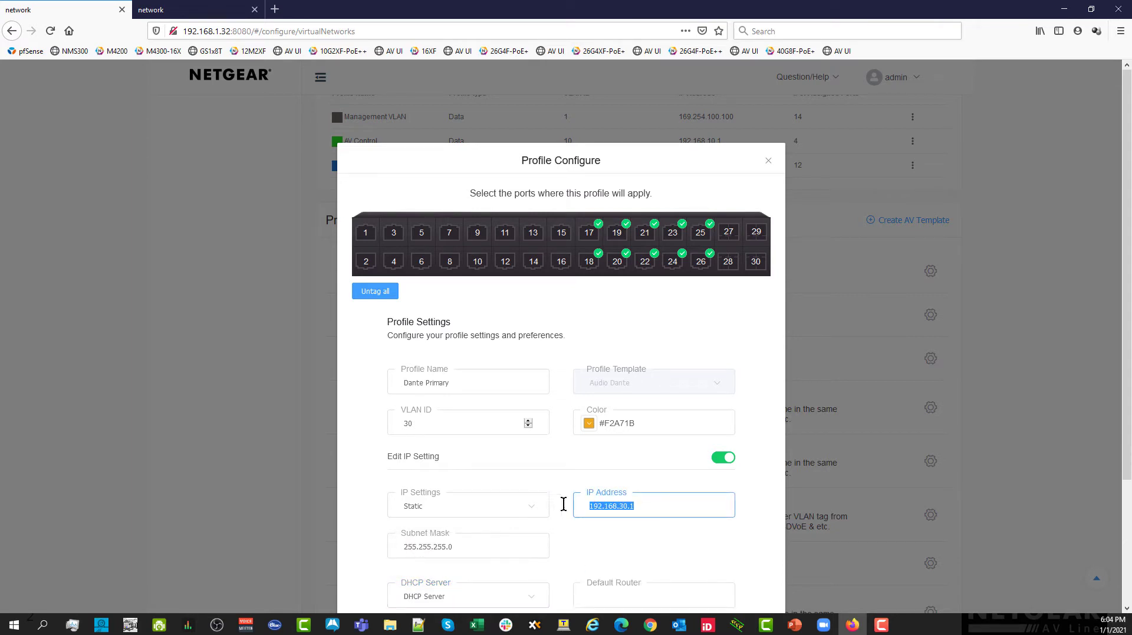
pyautogui.click(654, 594)
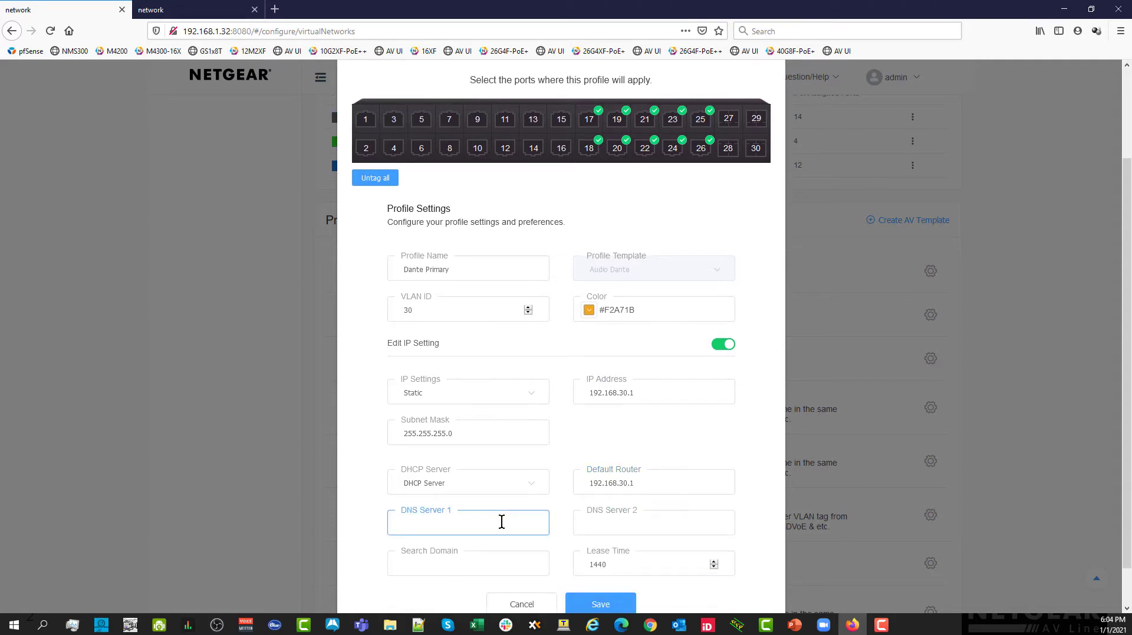
pyautogui.click(600, 602)
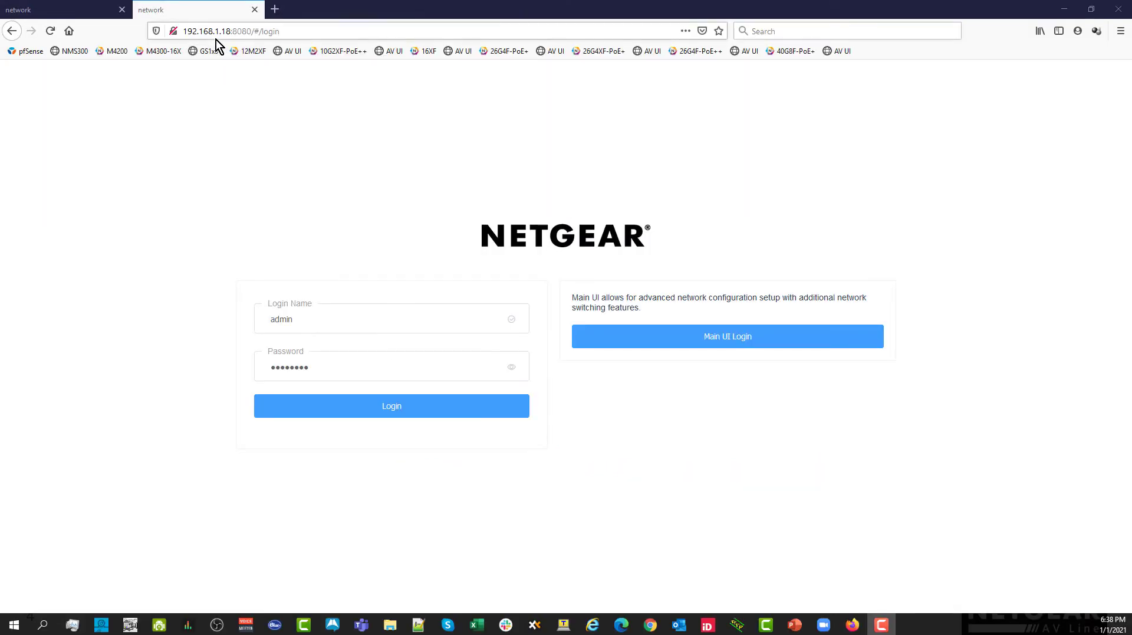
pyautogui.moveTo(219, 31)
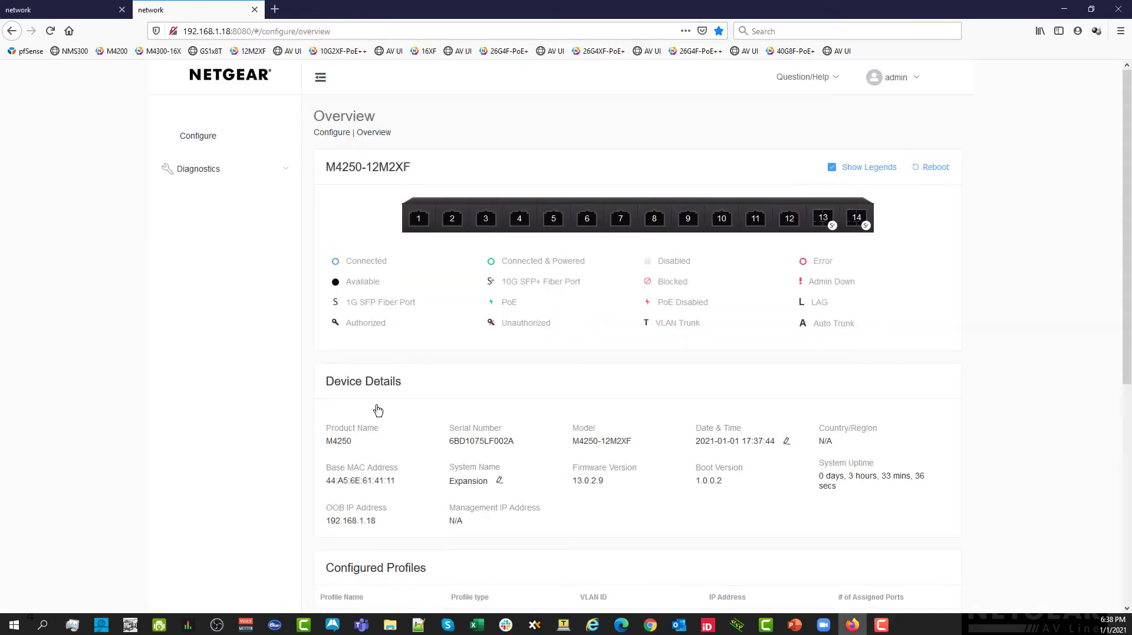
# Expand Configure, go to Network Profiles and scroll to the Profile Templates.
pyautogui.click(198, 135)
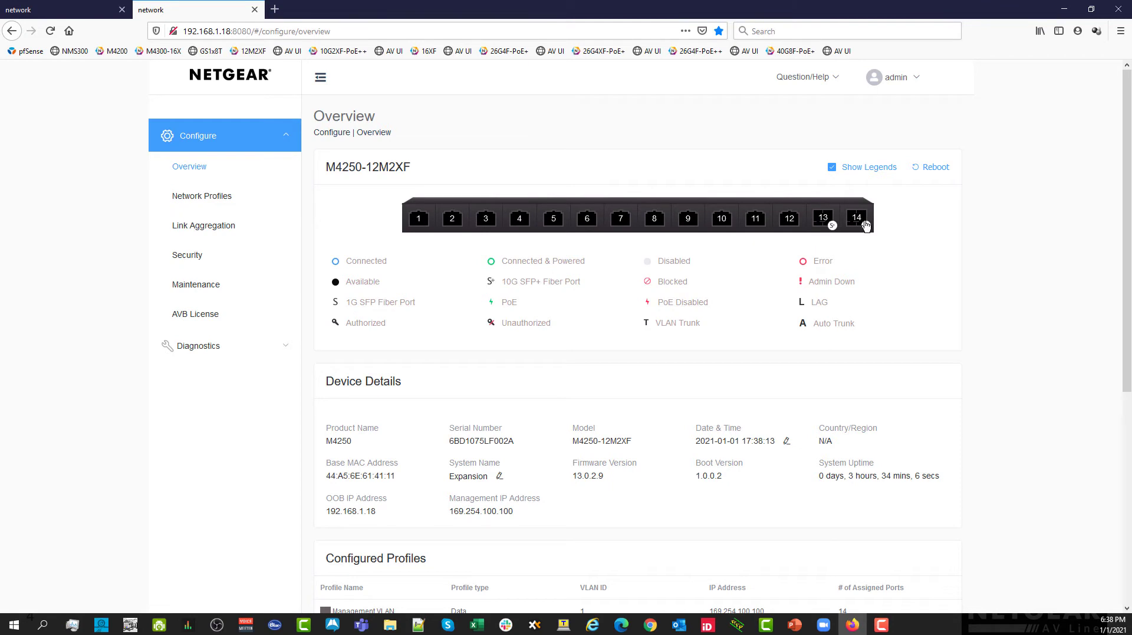
pyautogui.click(201, 196)
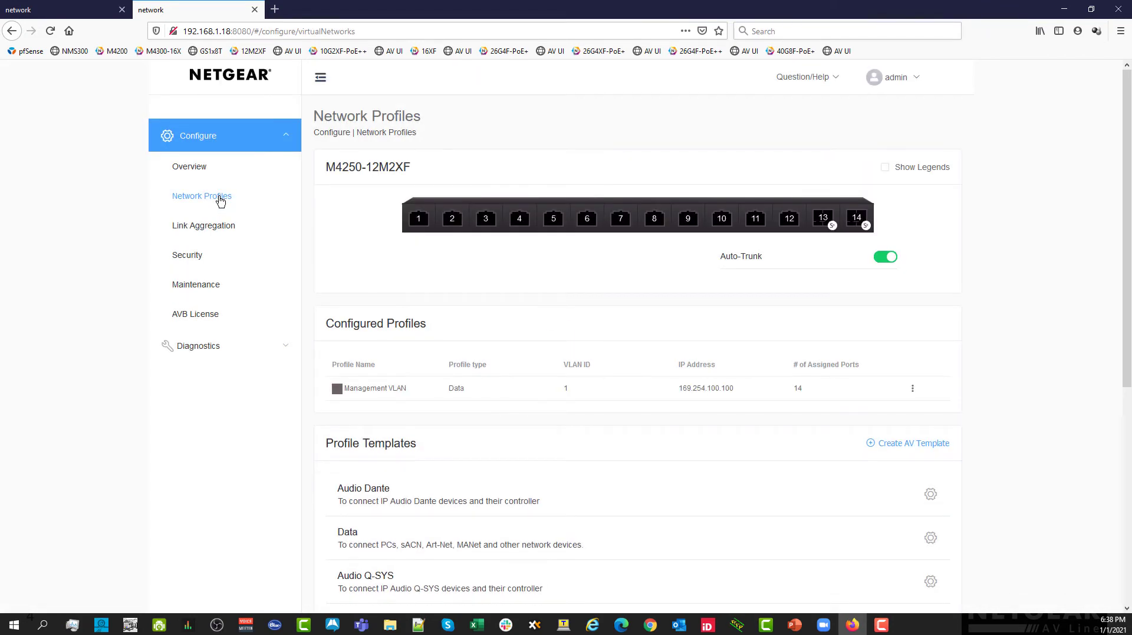
pyautogui.moveTo(459, 461)
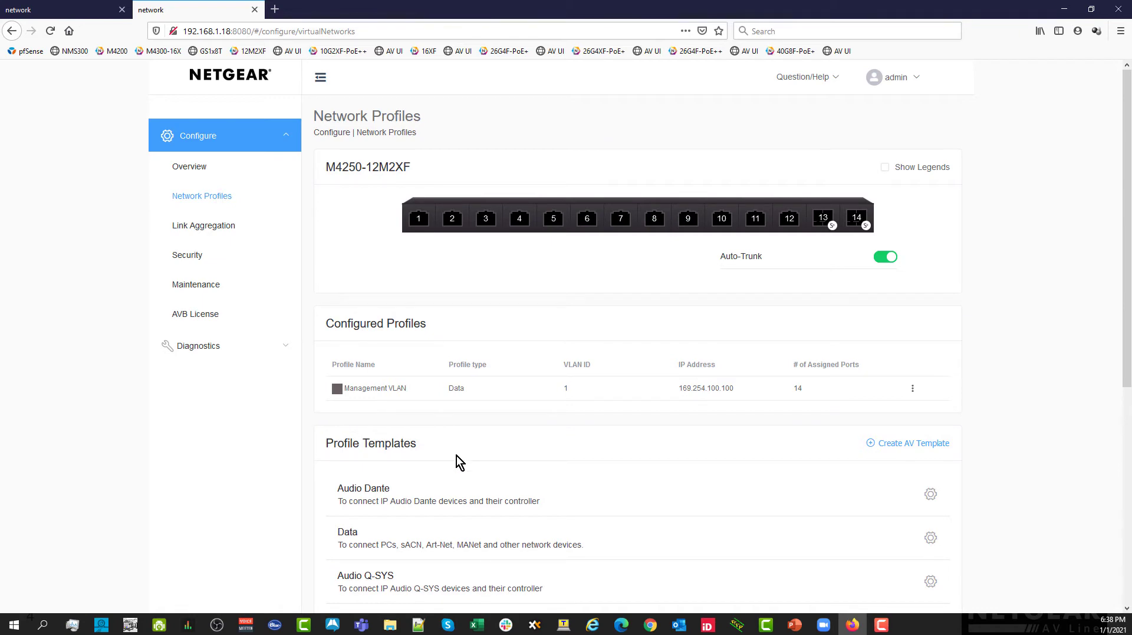
pyautogui.scroll(-3)
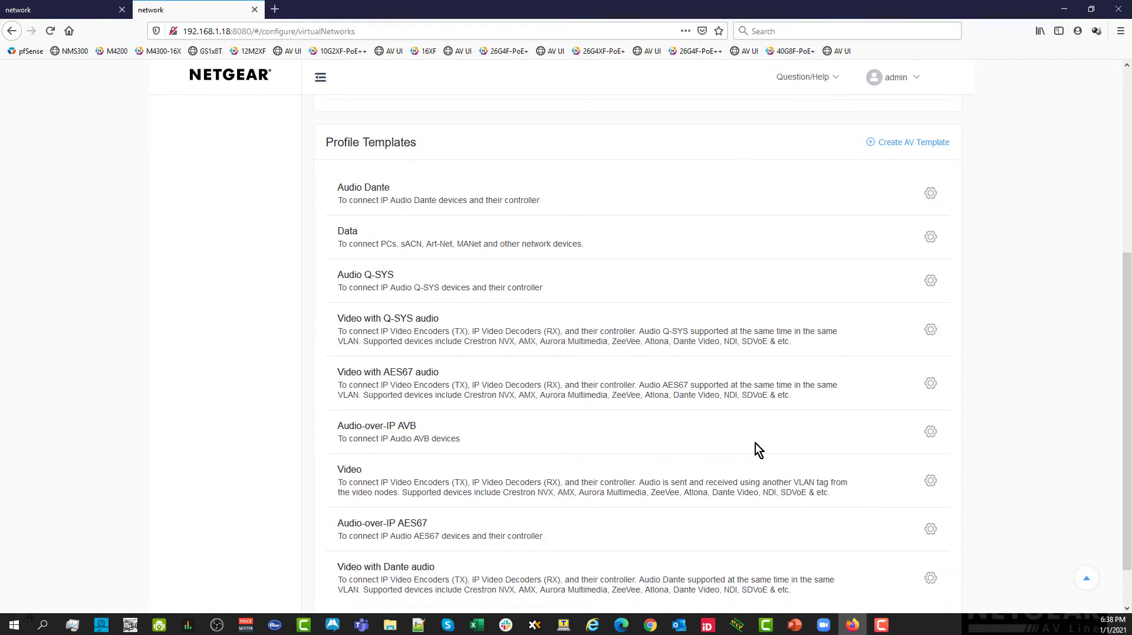
# Start a blue Video profile named Video with VLAN ID 20.
pyautogui.click(931, 480)
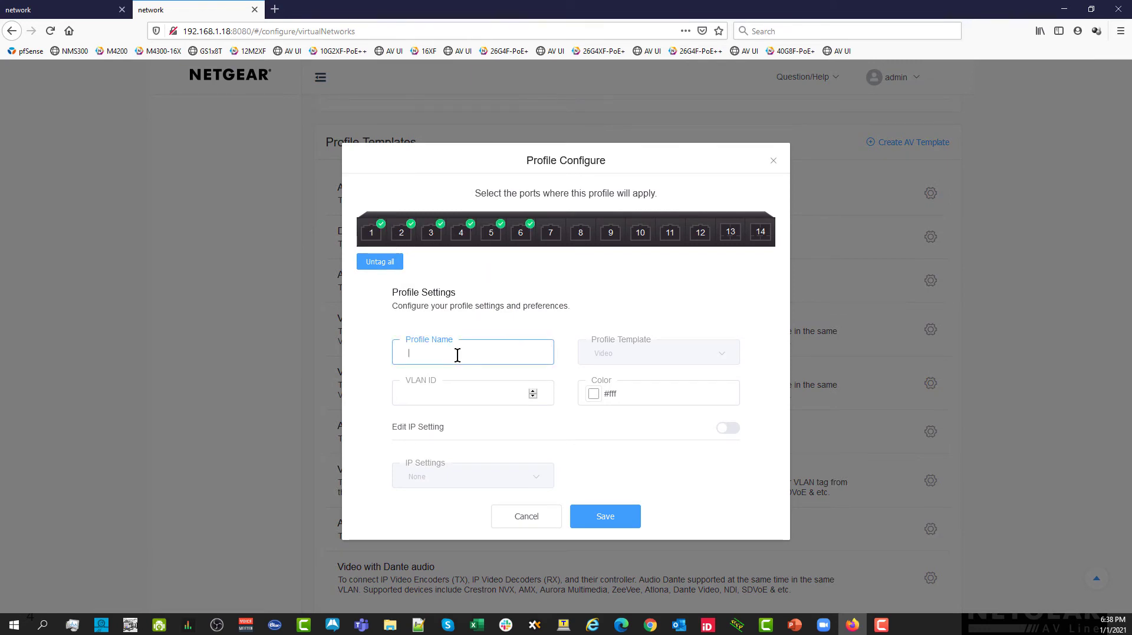
pyautogui.write('Video')
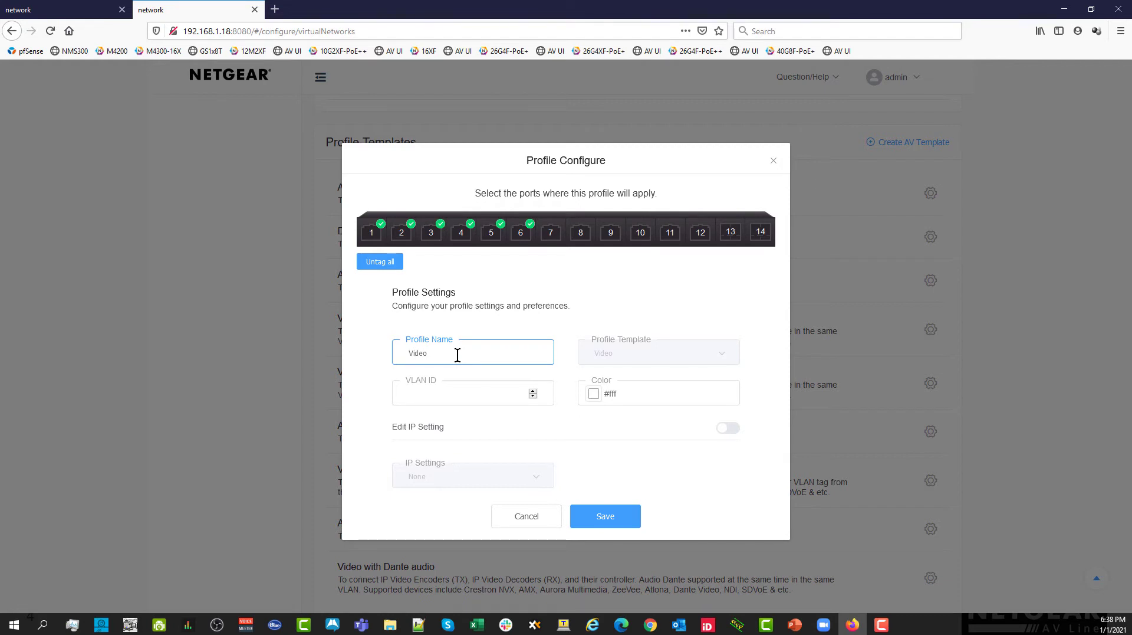
pyautogui.write('20')
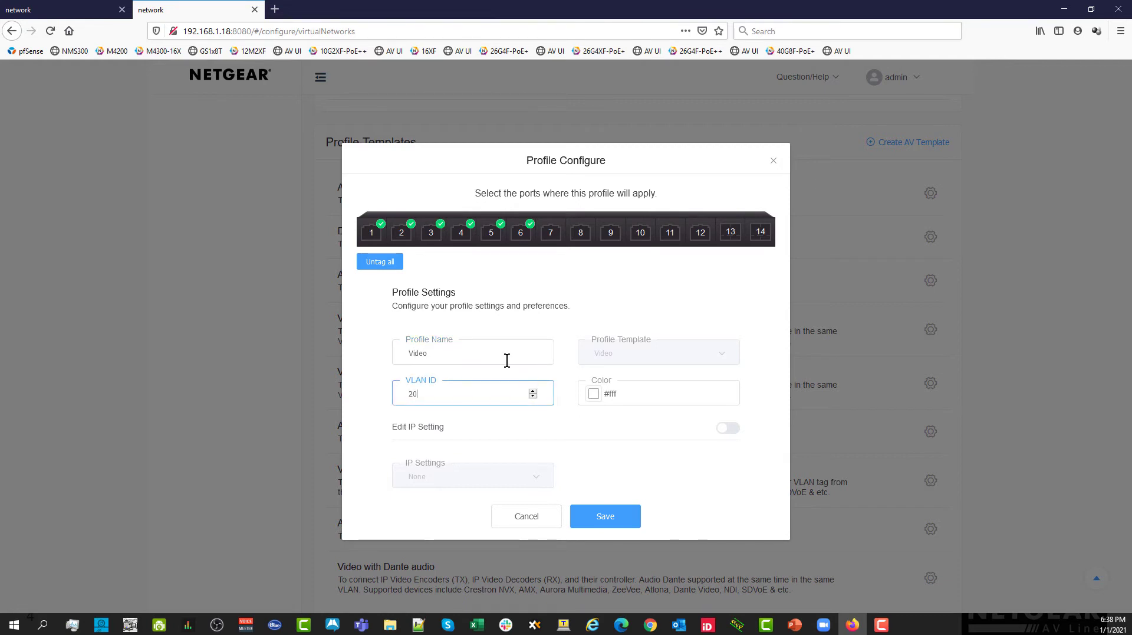
pyautogui.click(593, 393)
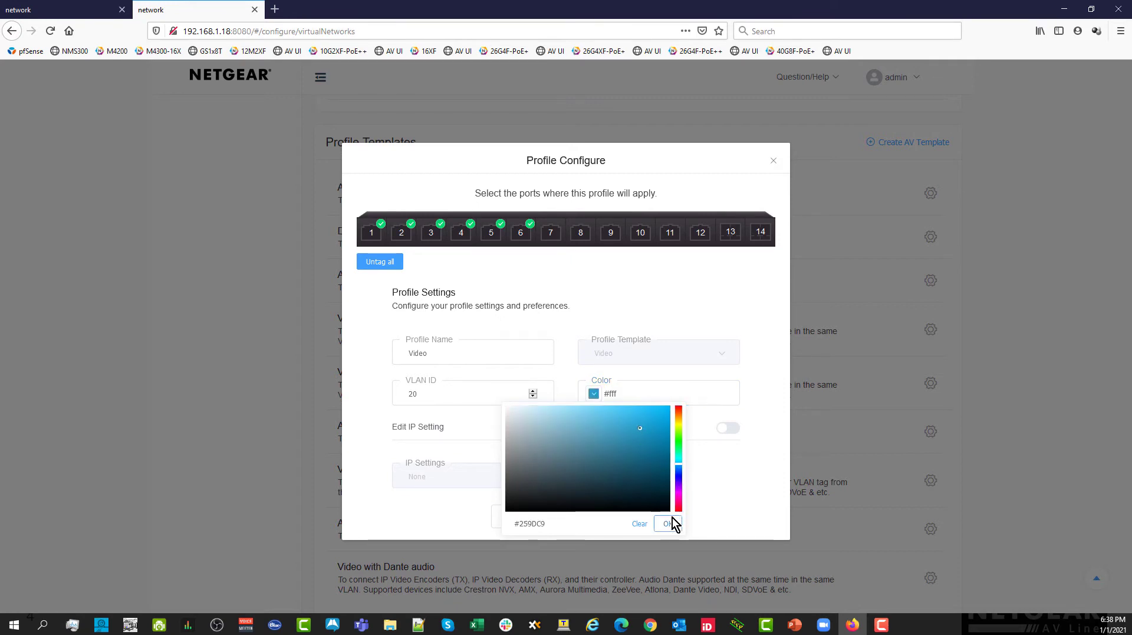
pyautogui.click(671, 523)
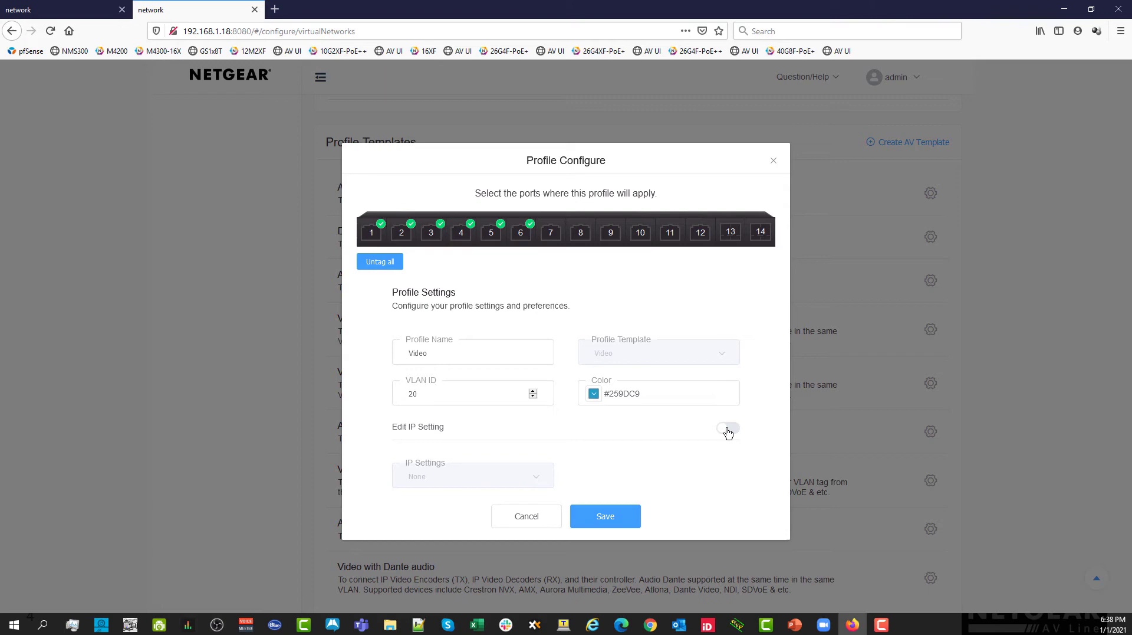
# Save the Video profile and dismiss the success message.
pyautogui.click(606, 516)
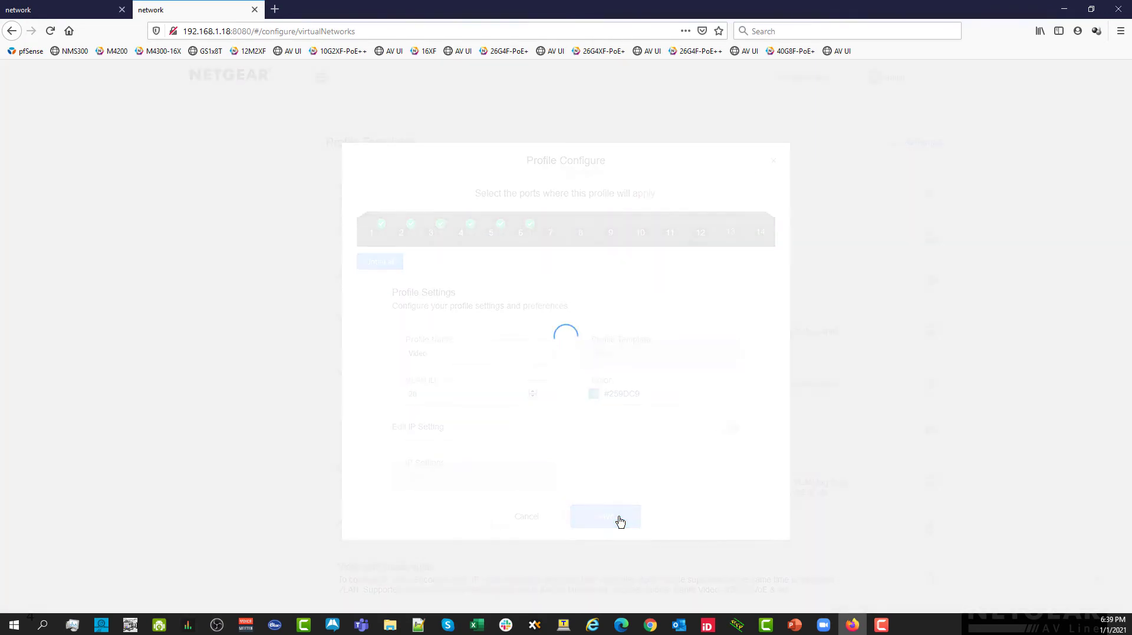
pyautogui.click(606, 515)
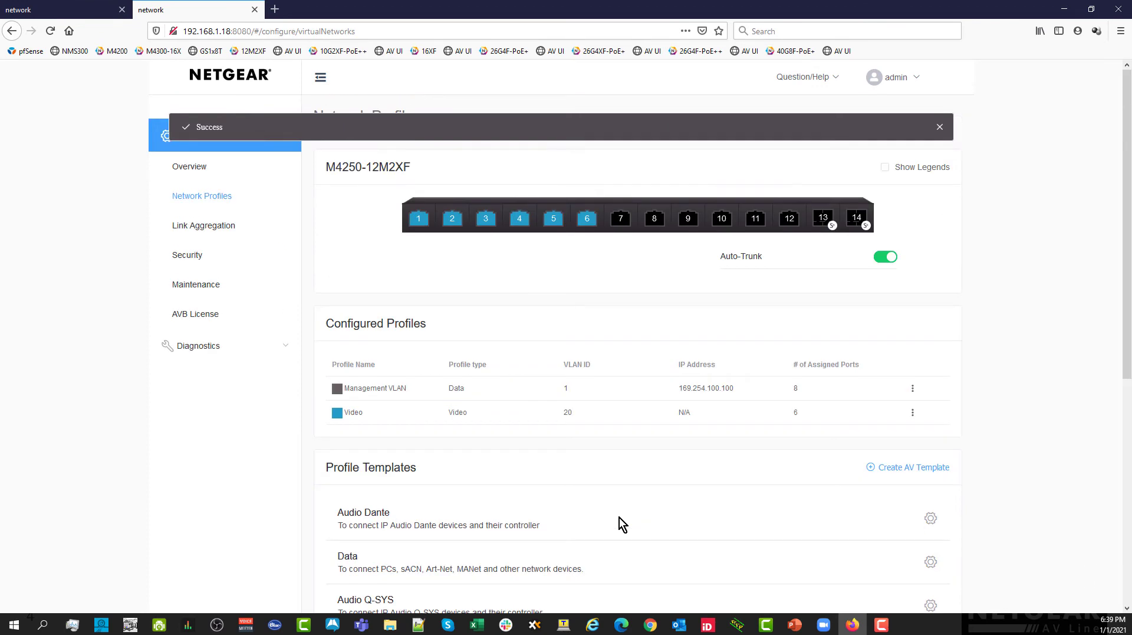
pyautogui.click(939, 126)
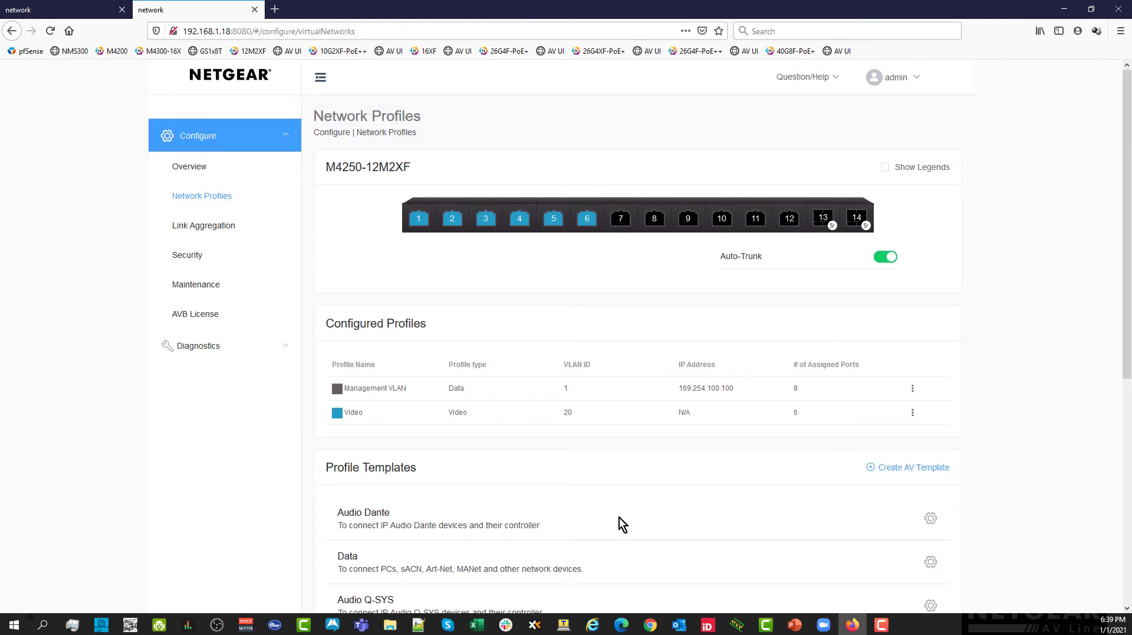
# Create and save an orange Dante Primary profile from the Audio Dante template with VLAN 30.
pyautogui.scroll(-3)
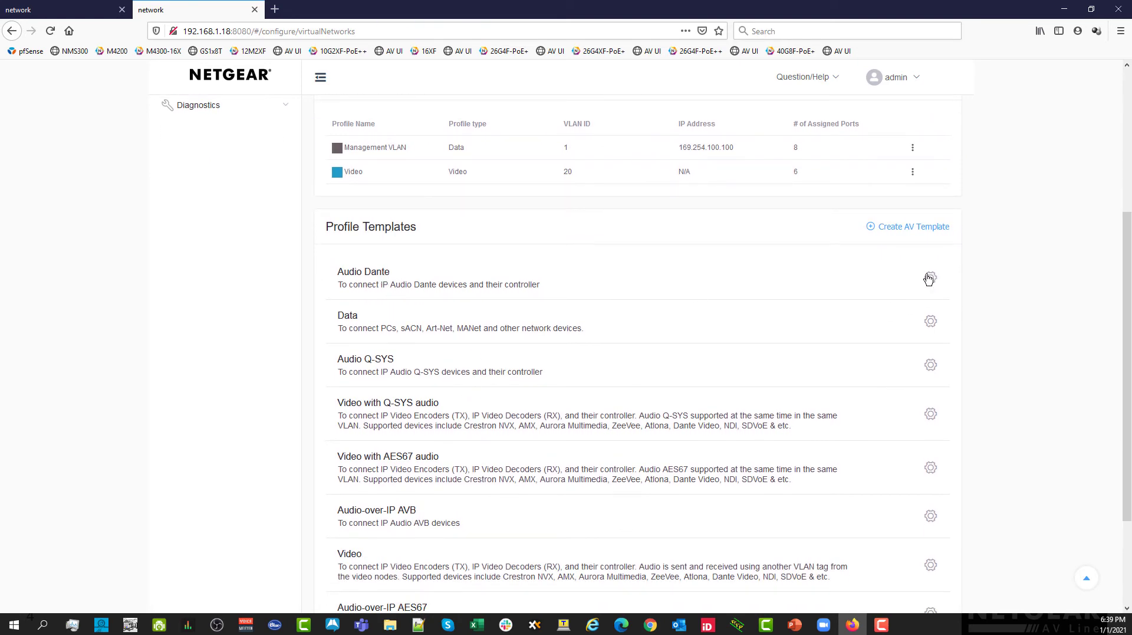
pyautogui.click(929, 279)
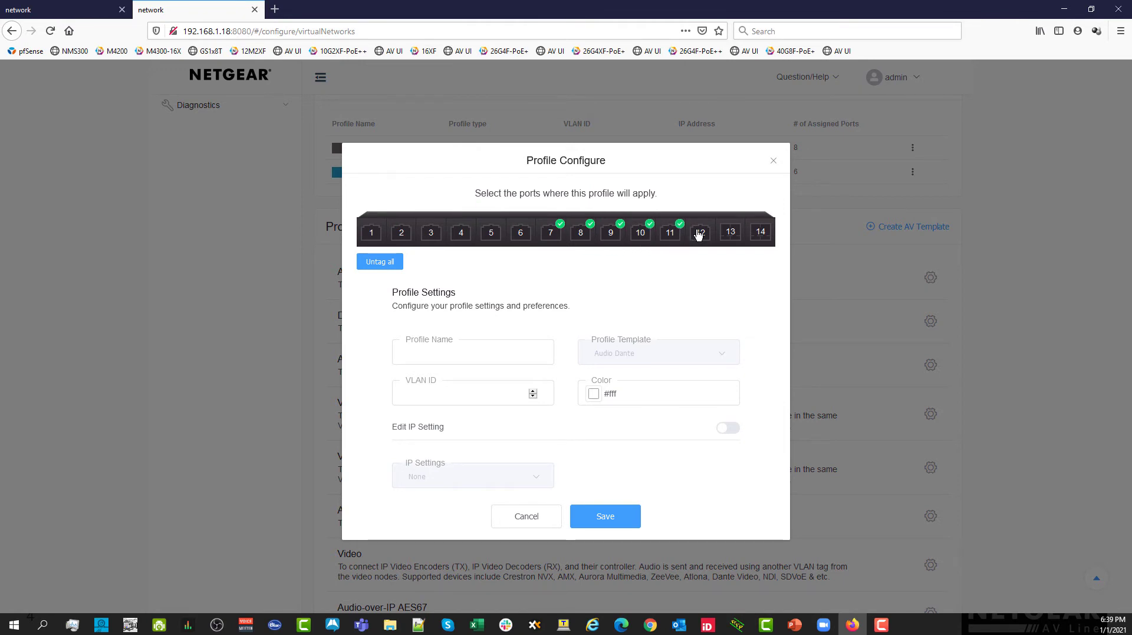
pyautogui.write('D')
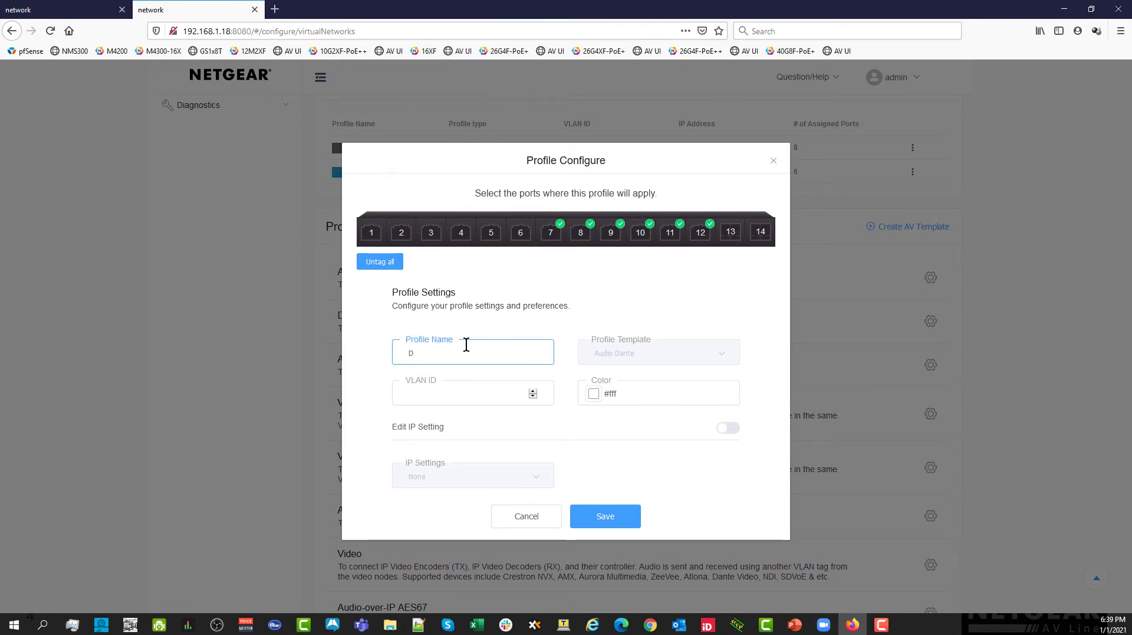
pyautogui.write('ante Primary')
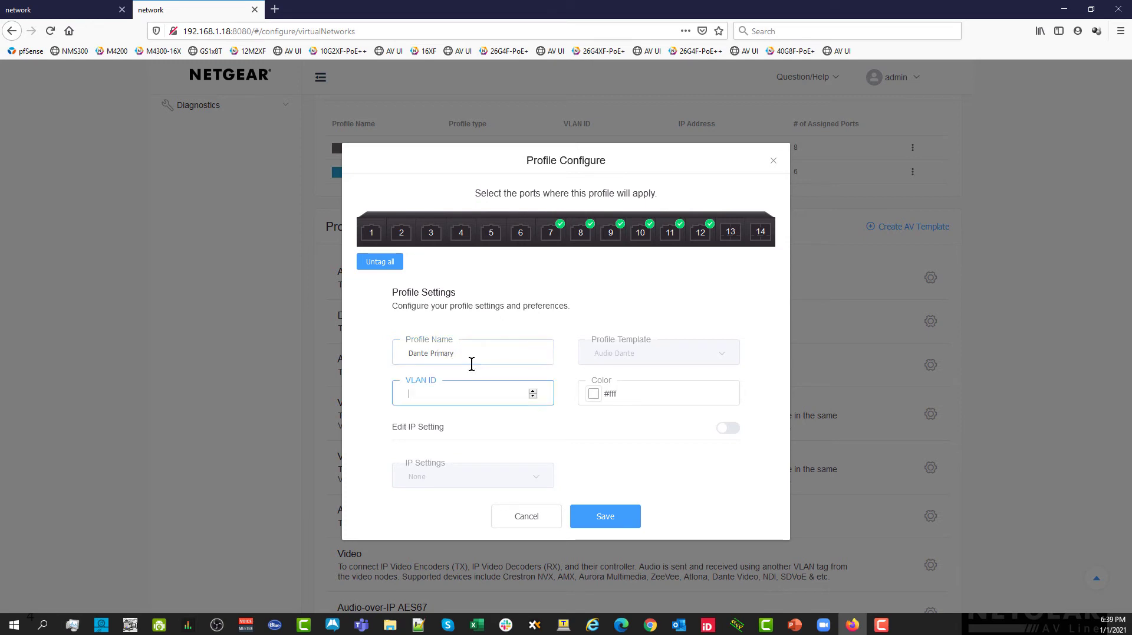
pyautogui.write('30')
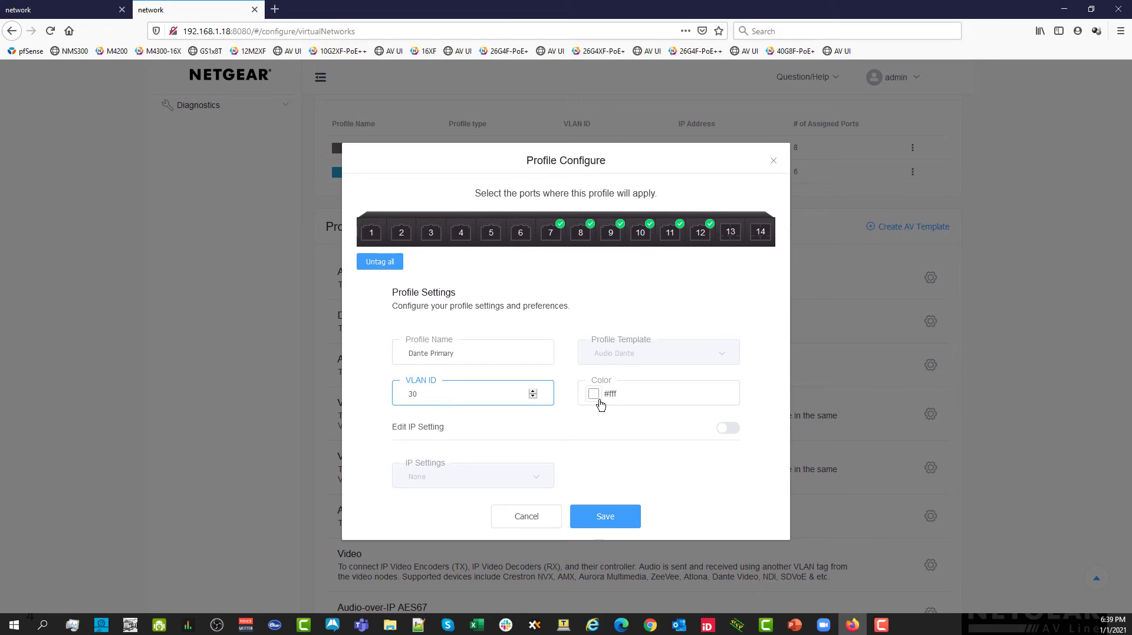
pyautogui.click(594, 393)
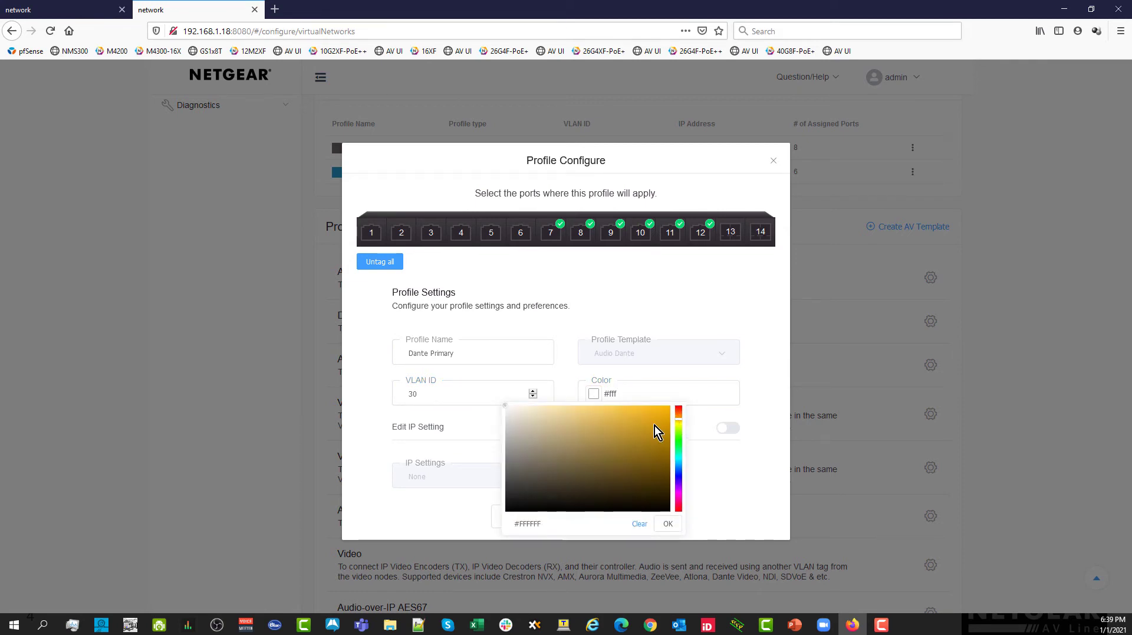
pyautogui.click(666, 523)
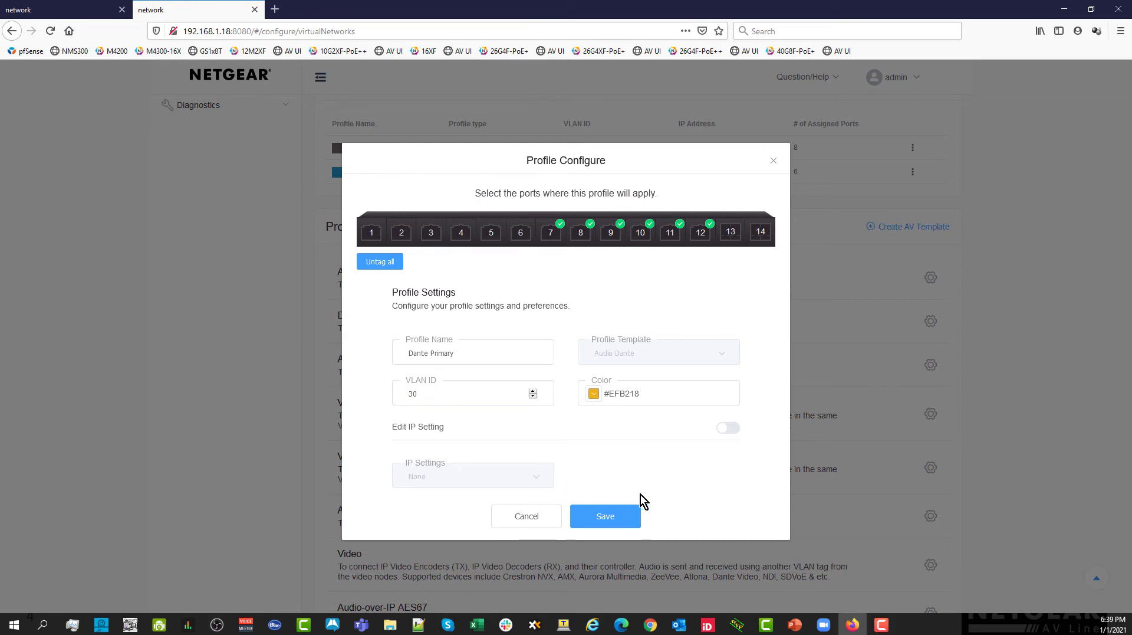
pyautogui.moveTo(609, 522)
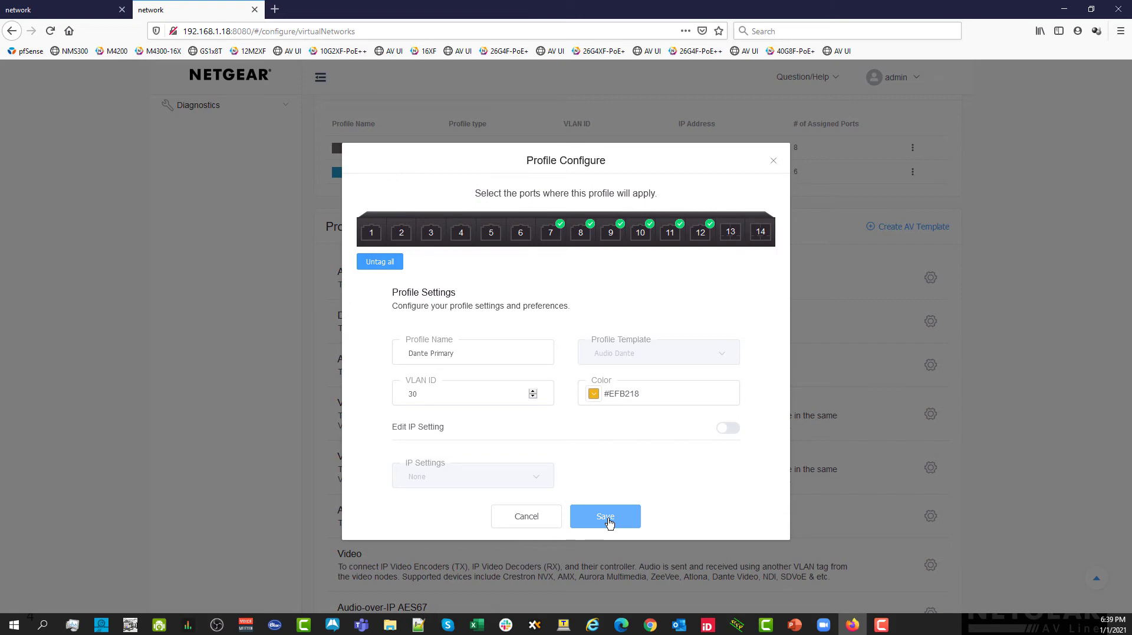
pyautogui.click(605, 515)
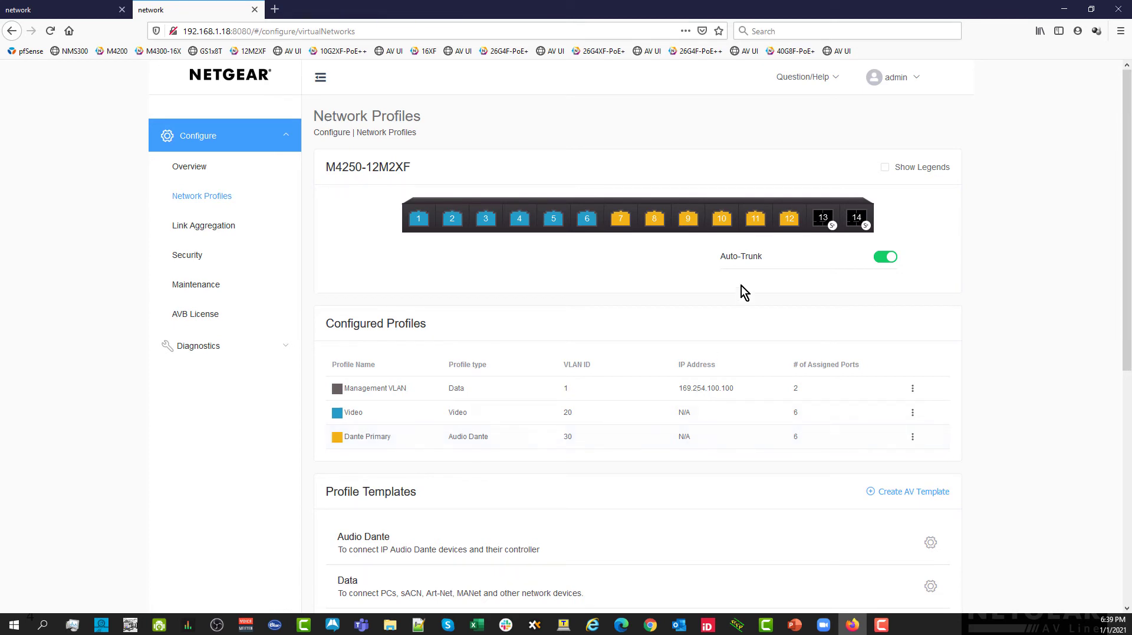
pyautogui.moveTo(821, 218)
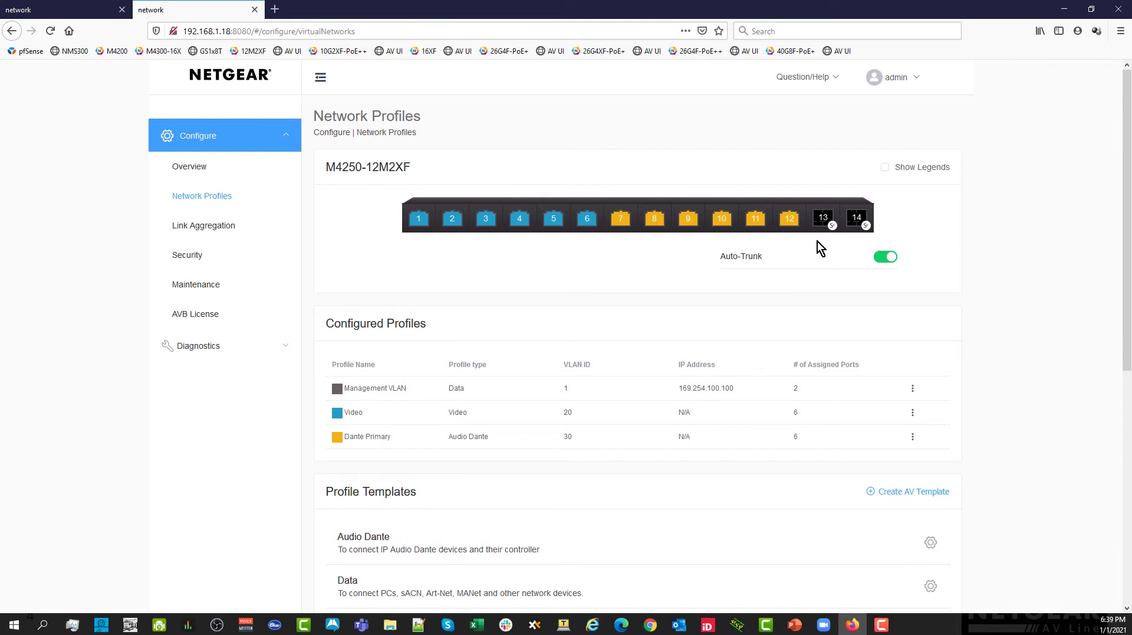
pyautogui.moveTo(824, 224)
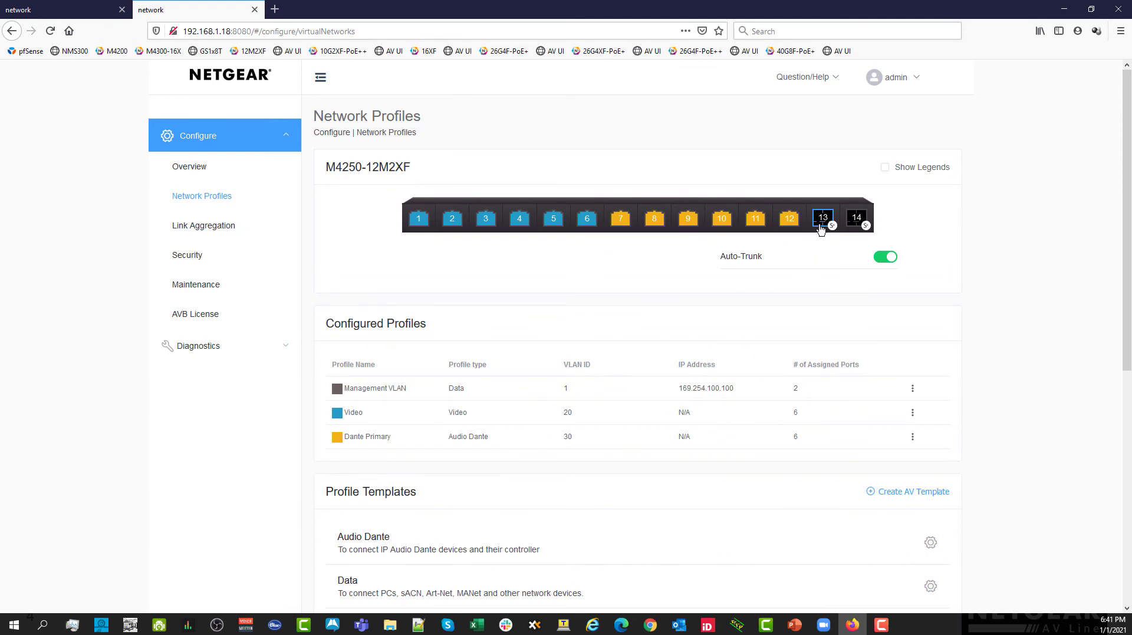
pyautogui.moveTo(90, 20)
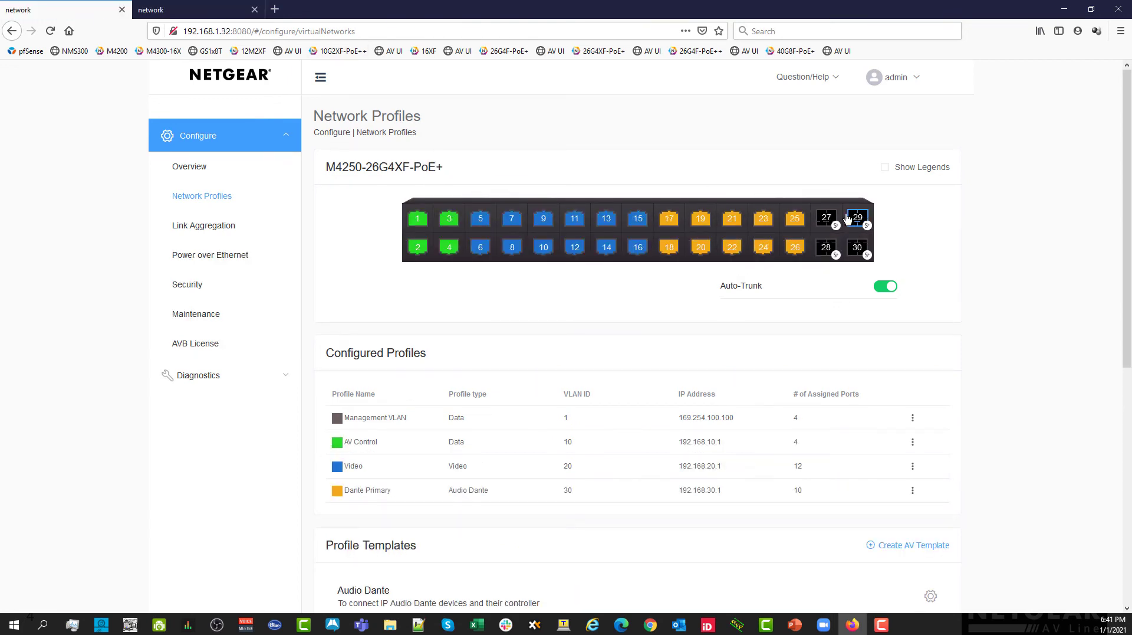
# Return to the M4250-12M2XF page to watch uplink ports 13 and 14 become trunk ports.
pyautogui.click(195, 9)
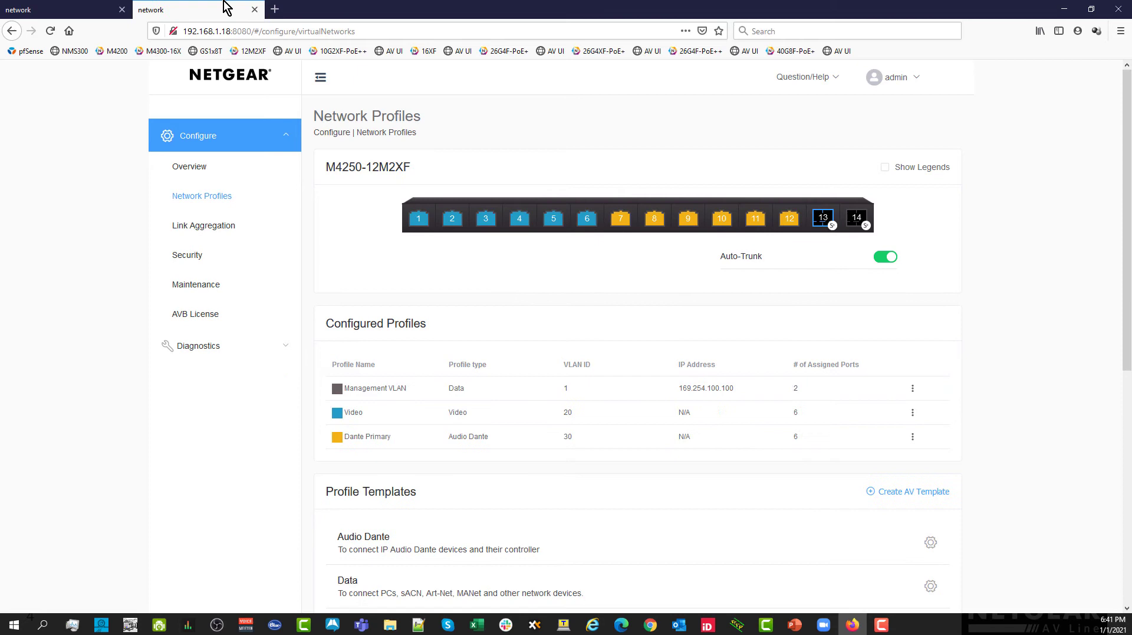
pyautogui.moveTo(753, 259)
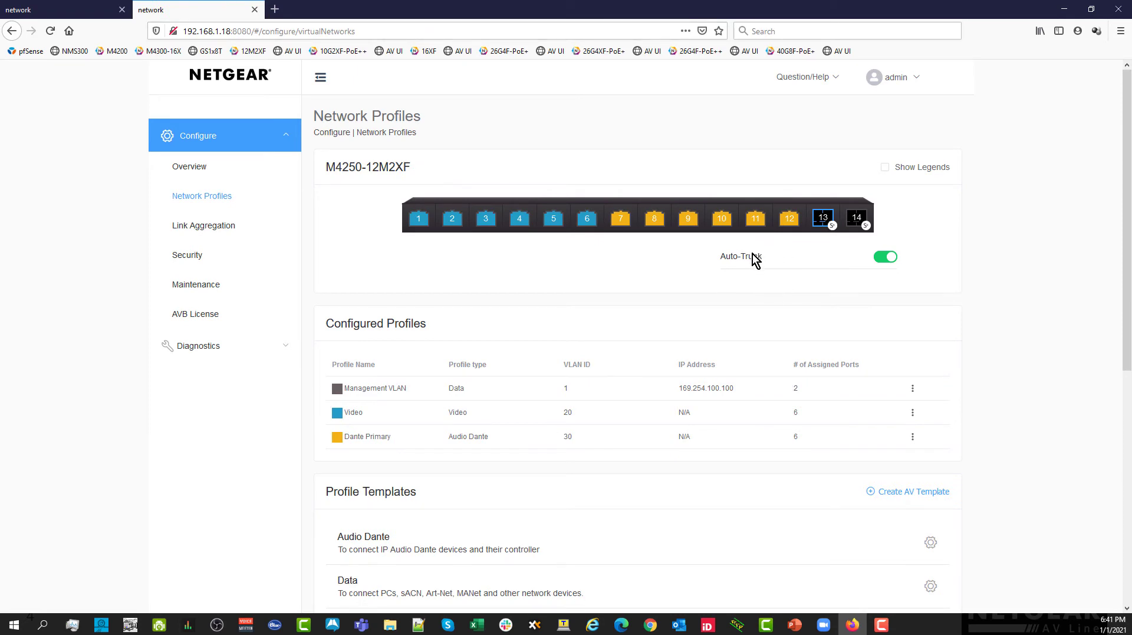
pyautogui.moveTo(885, 268)
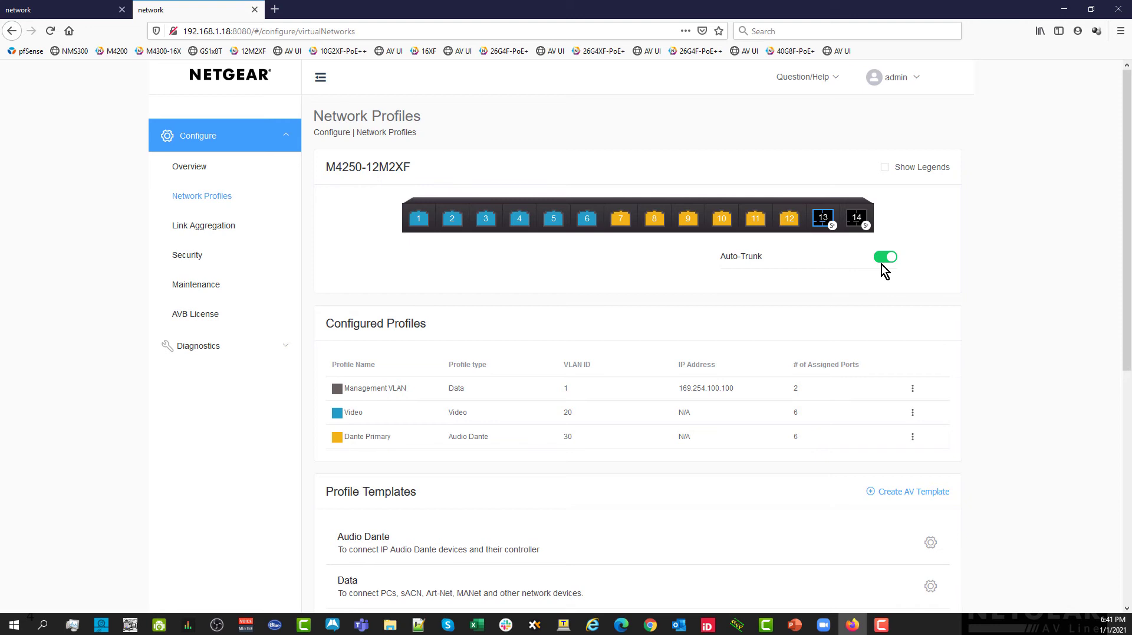
pyautogui.moveTo(651, 242)
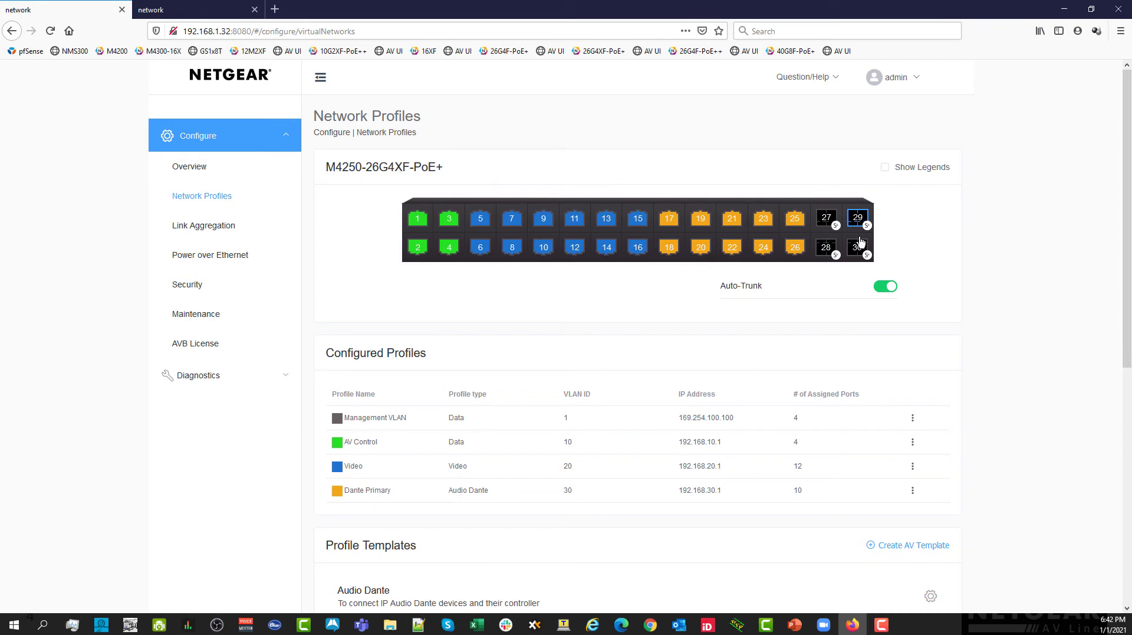
pyautogui.moveTo(865, 225)
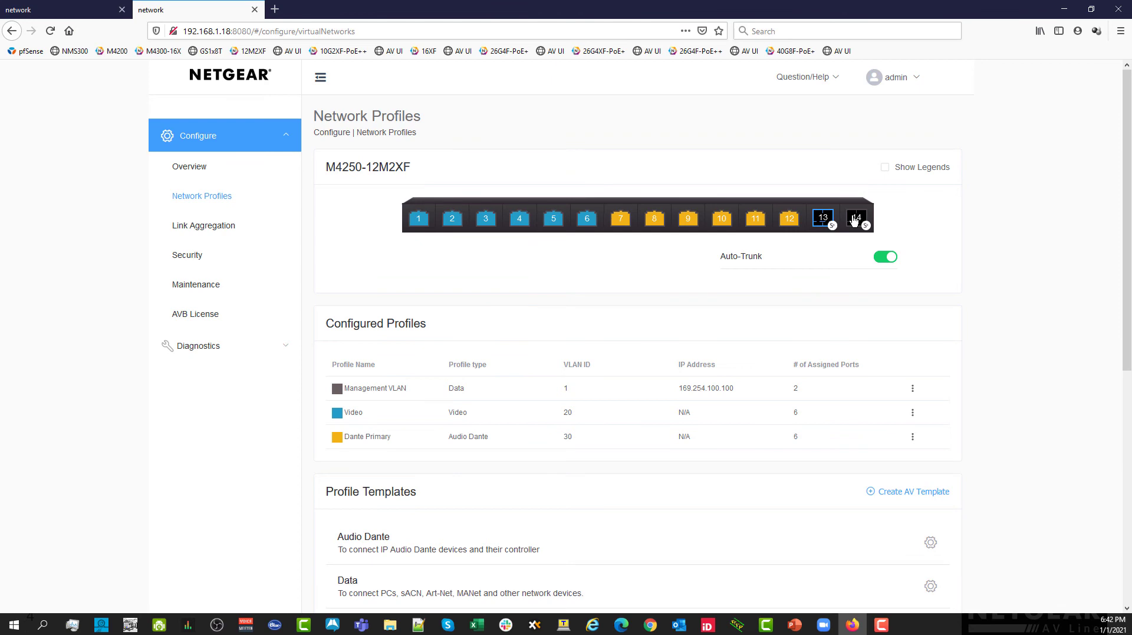
pyautogui.moveTo(857, 231)
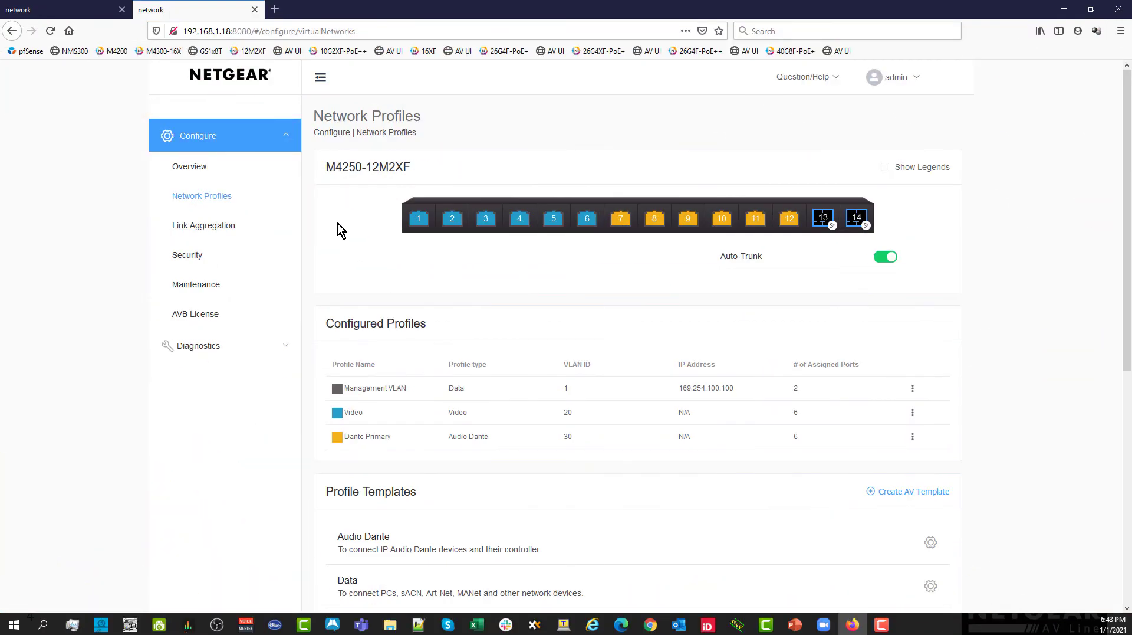
pyautogui.moveTo(854, 228)
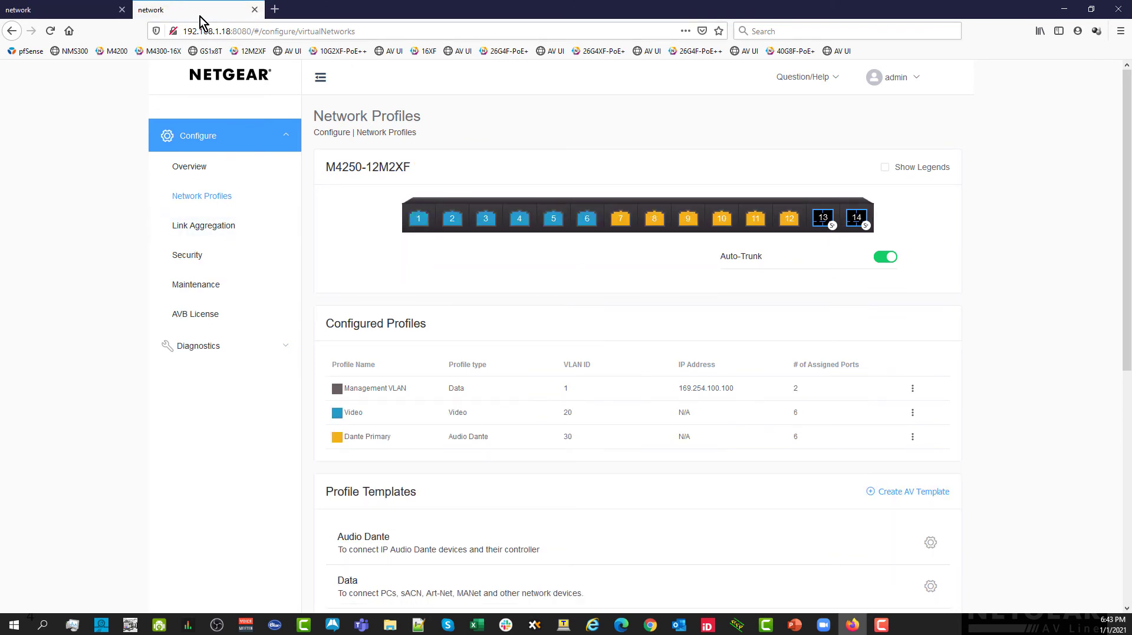
pyautogui.moveTo(234, 249)
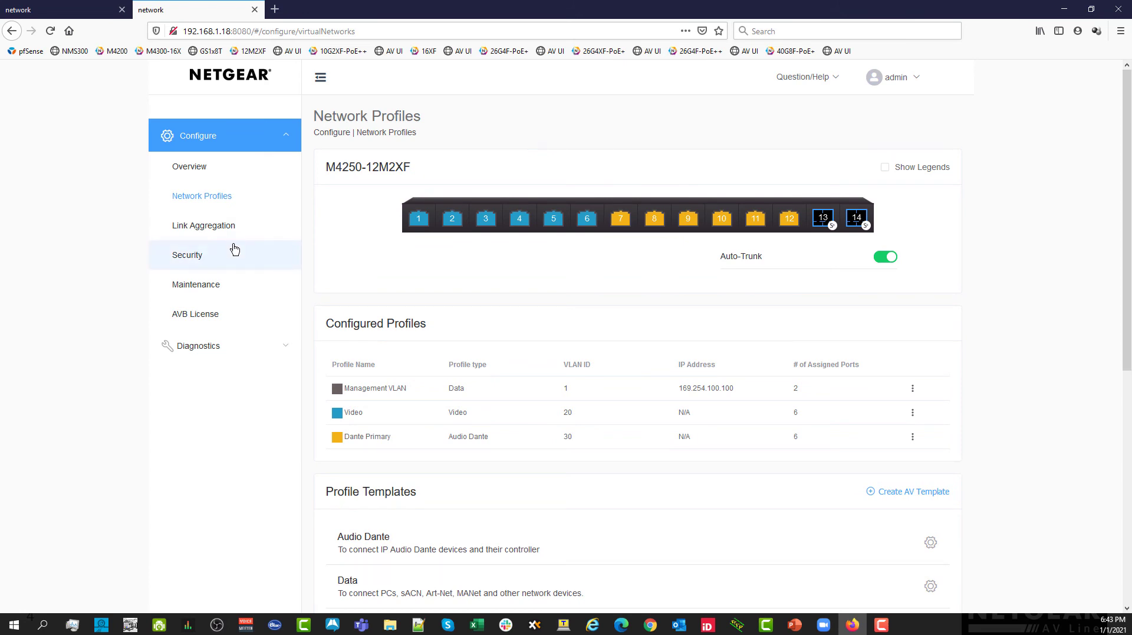
pyautogui.moveTo(229, 225)
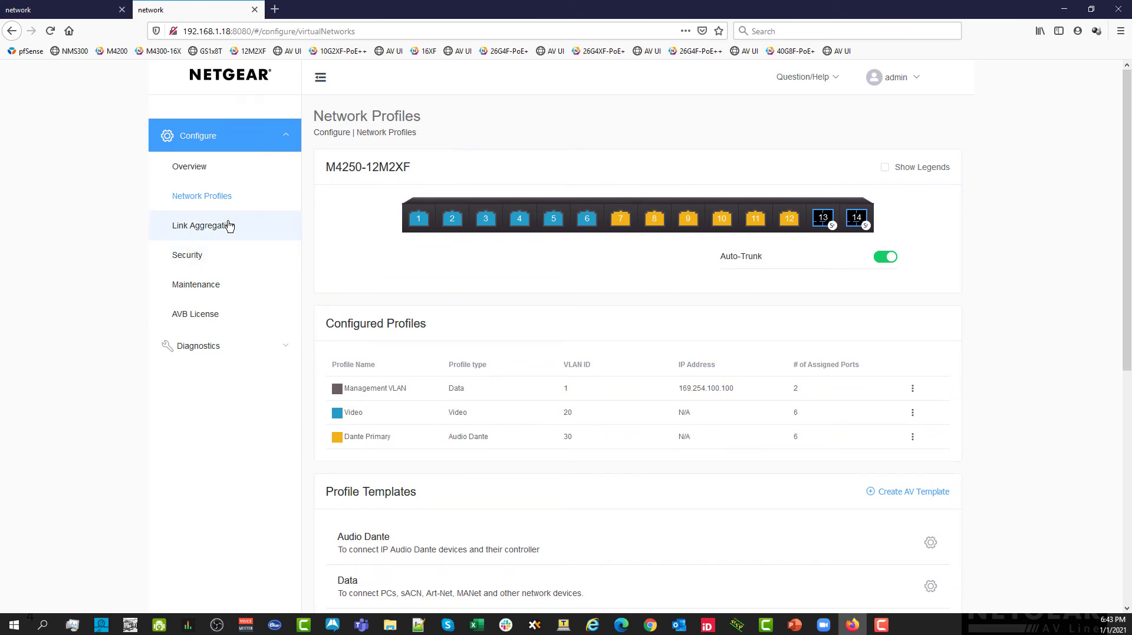
# Show the 12M2XF Link Aggregation table with automatic LAG ch1 on ports 13–14 and its actions menu.
pyautogui.click(201, 225)
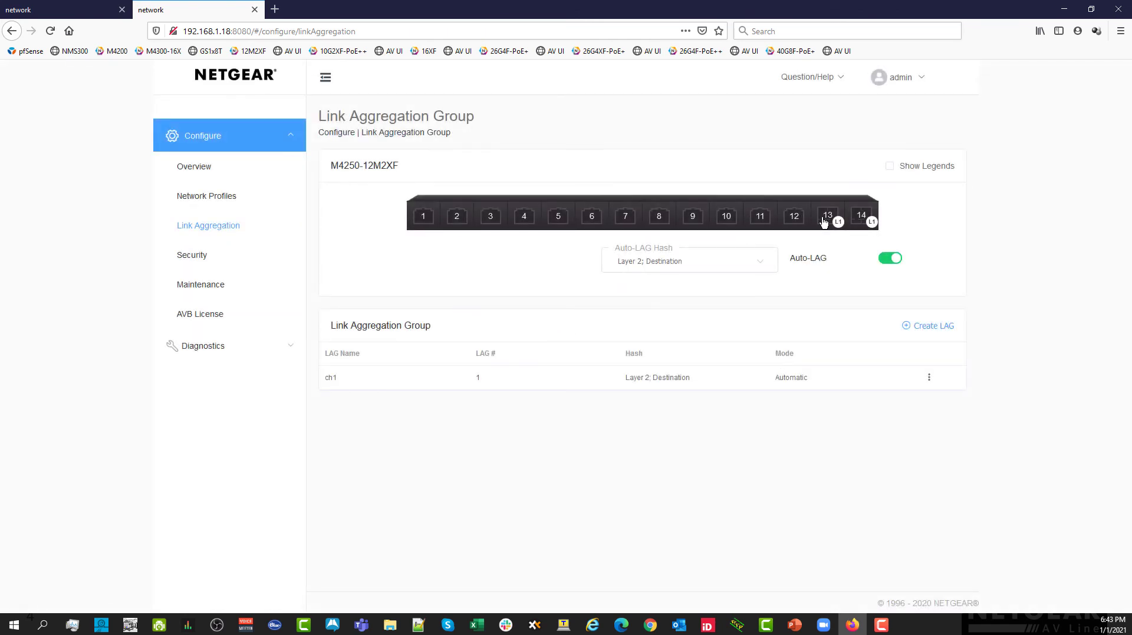
pyautogui.moveTo(861, 219)
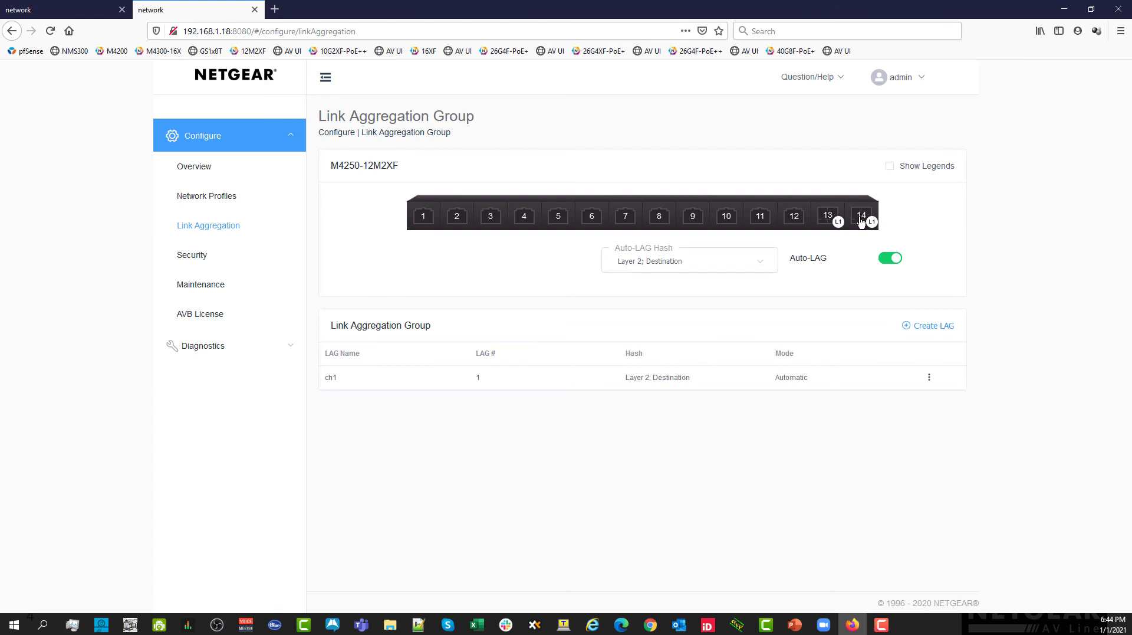
pyautogui.moveTo(871, 223)
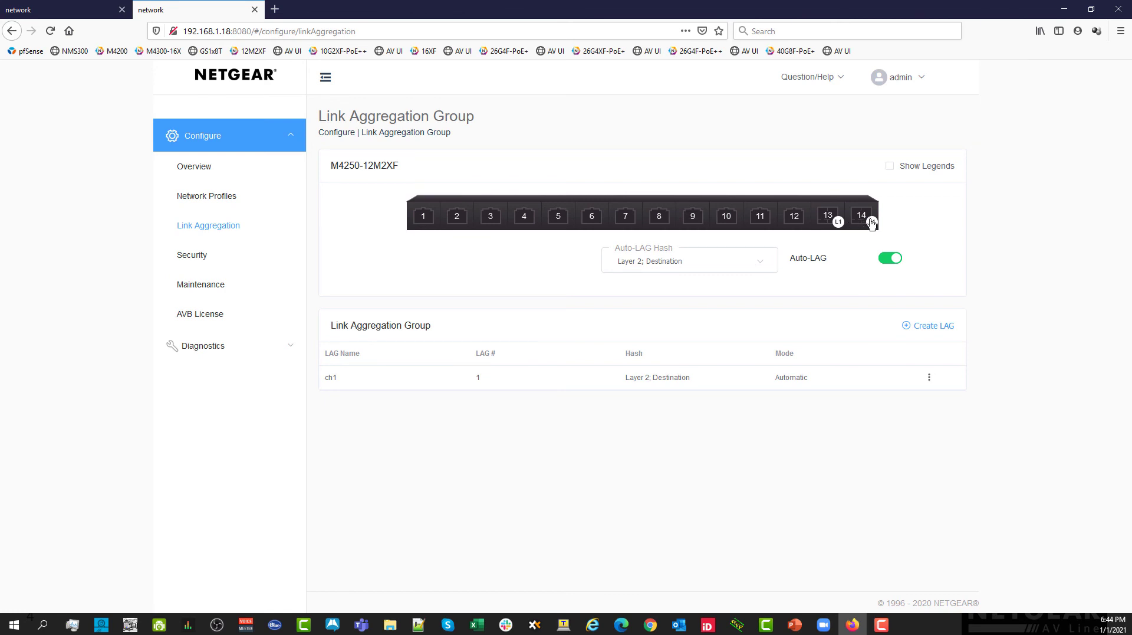
pyautogui.moveTo(784, 377)
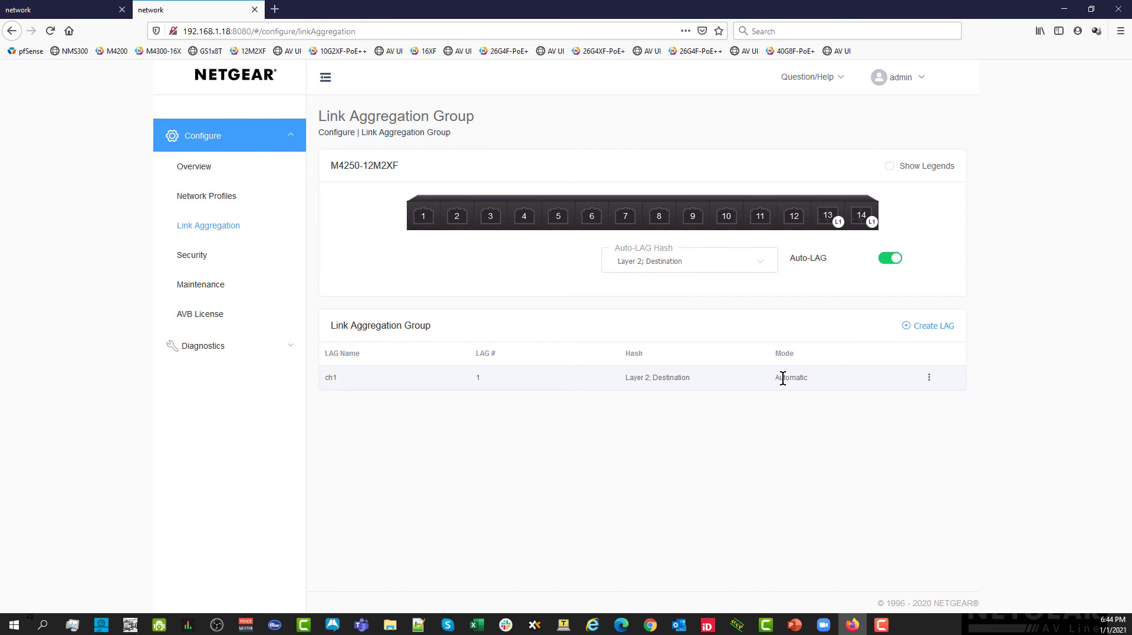
pyautogui.moveTo(362, 378)
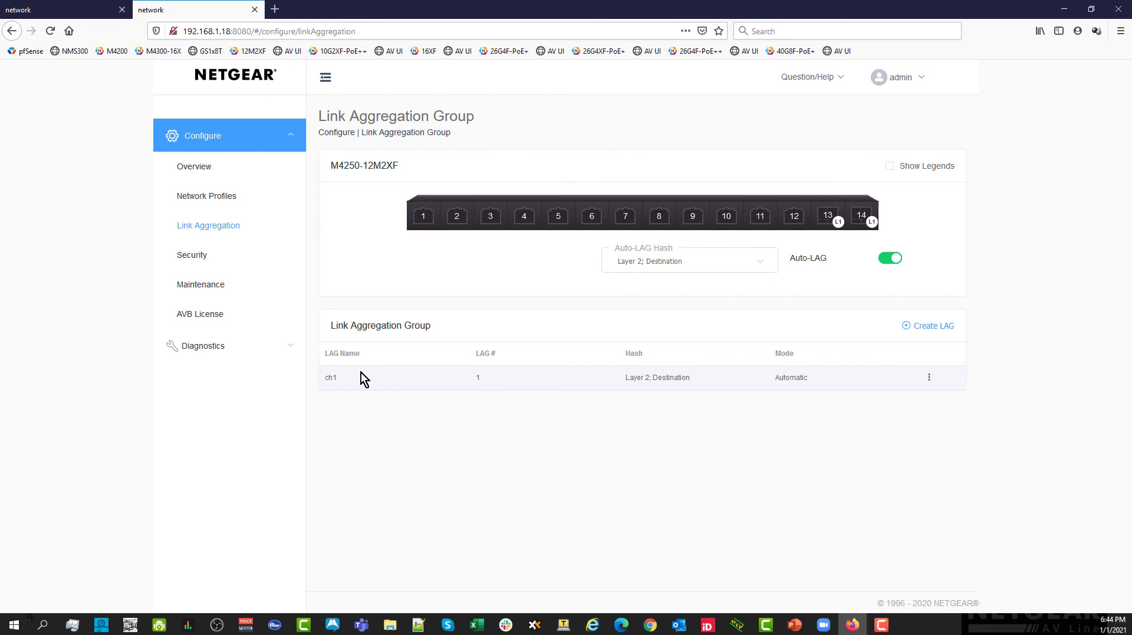
pyautogui.moveTo(413, 324)
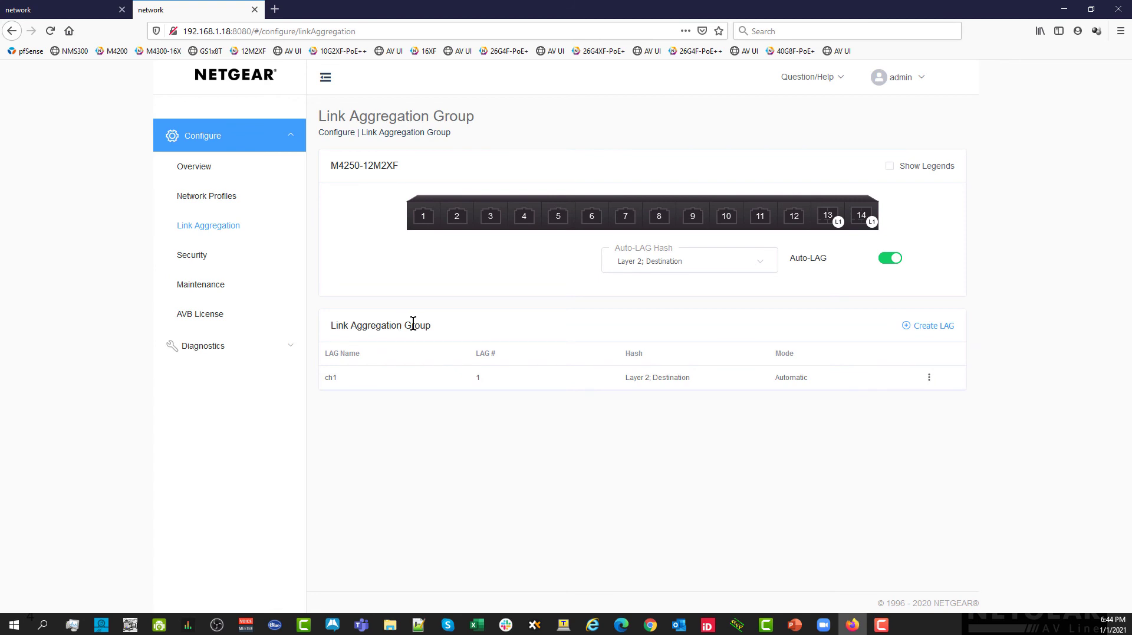
pyautogui.moveTo(340, 388)
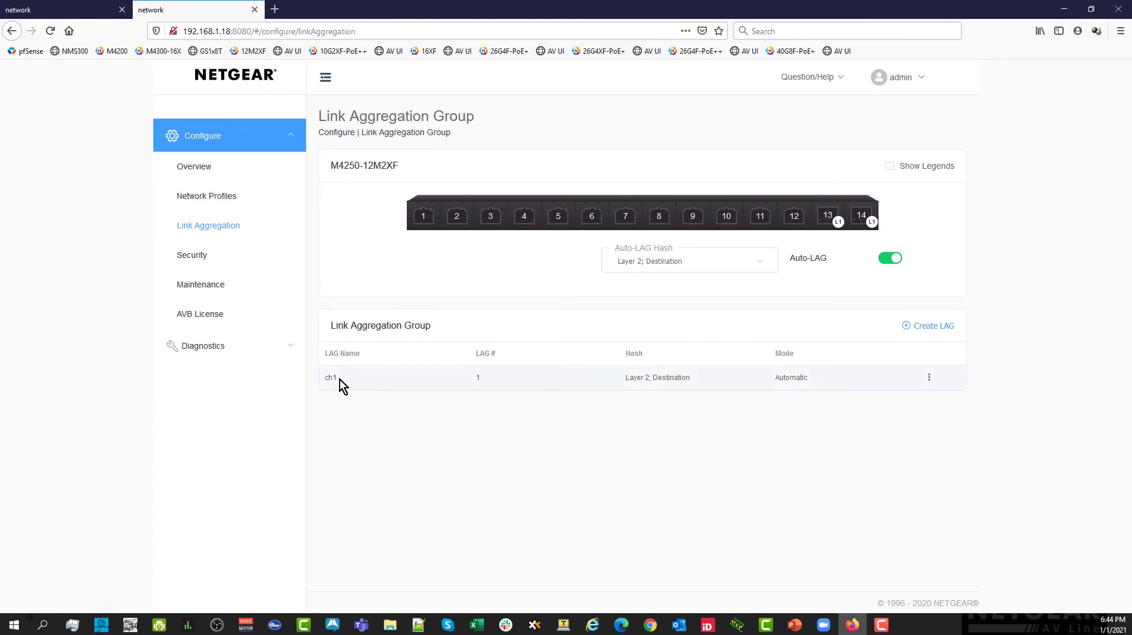
pyautogui.moveTo(929, 377)
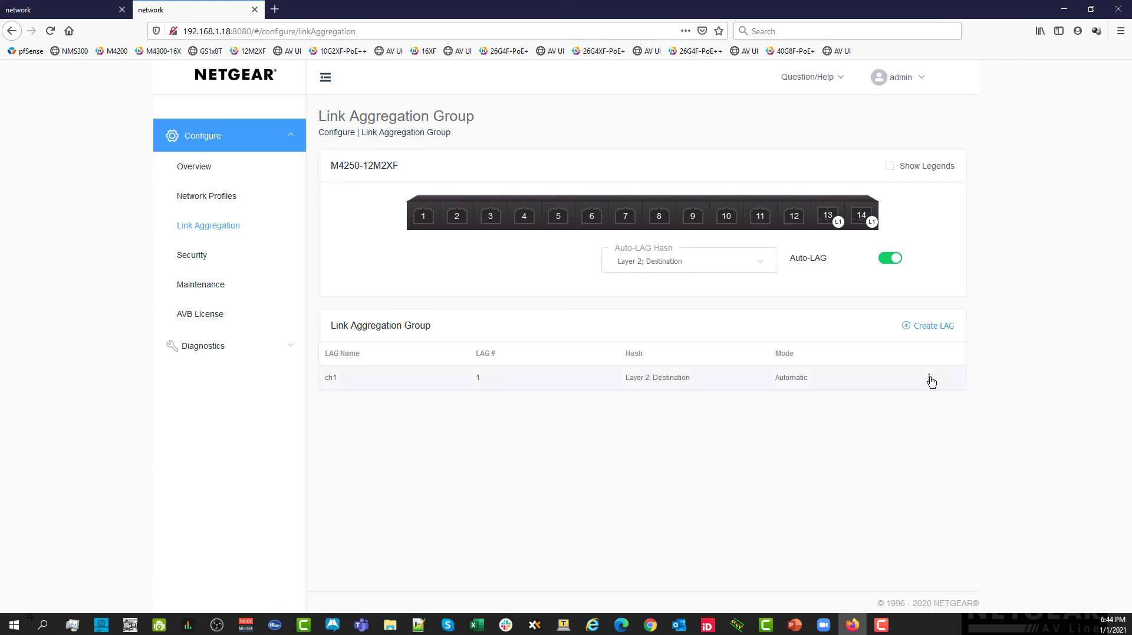
pyautogui.click(930, 376)
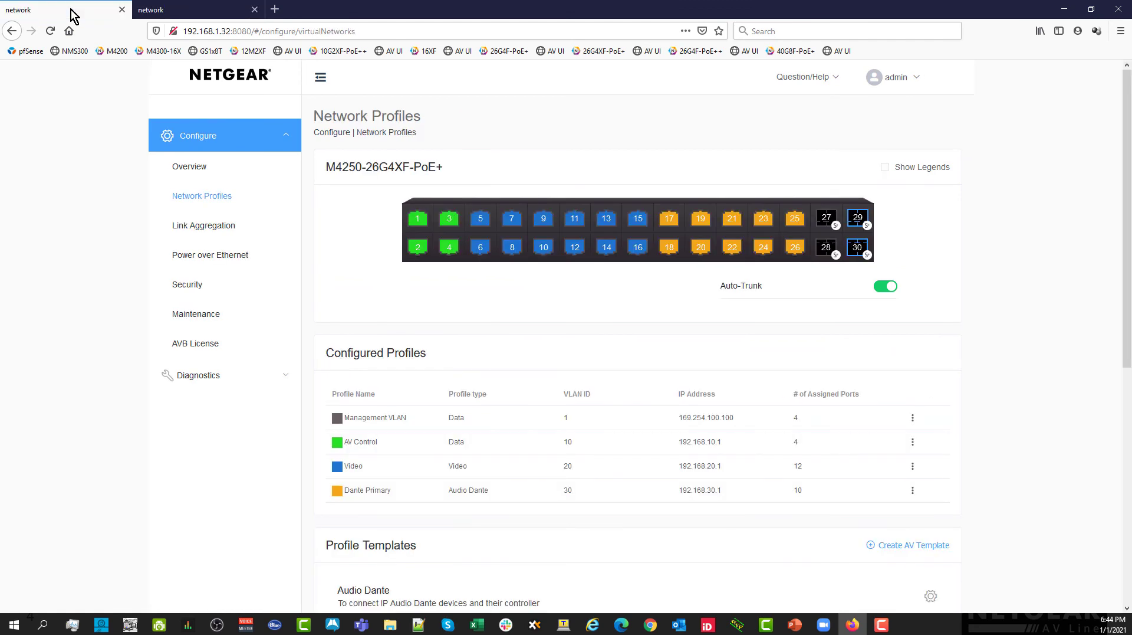
pyautogui.moveTo(844, 255)
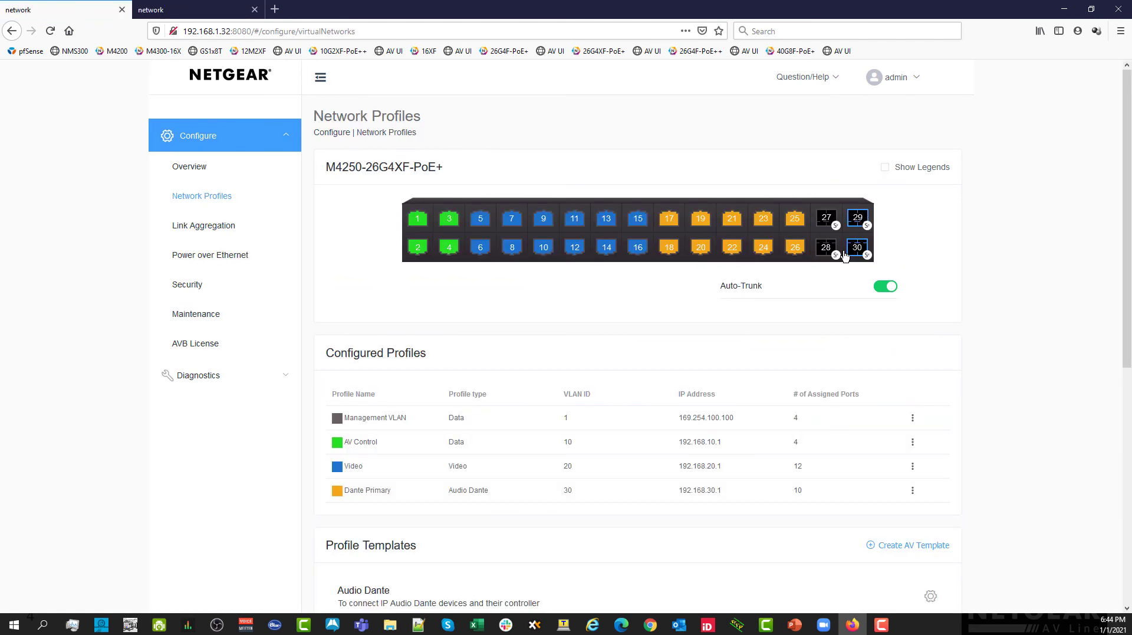
# Verify LAG ch1 on the M4250-26G4XF-PoE+ groups ports 29 and 30, leaving it unchanged.
pyautogui.click(203, 225)
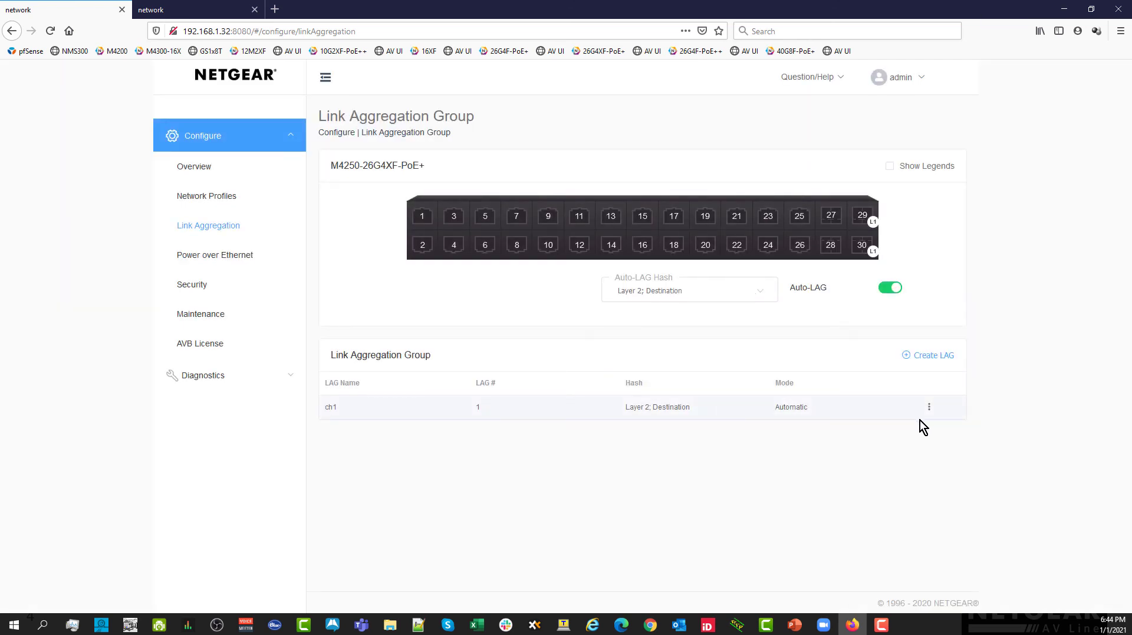
pyautogui.click(930, 406)
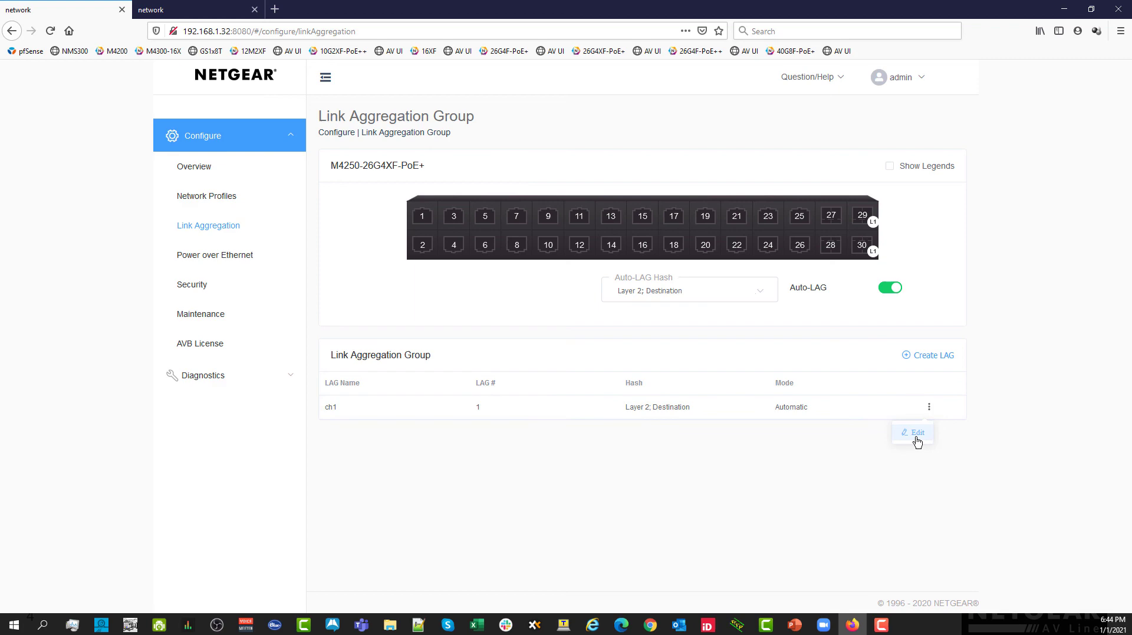
pyautogui.click(918, 431)
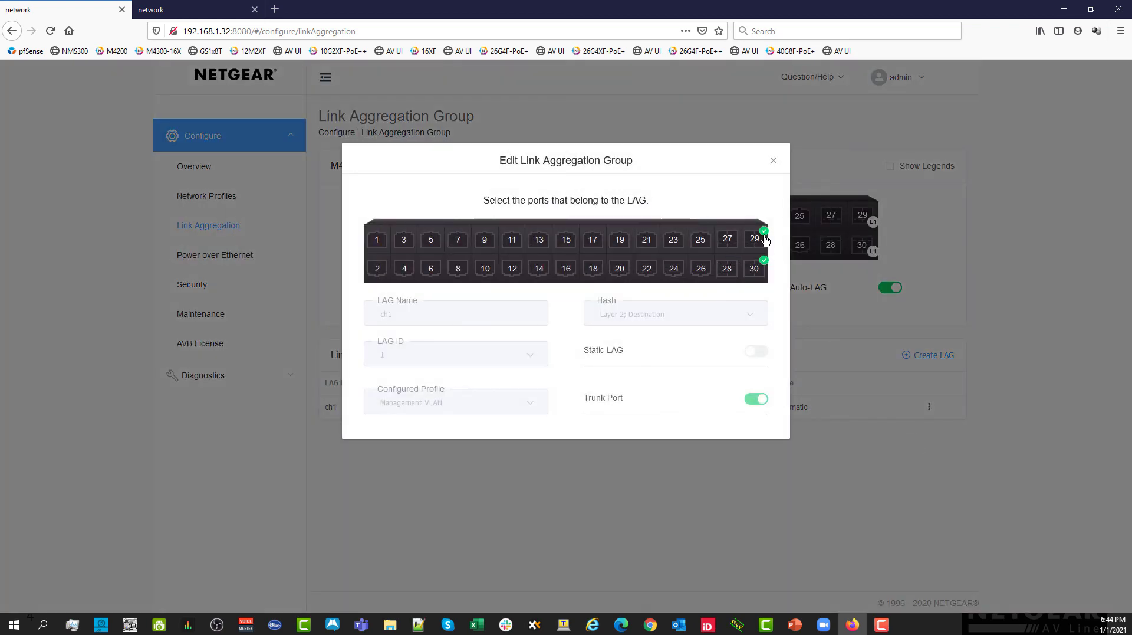
pyautogui.click(774, 159)
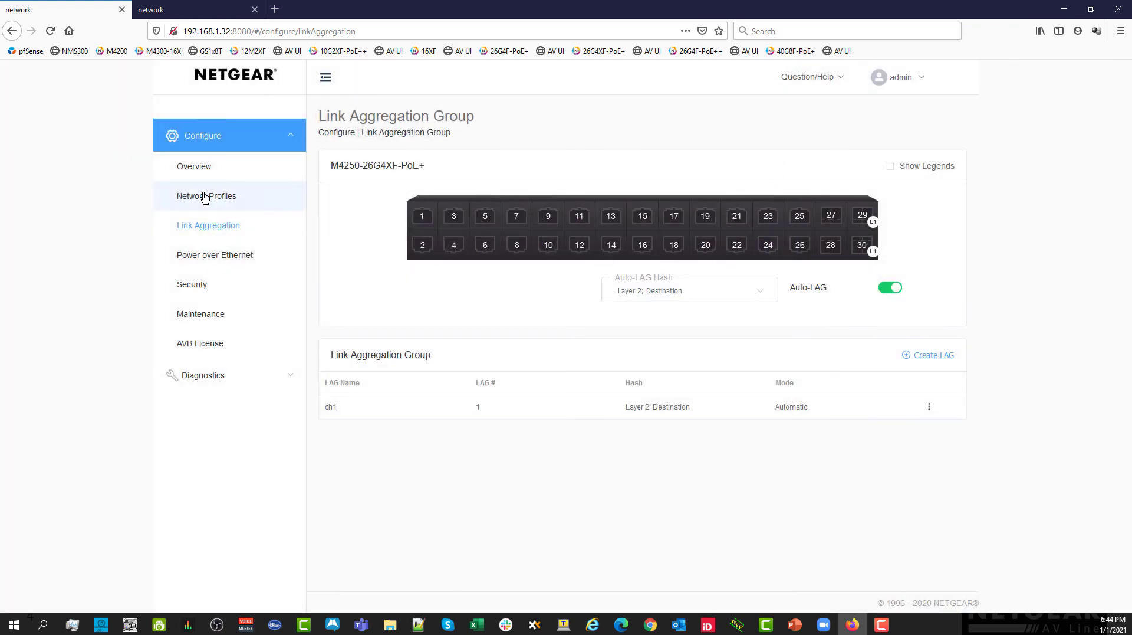
pyautogui.click(206, 196)
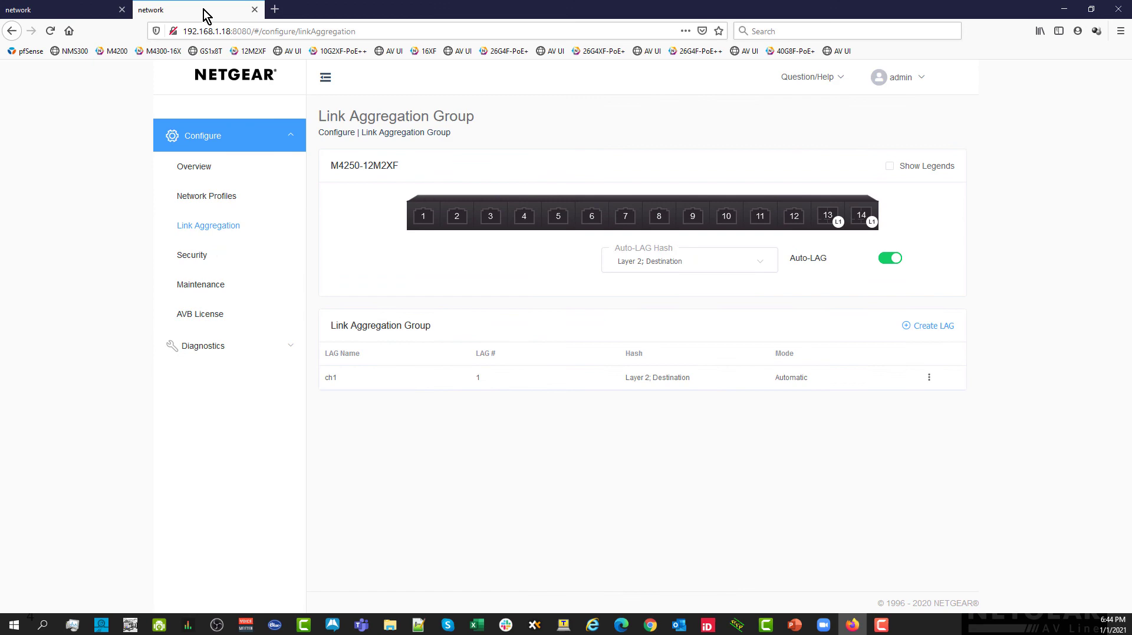
# Show the 12M2XF Network Profiles list with the Video and Dante Primary profiles.
pyautogui.click(206, 196)
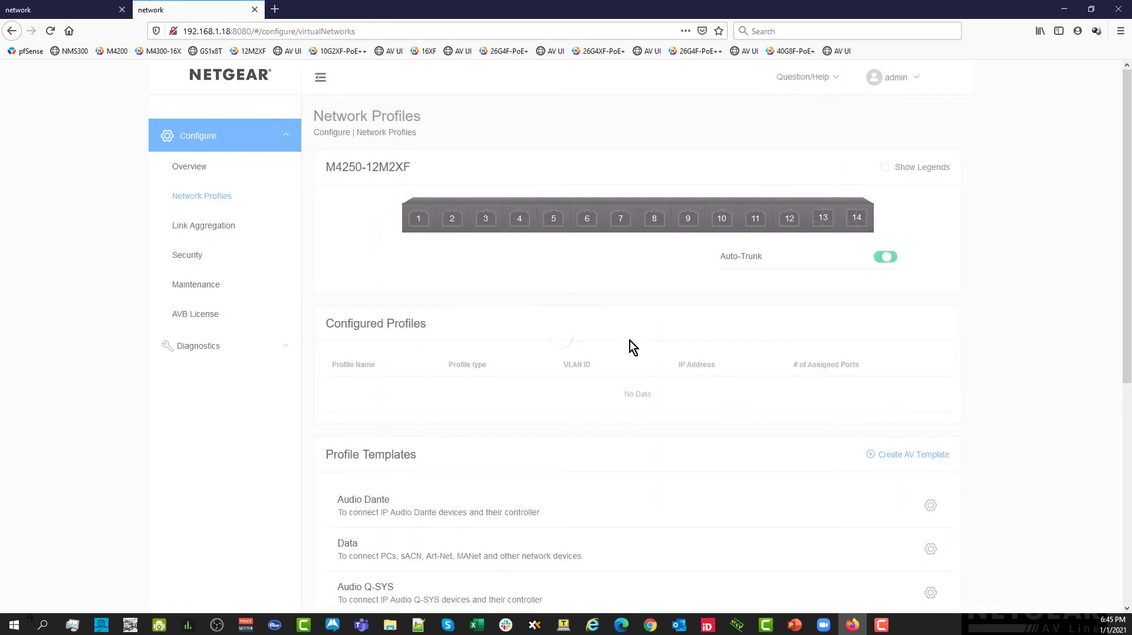
pyautogui.moveTo(795, 624)
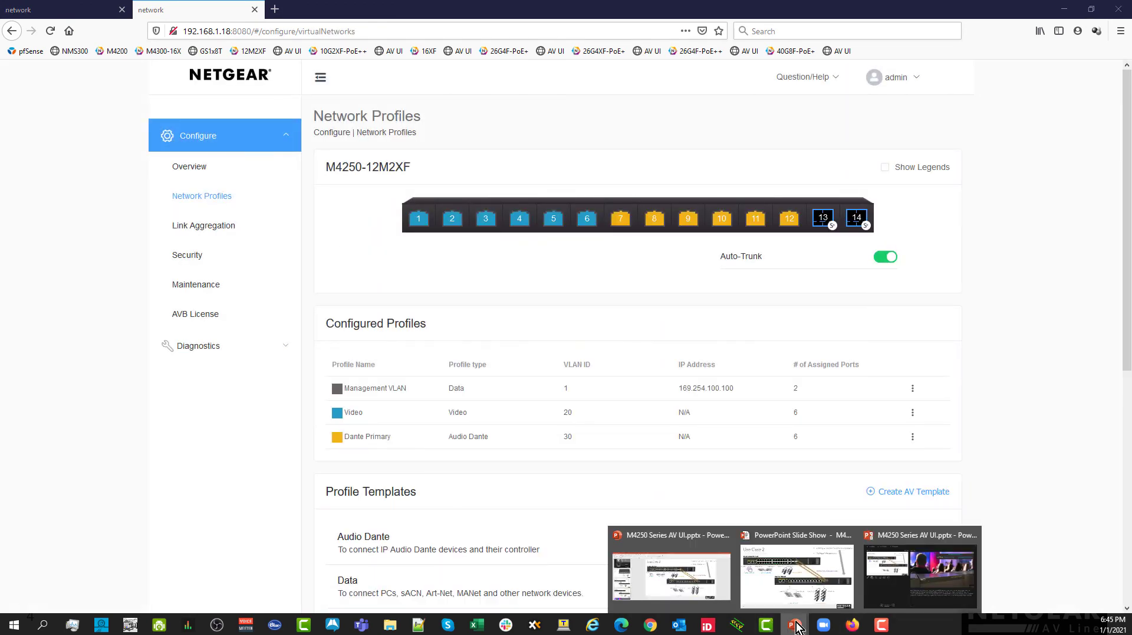